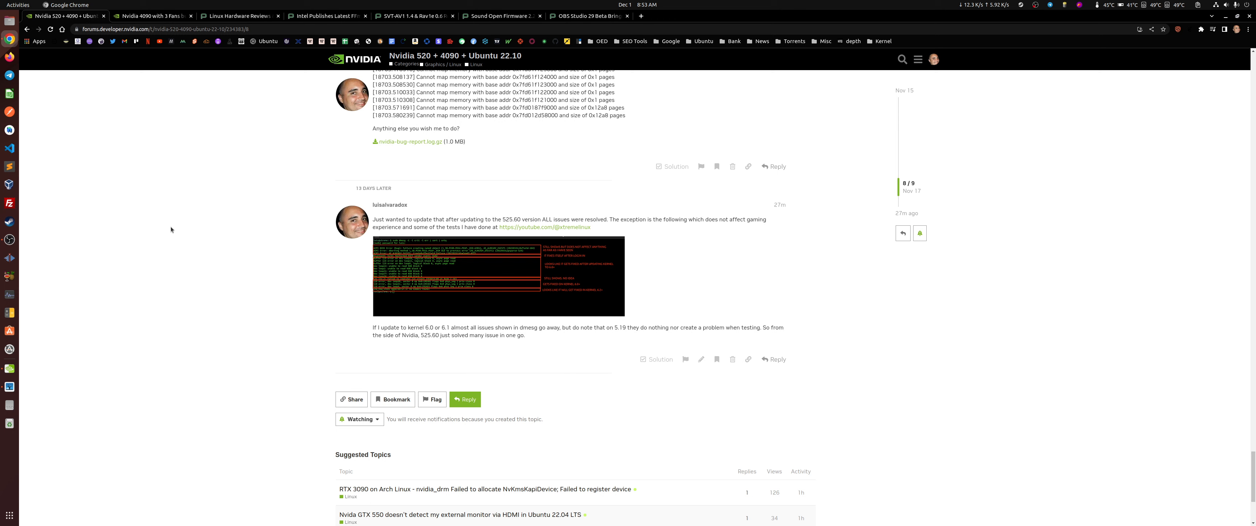
mouse_move(244, 166)
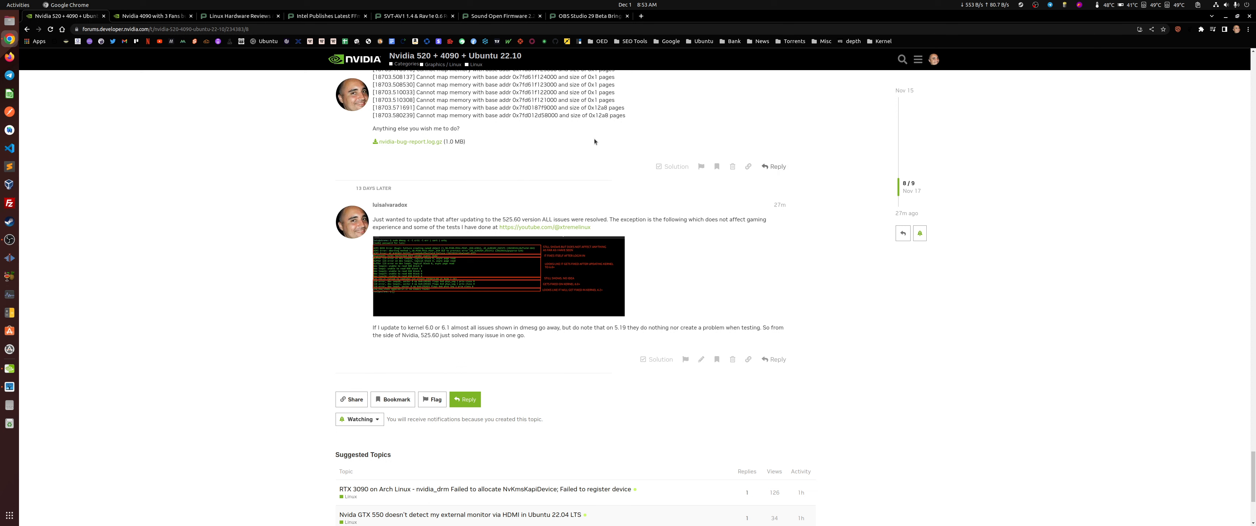
mouse_move(542, 128)
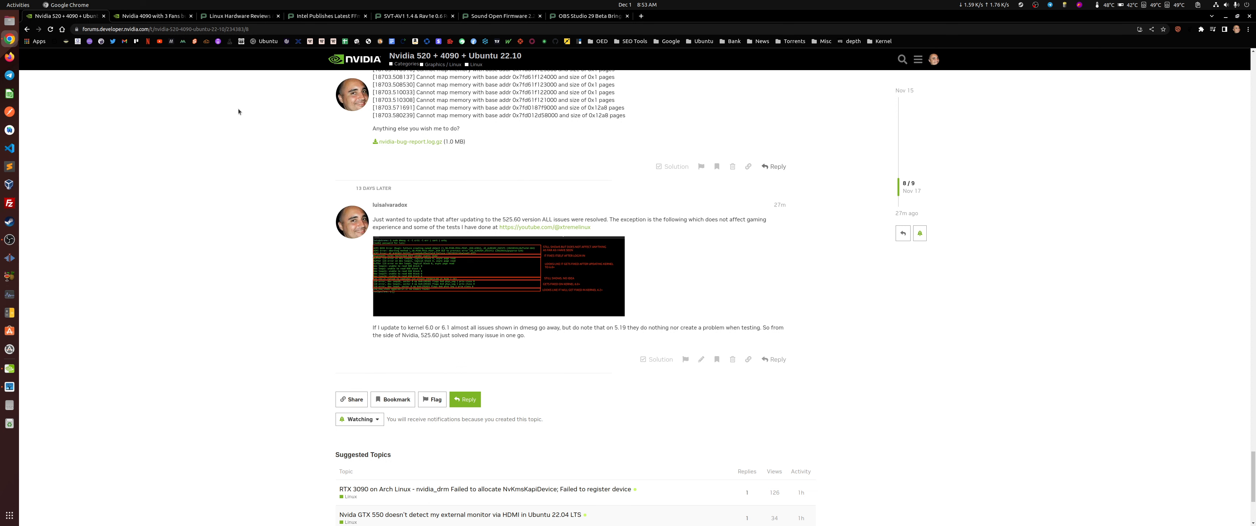
mouse_move(269, 184)
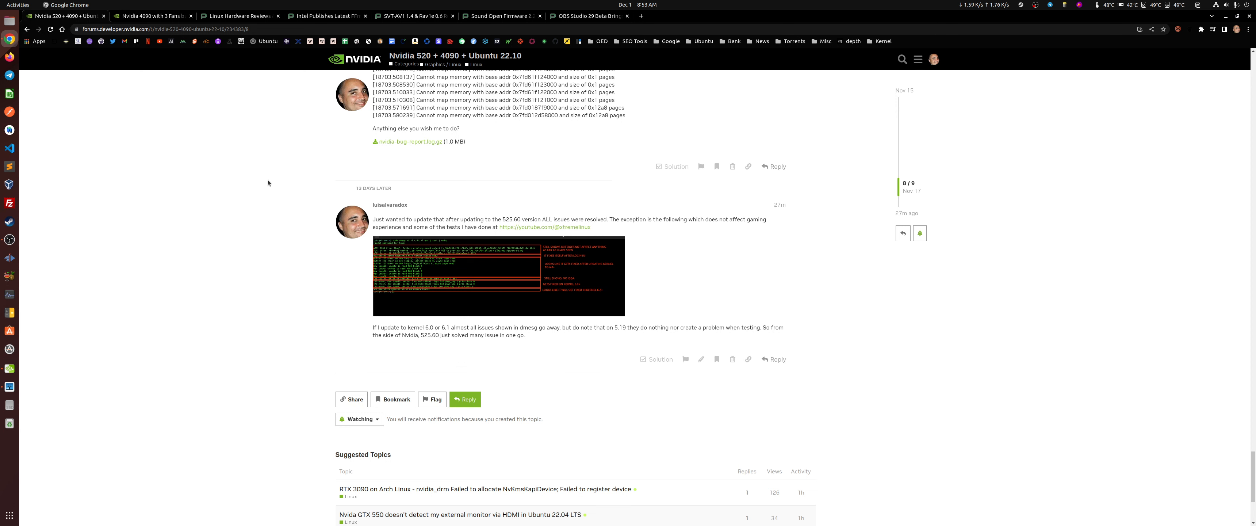
mouse_move(325, 272)
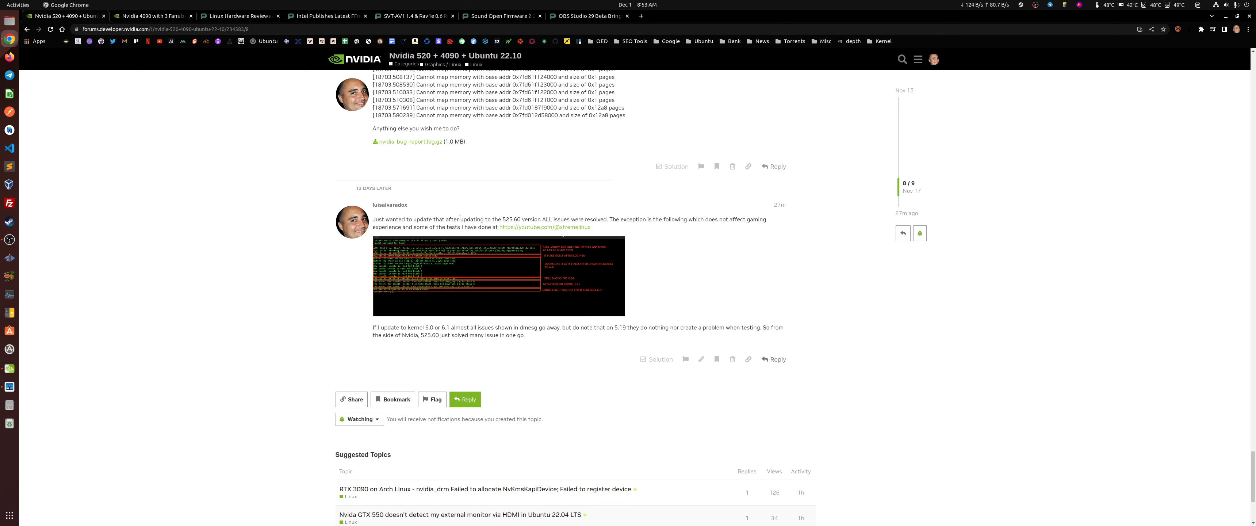
mouse_move(214, 279)
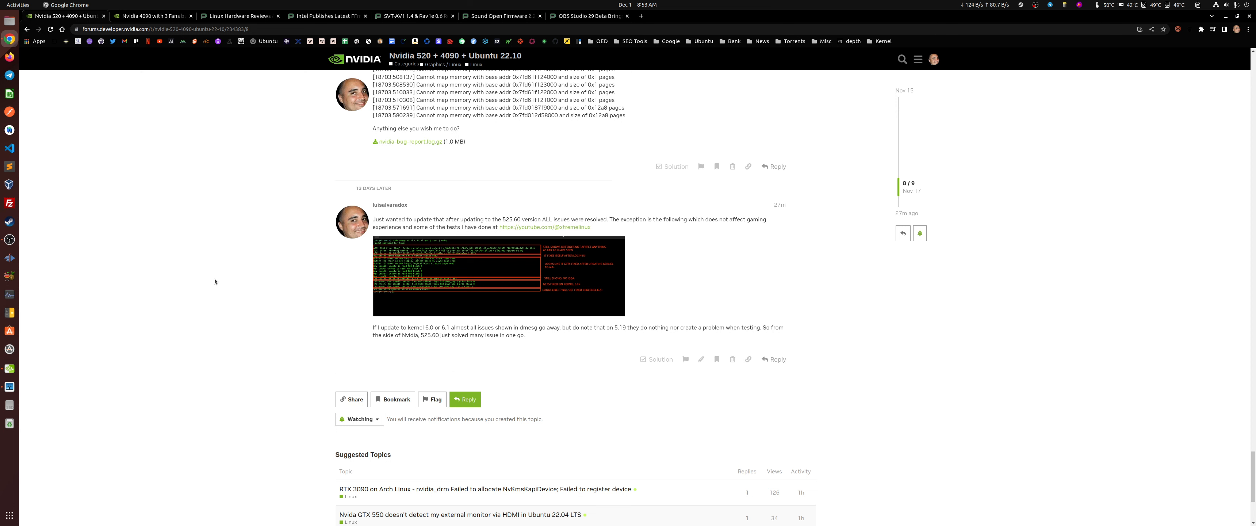
mouse_move(461, 217)
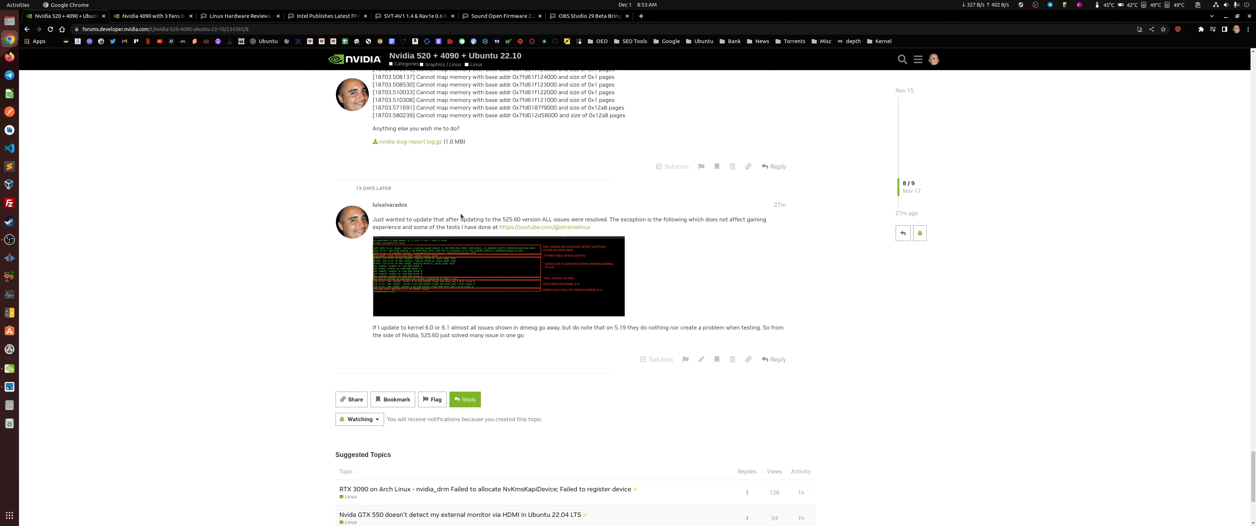
mouse_move(577, 204)
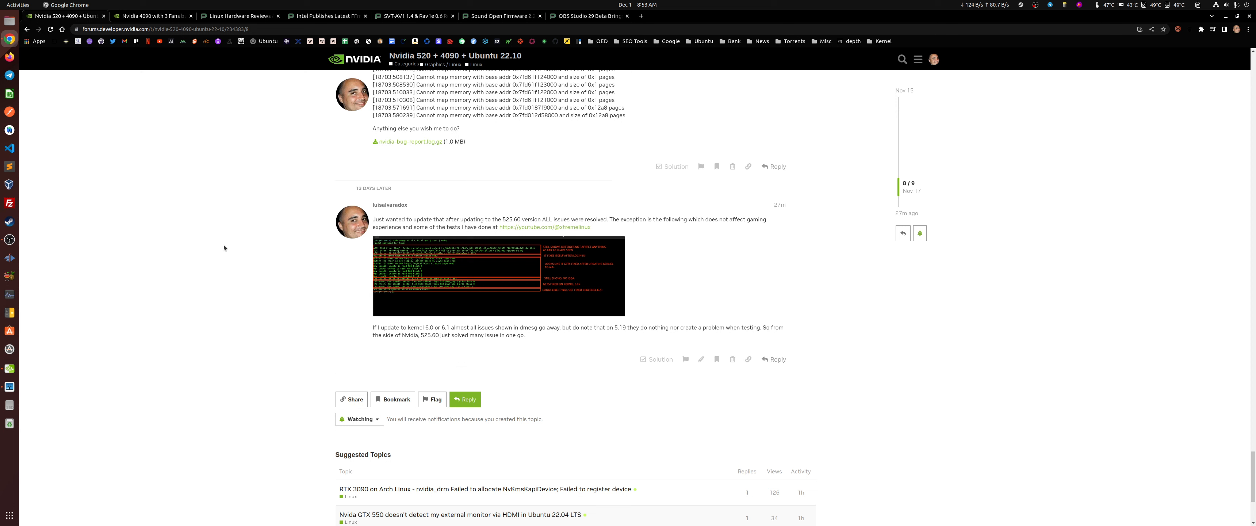
mouse_move(262, 235)
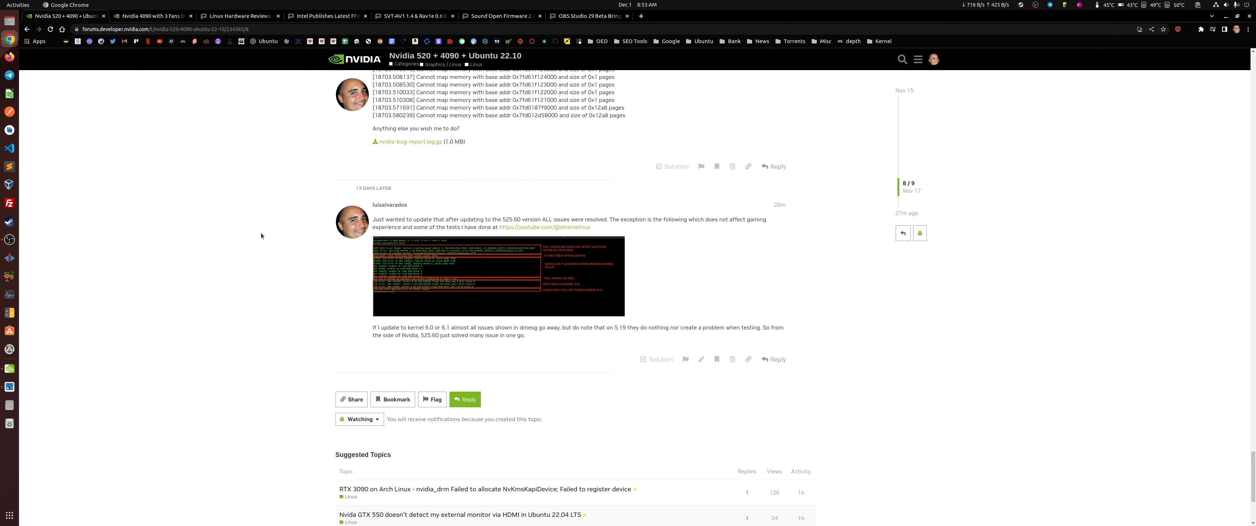
mouse_move(267, 235)
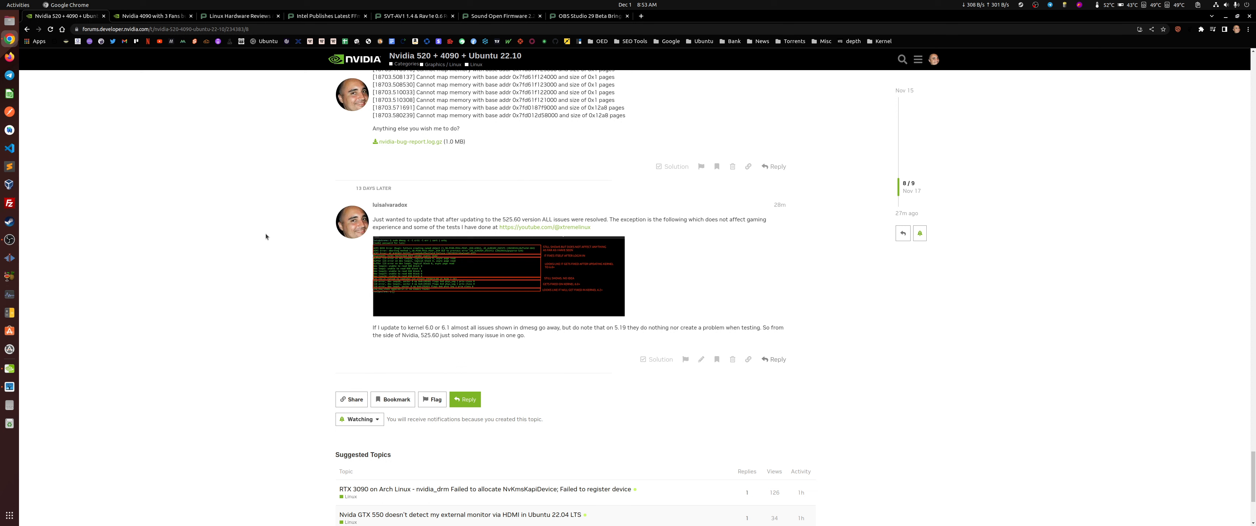
mouse_move(286, 136)
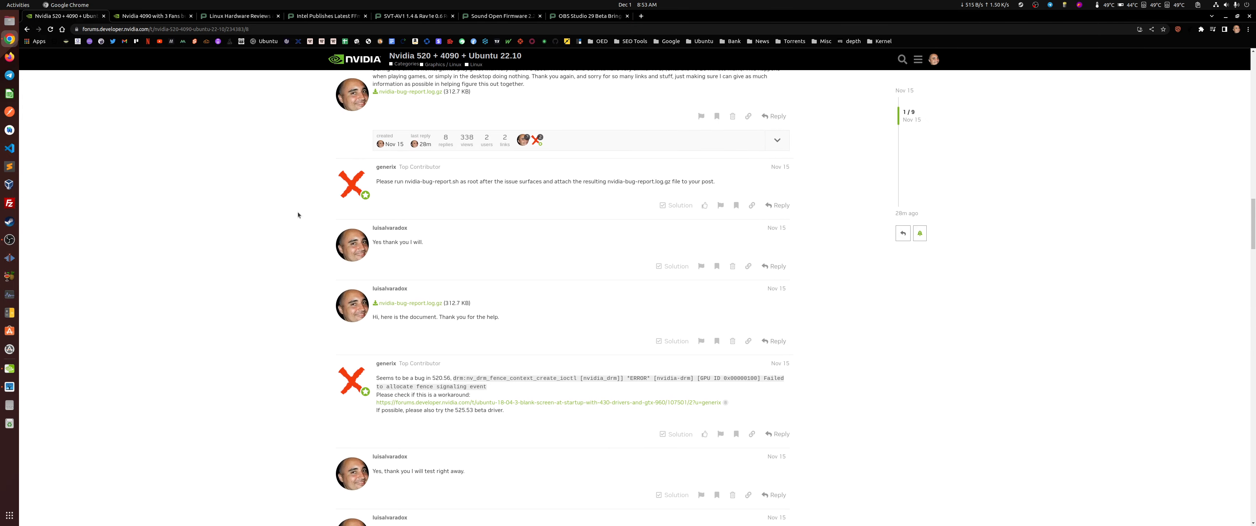
Step: Scroll through the RTX 4090 Ubuntu forum thread to read the earlier replies
scroll(down, 3)
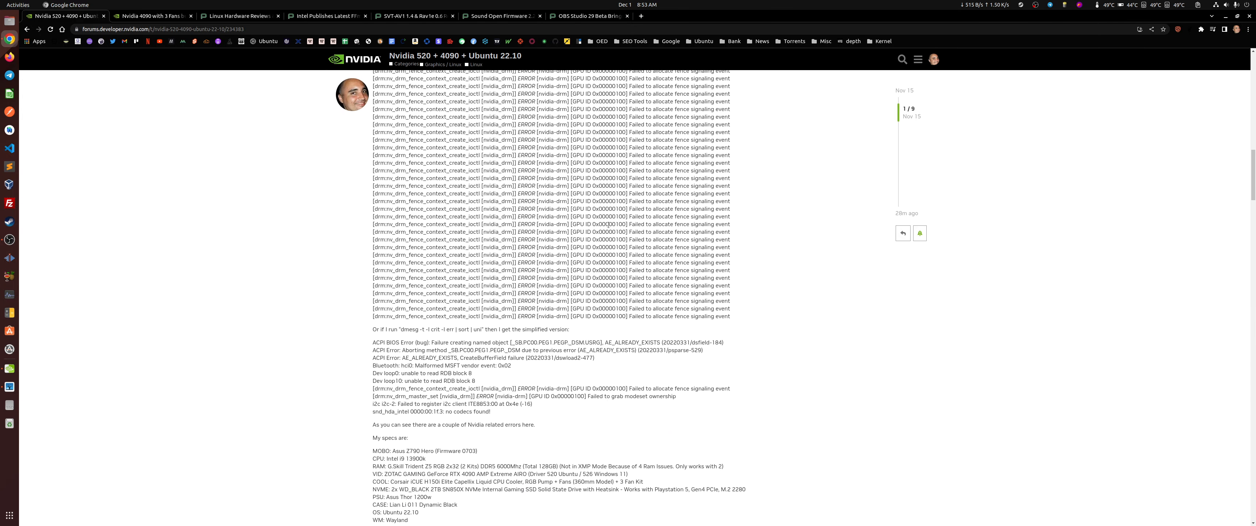
scroll(up, 3)
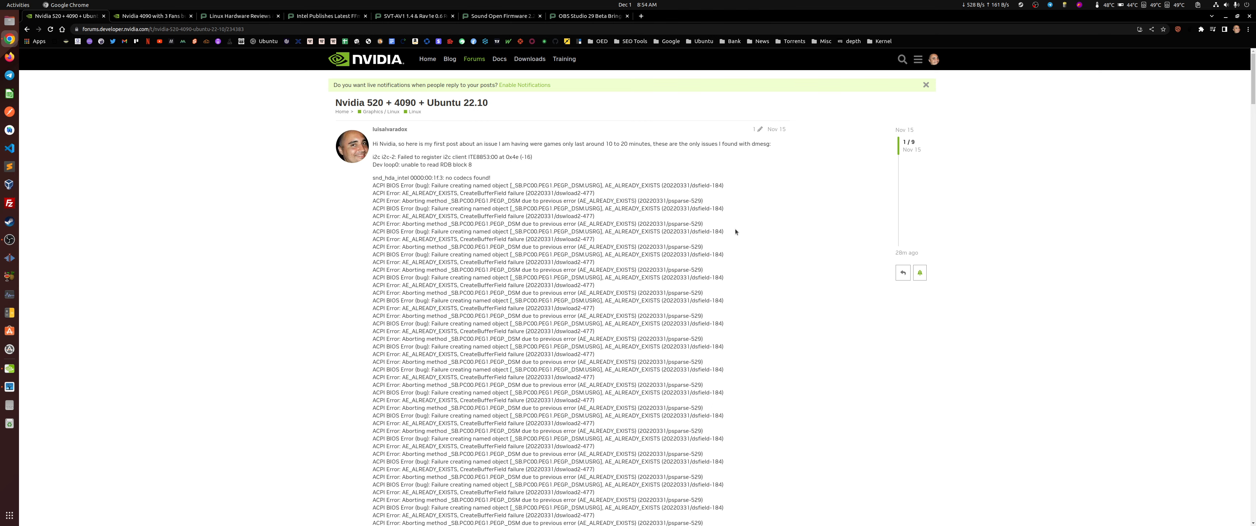
scroll(down, 3)
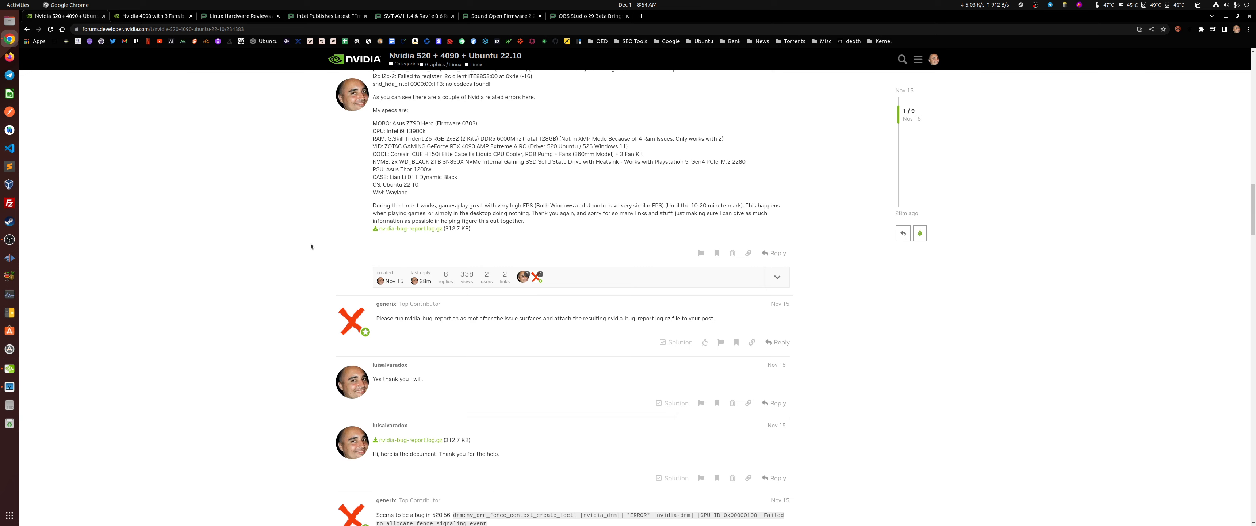
scroll(down, 3)
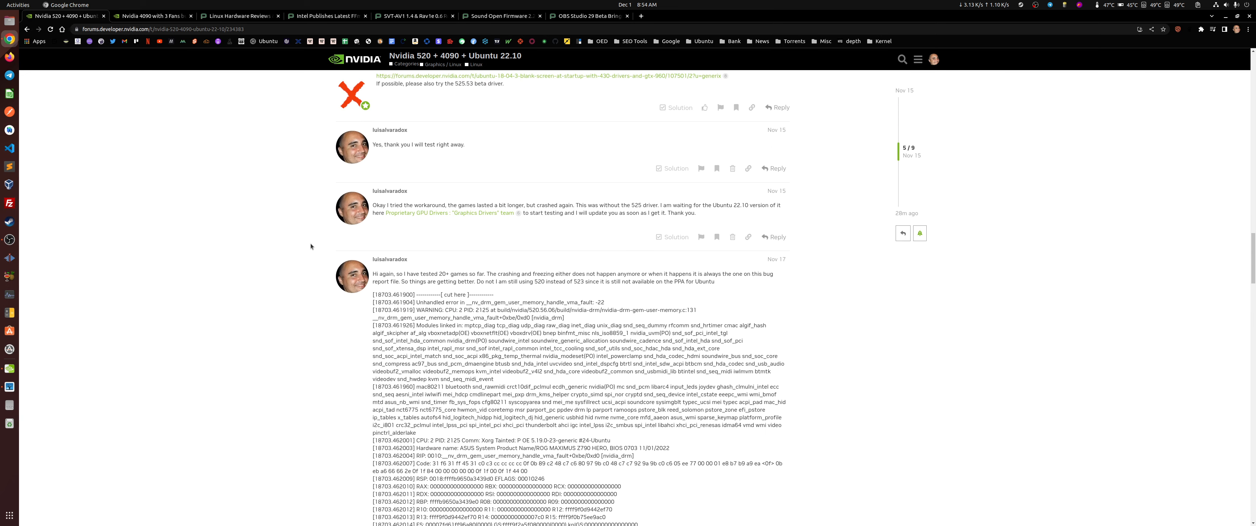
scroll(down, 3)
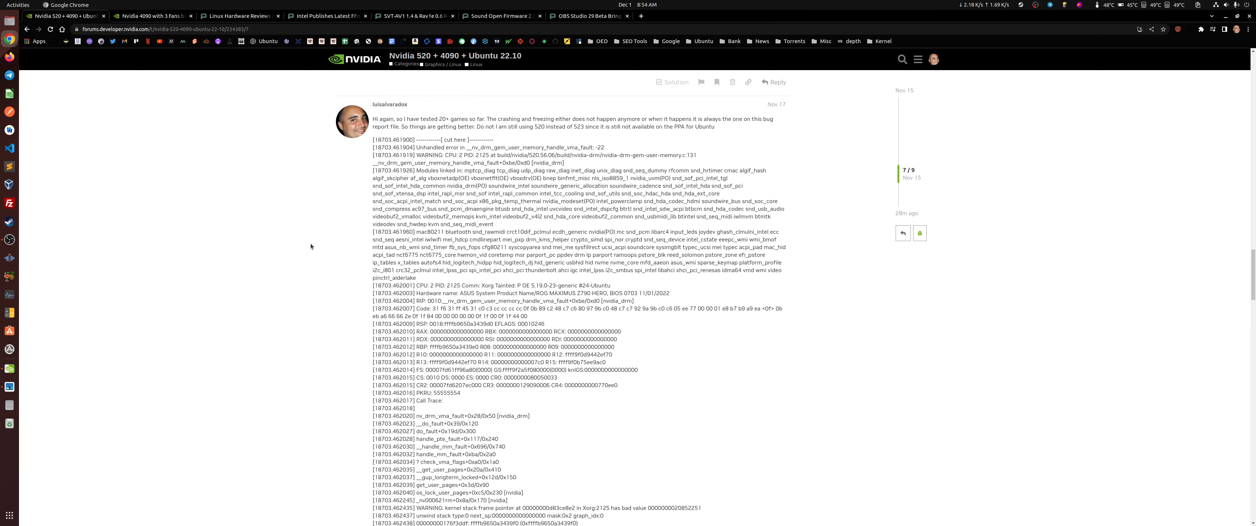
mouse_move(291, 331)
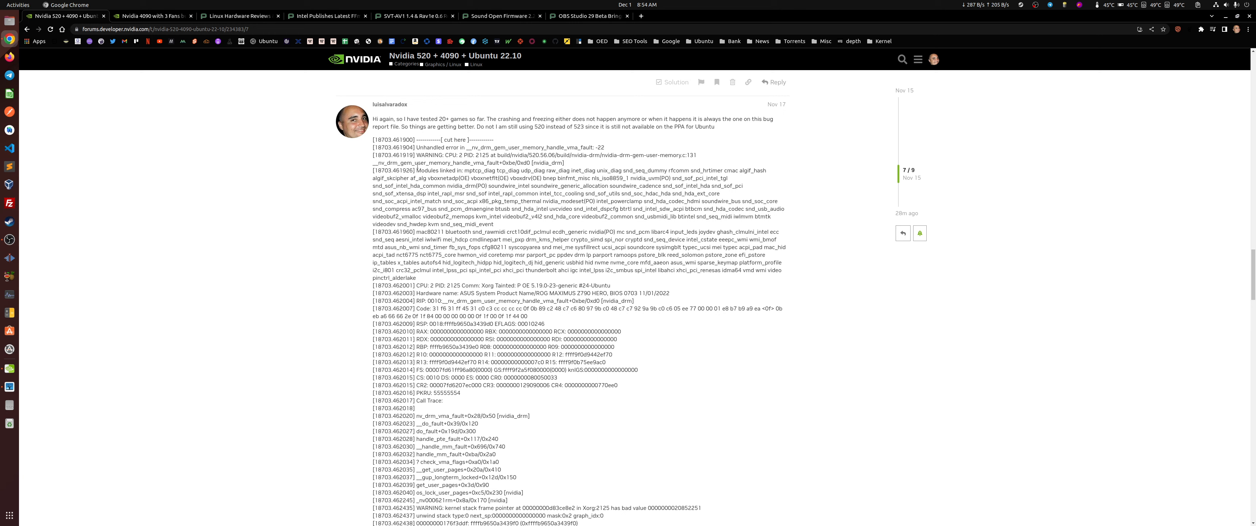
scroll(down, 3)
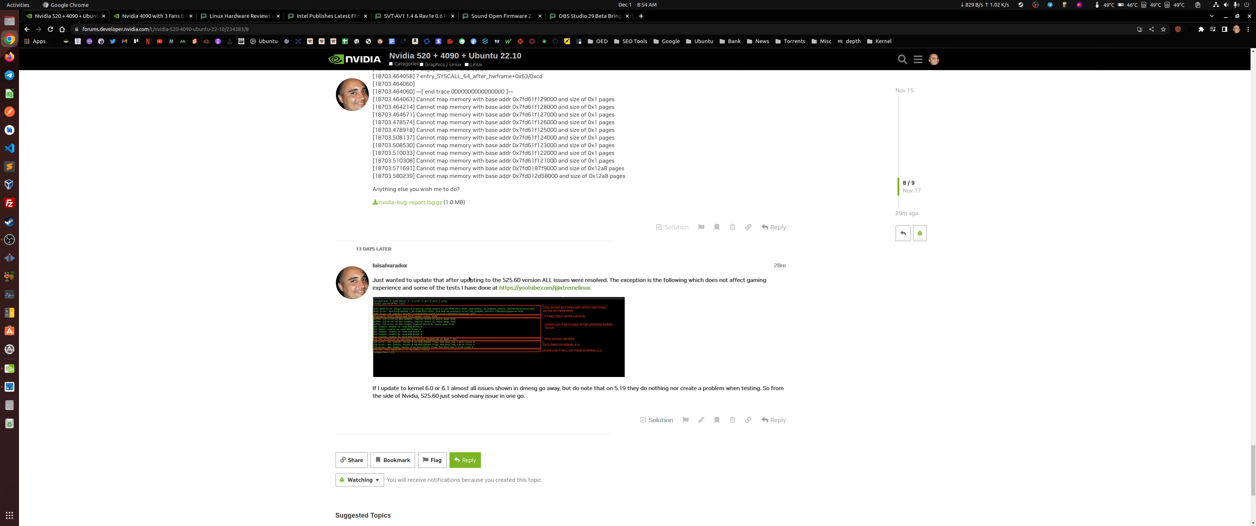
mouse_move(496, 336)
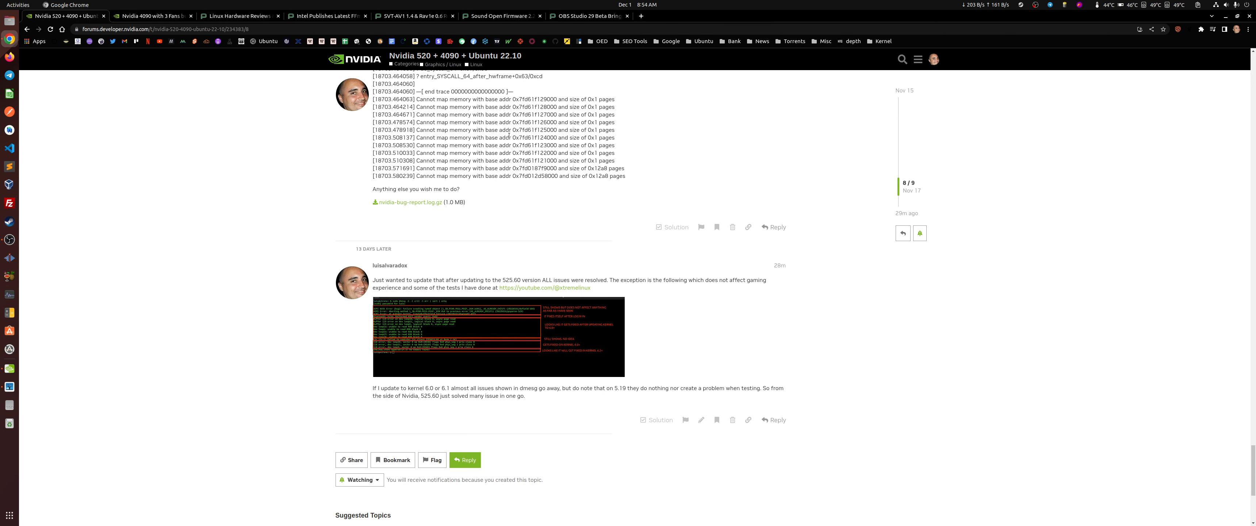
mouse_move(441, 345)
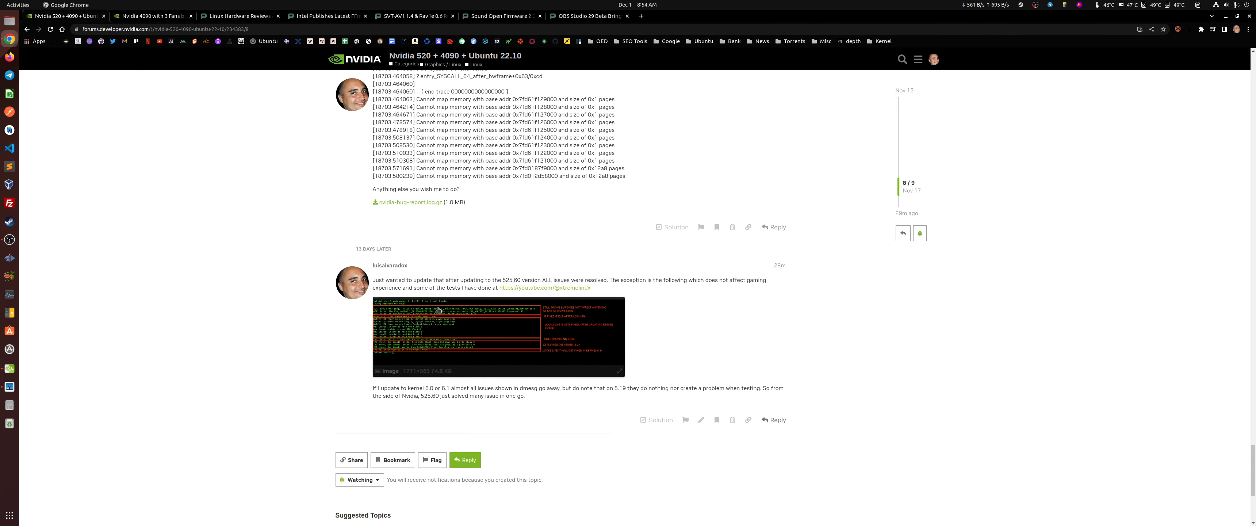
mouse_move(441, 318)
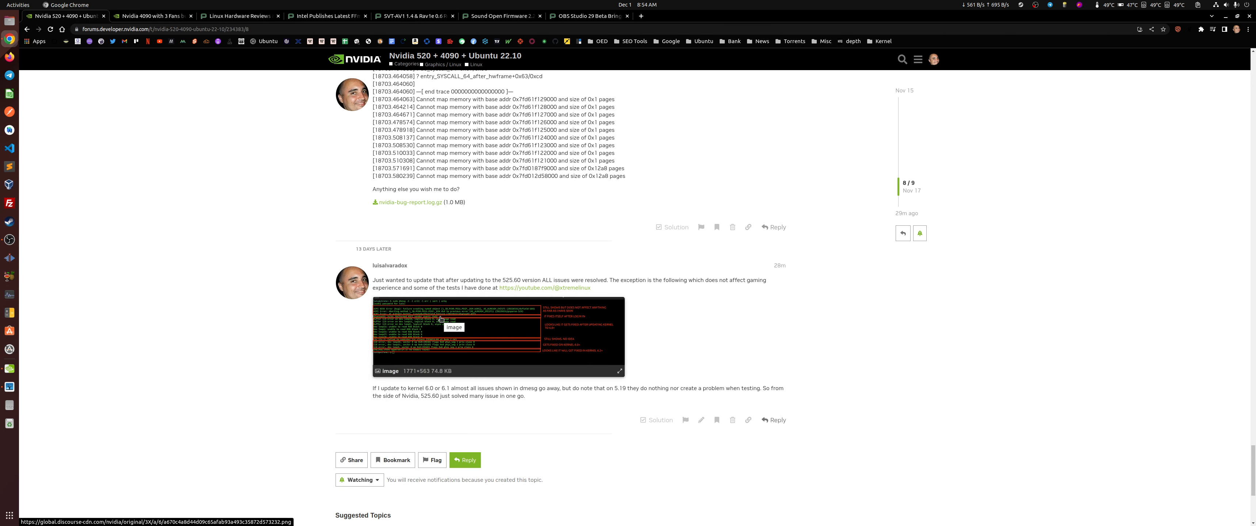
mouse_move(279, 186)
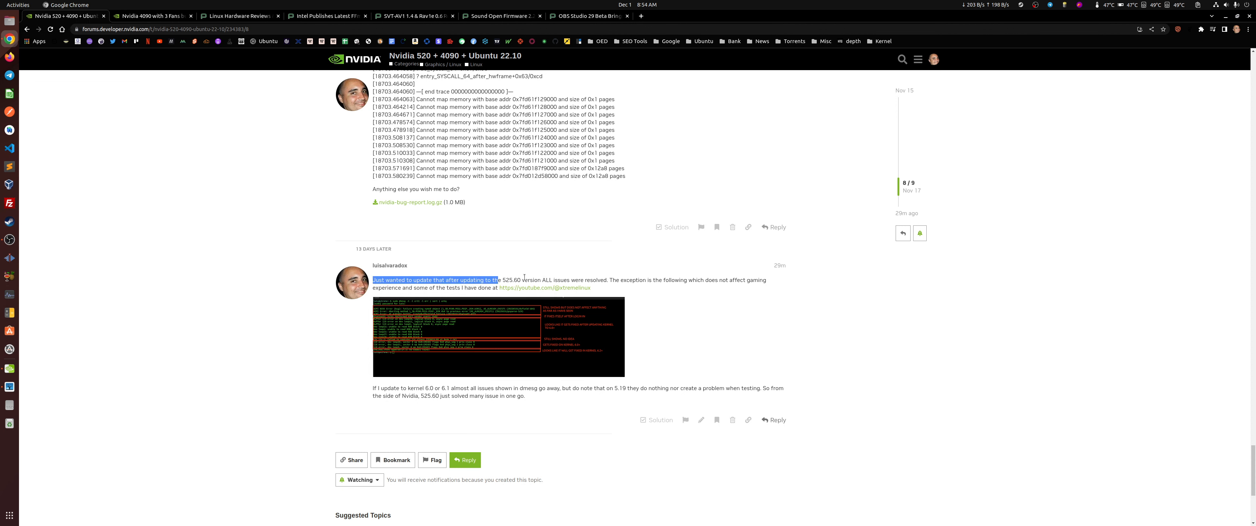
Step: Switch to the 'Nvidia 520 + 4090 + Ubuntu 22.10' thread and scroll to the 525.60 driver update post
click(504, 278)
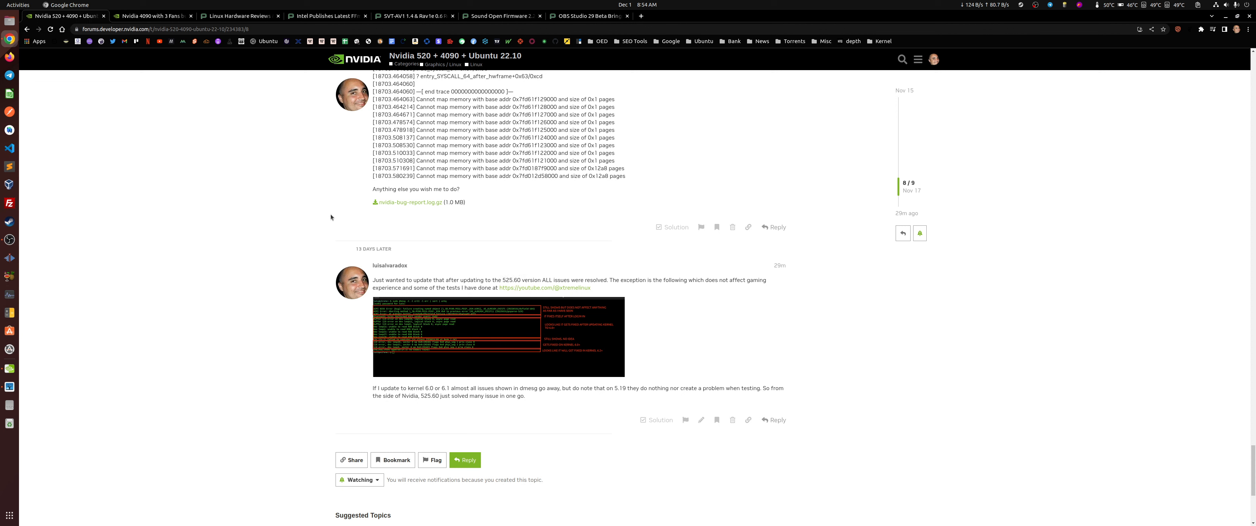
click(150, 16)
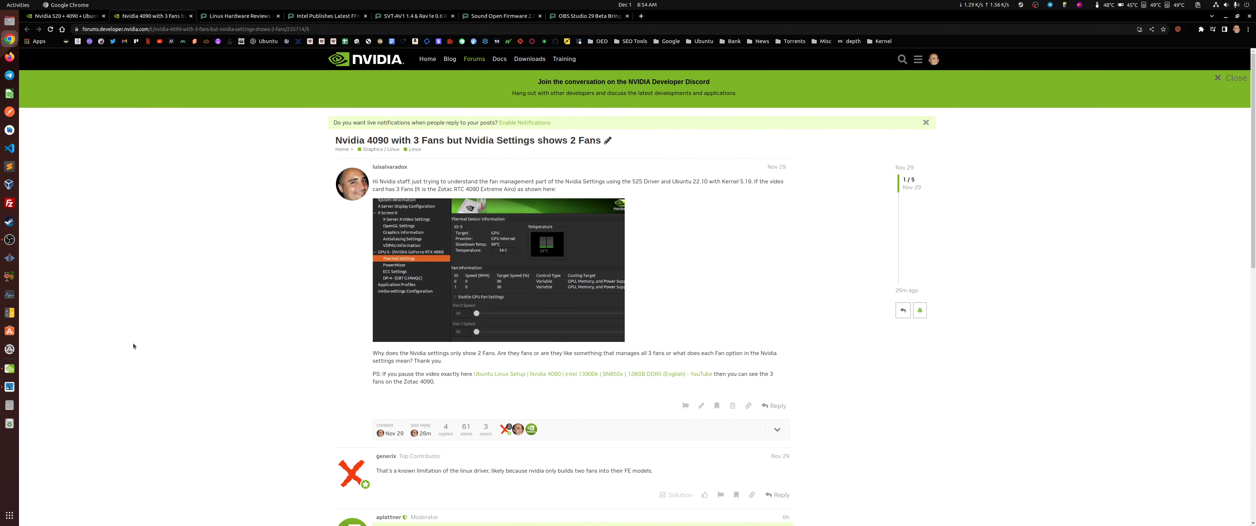
mouse_move(181, 233)
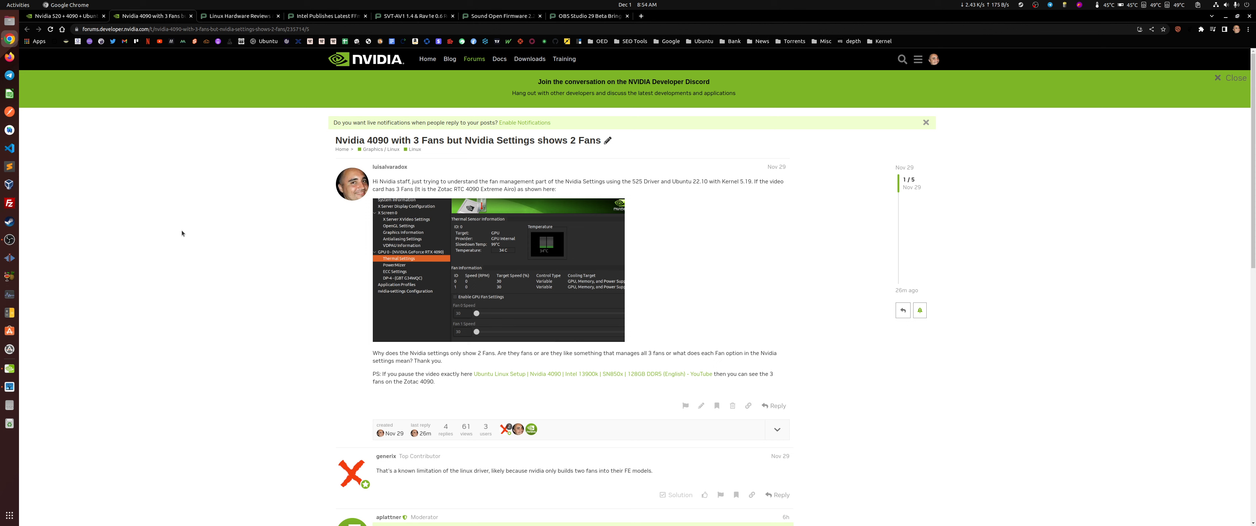
mouse_move(165, 376)
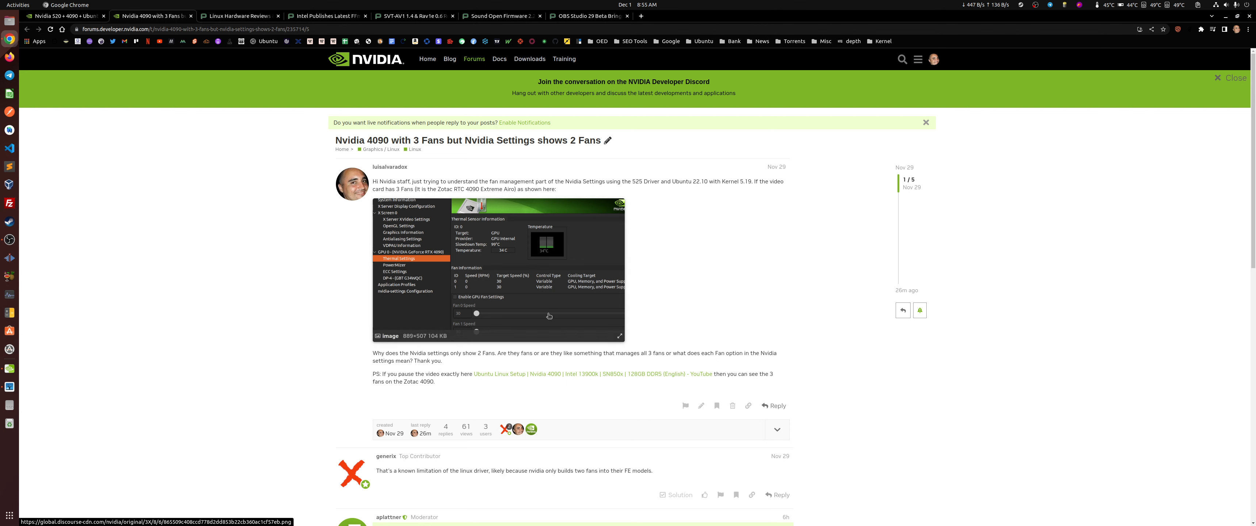
mouse_move(485, 279)
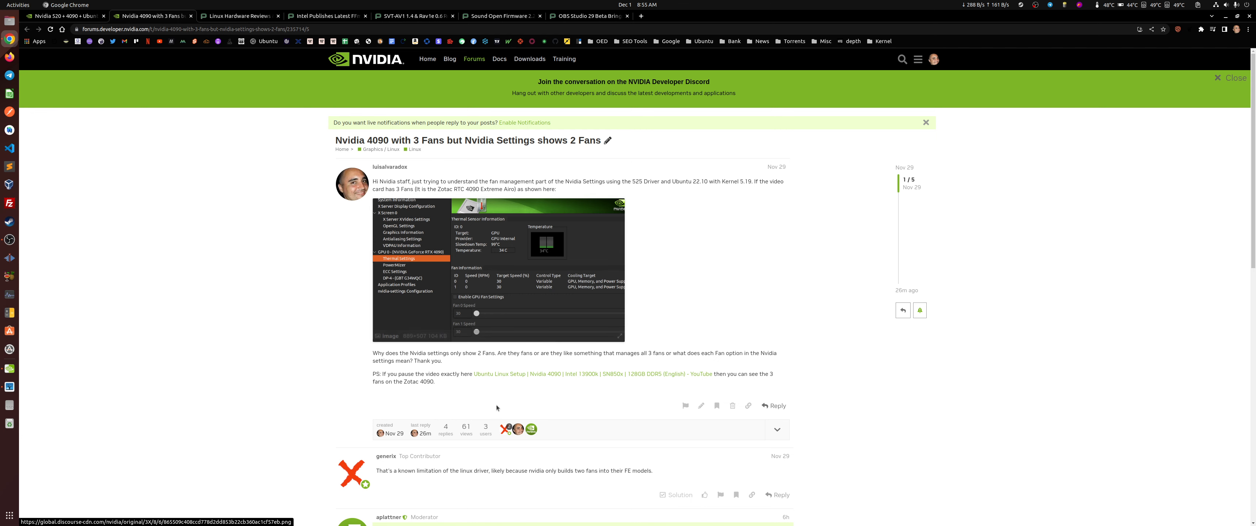
scroll(down, 3)
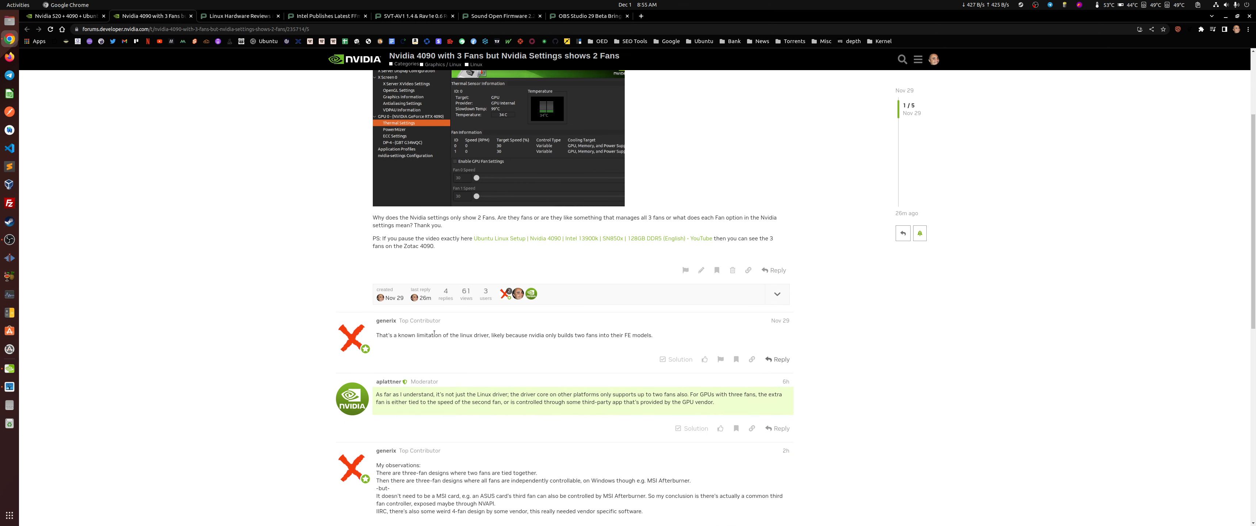
mouse_move(531, 349)
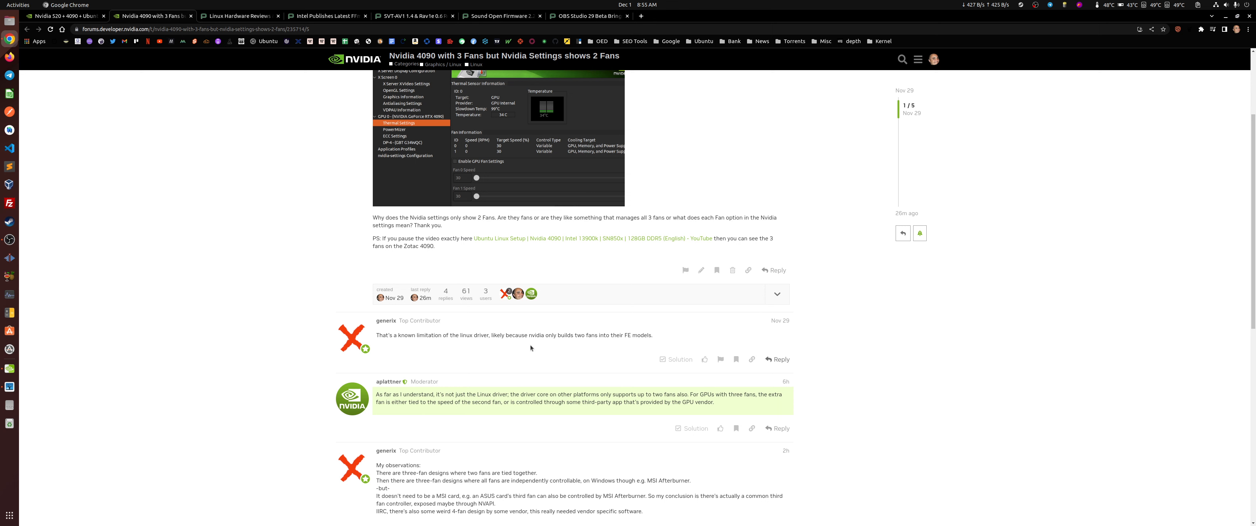
scroll(down, 3)
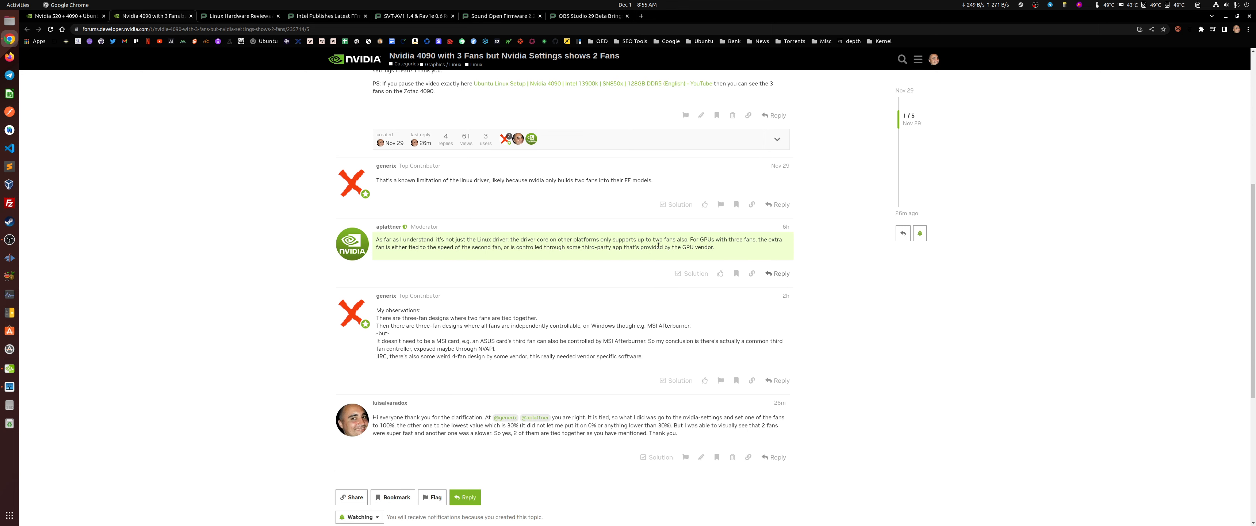
scroll(up, 3)
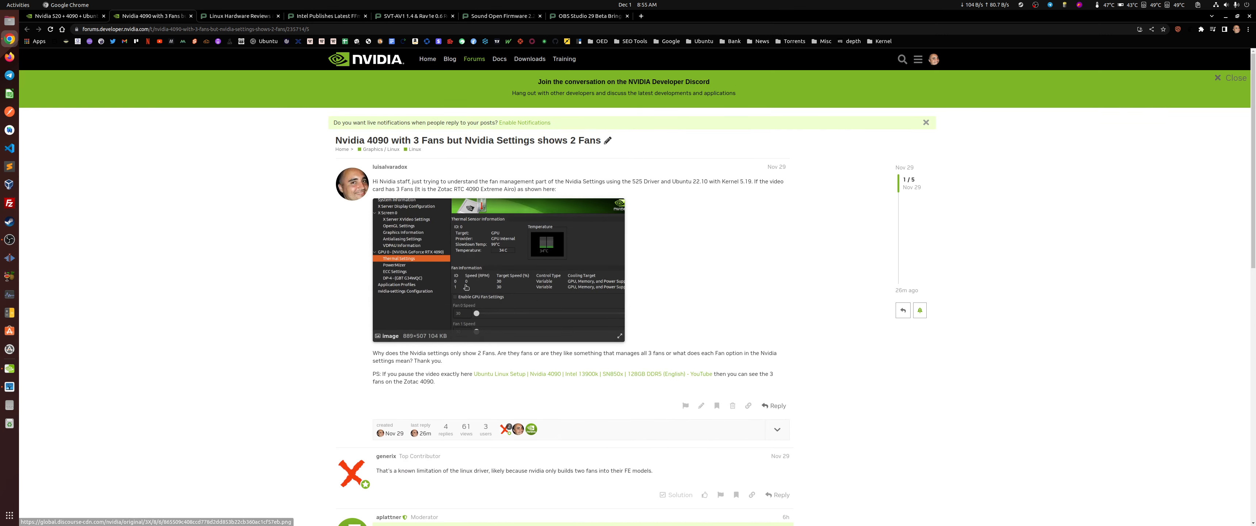
scroll(down, 3)
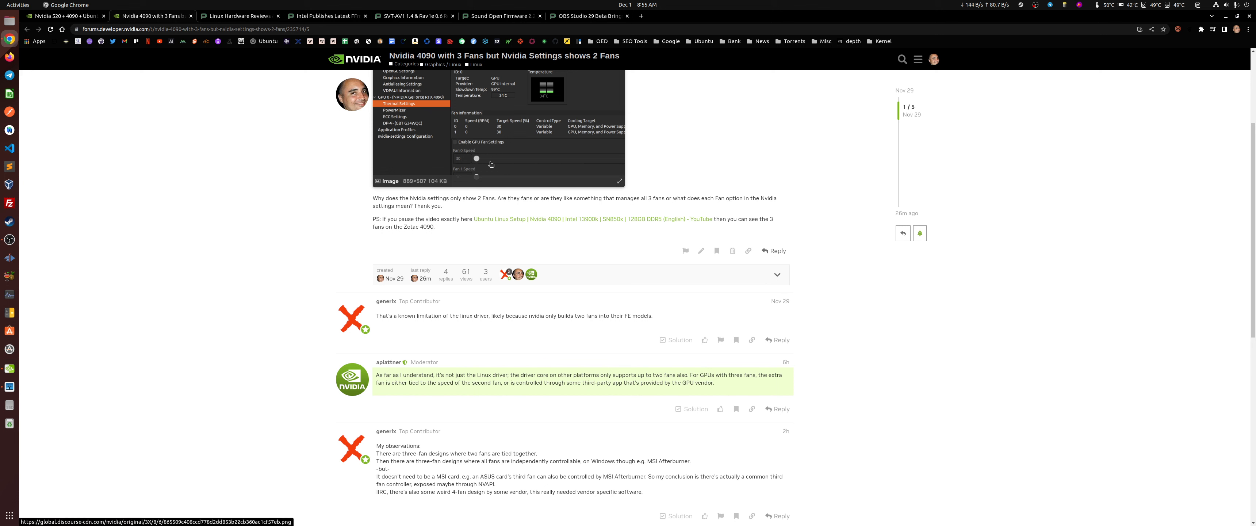
mouse_move(629, 184)
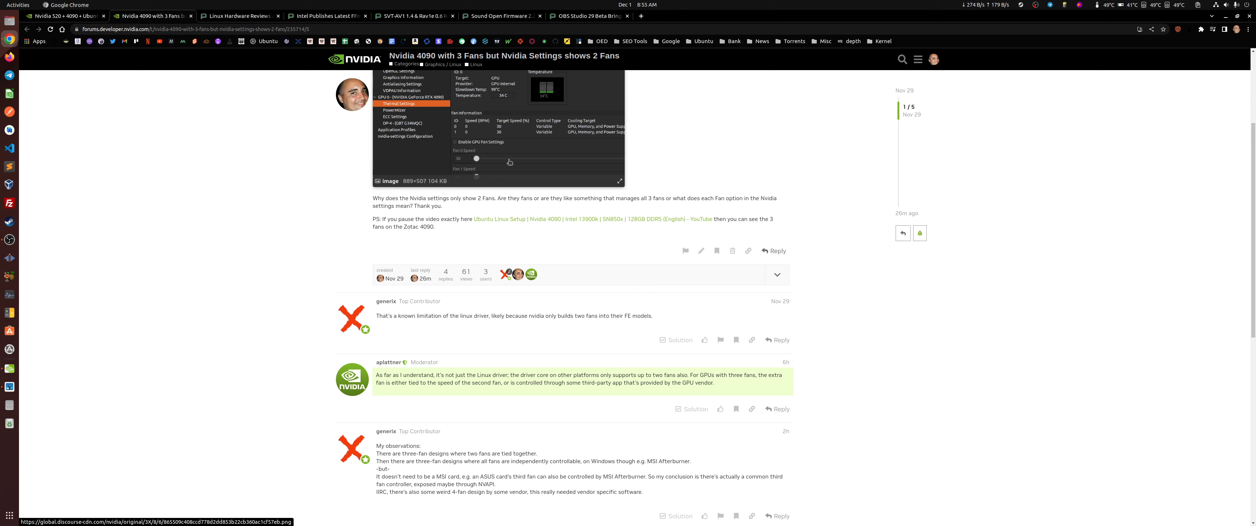
Step: Continue down the thread to the final reply with the annotated dmesg error screenshot
scroll(down, 3)
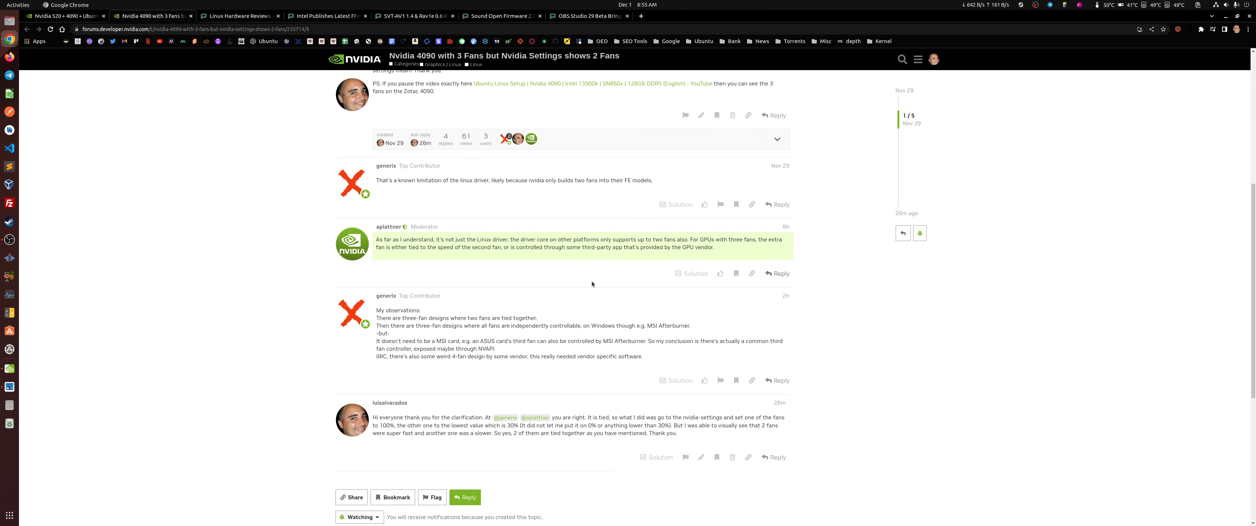
mouse_move(595, 277)
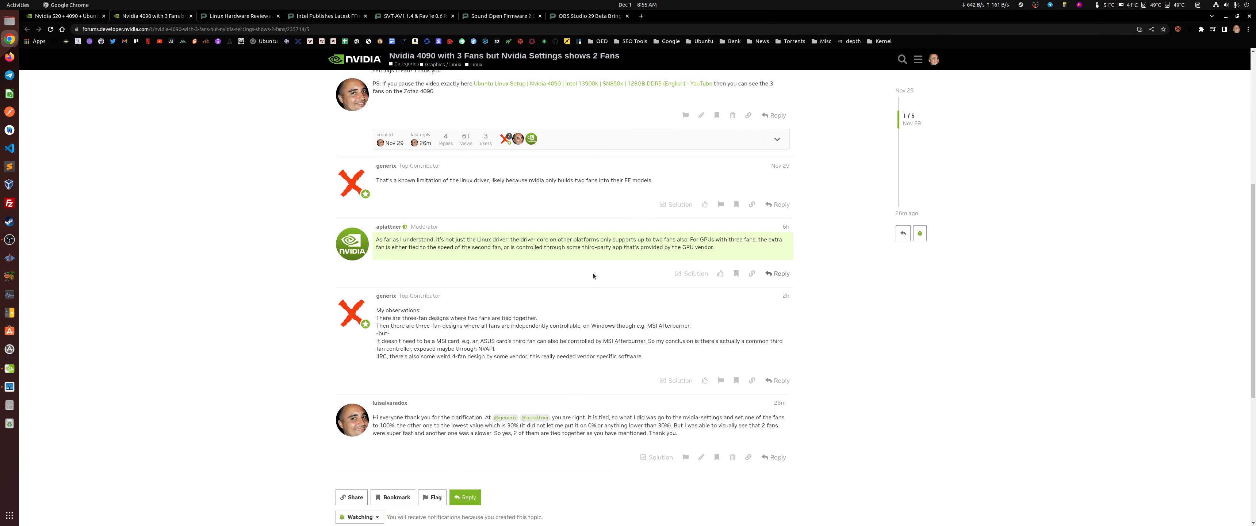
mouse_move(550, 354)
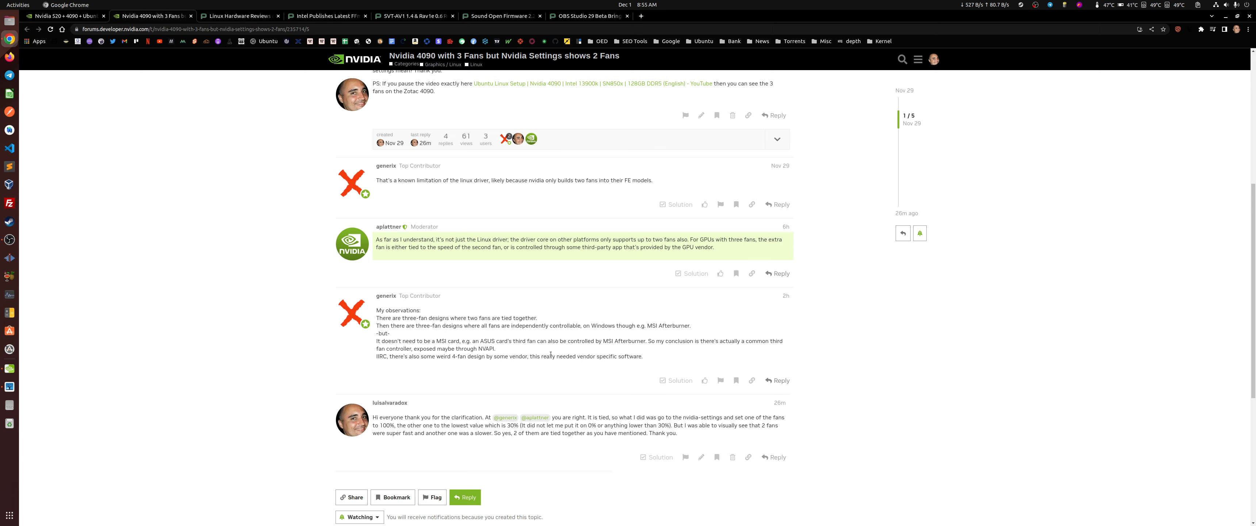
scroll(down, 3)
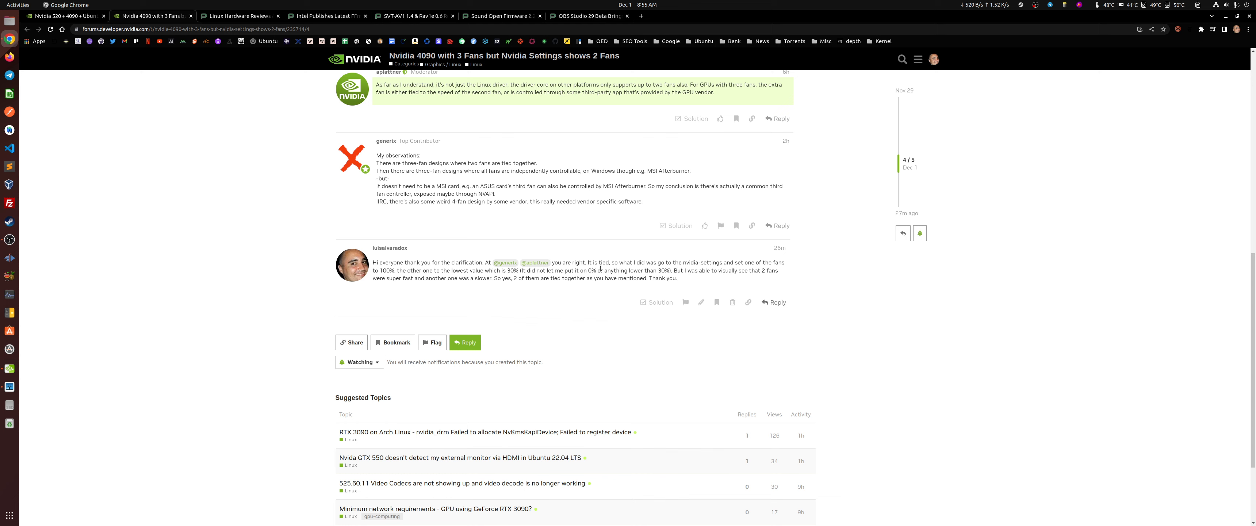
scroll(up, 3)
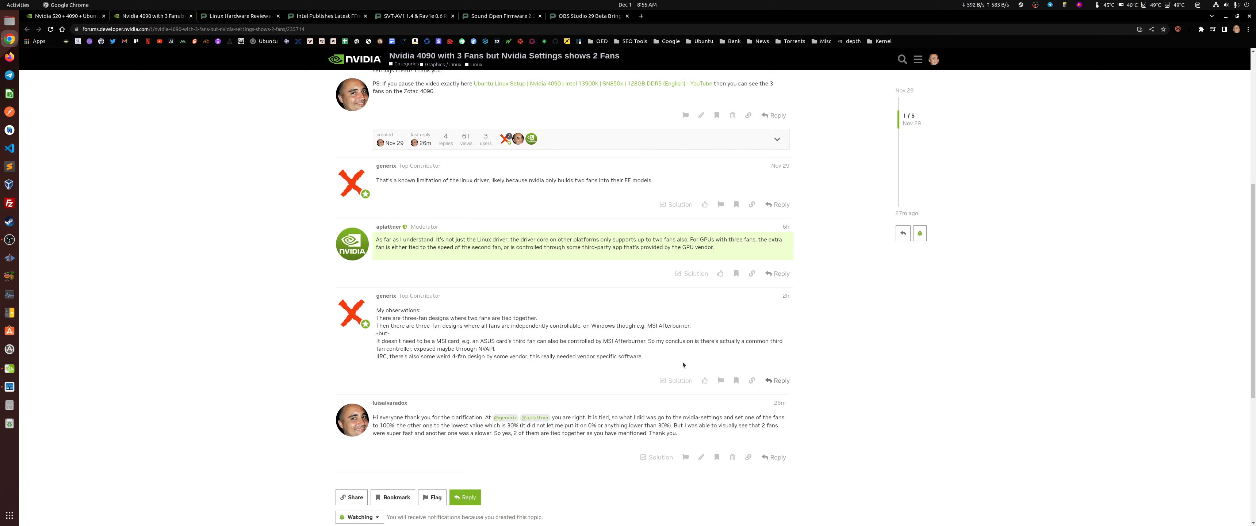
mouse_move(510, 351)
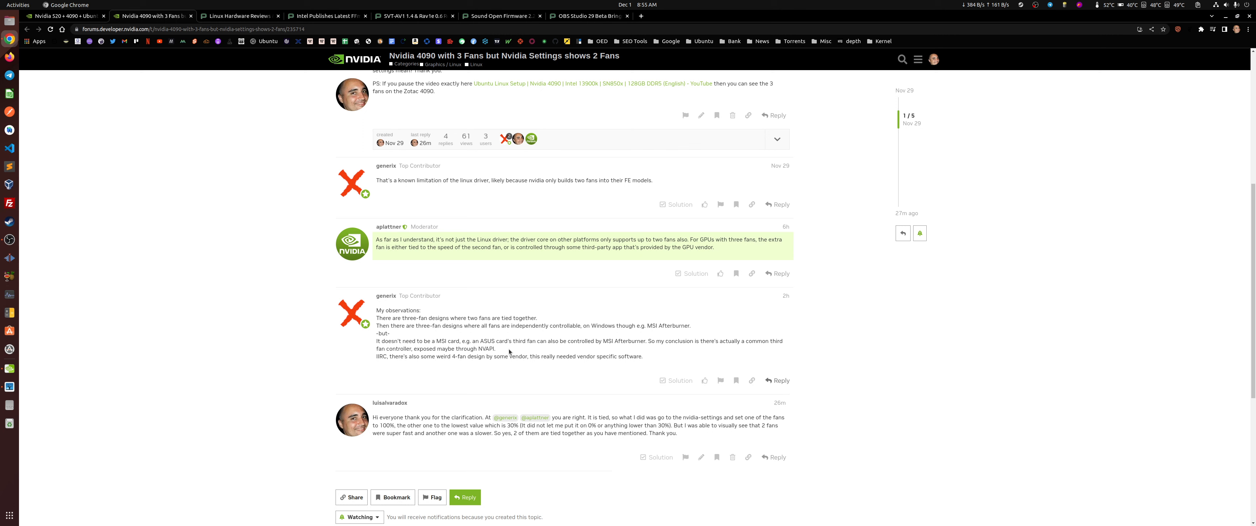
mouse_move(597, 354)
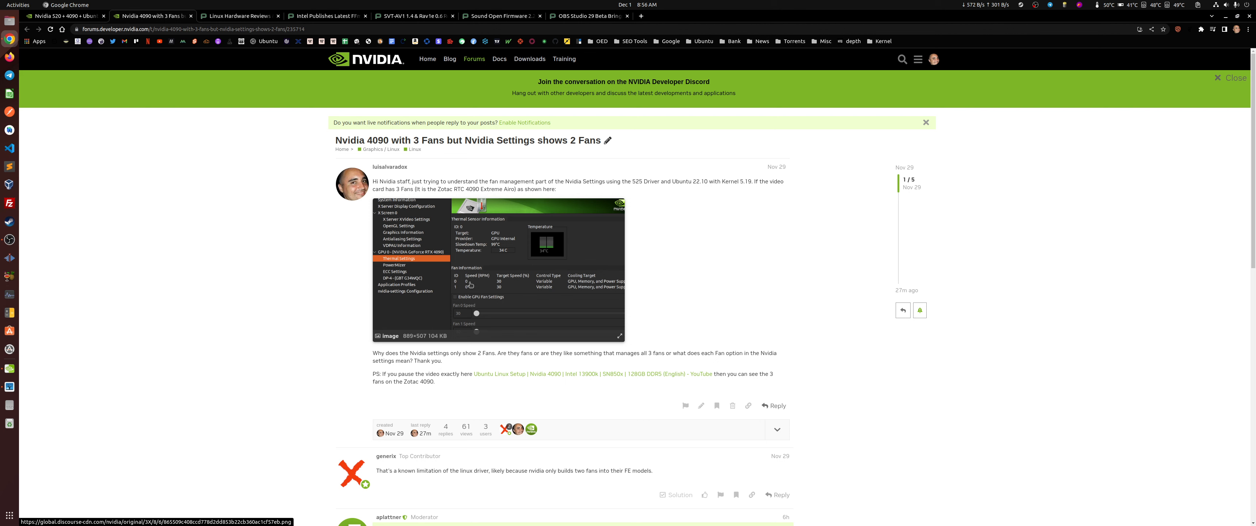
mouse_move(480, 293)
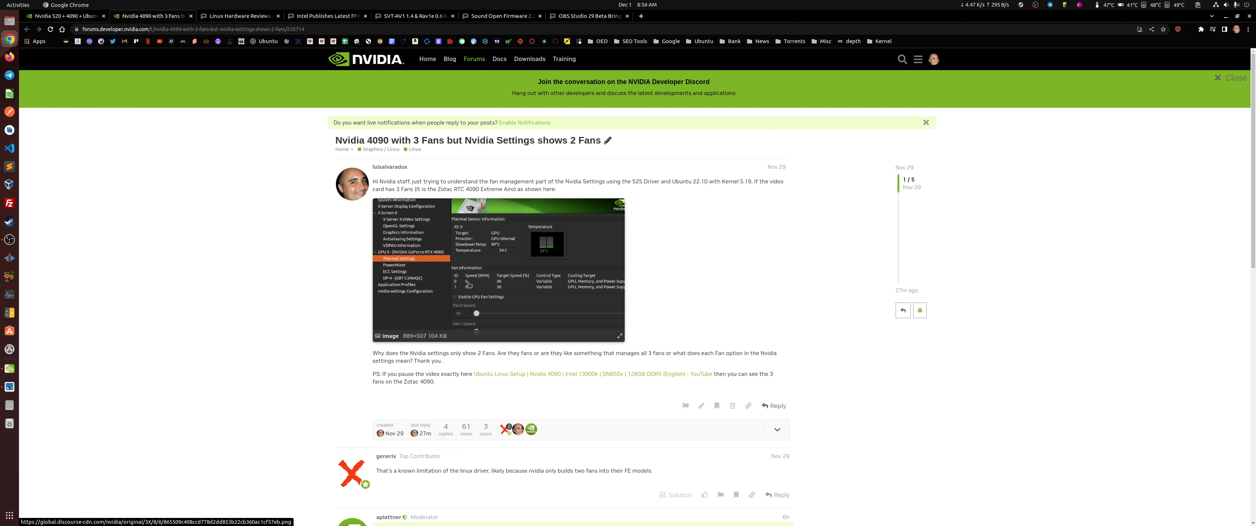
mouse_move(476, 281)
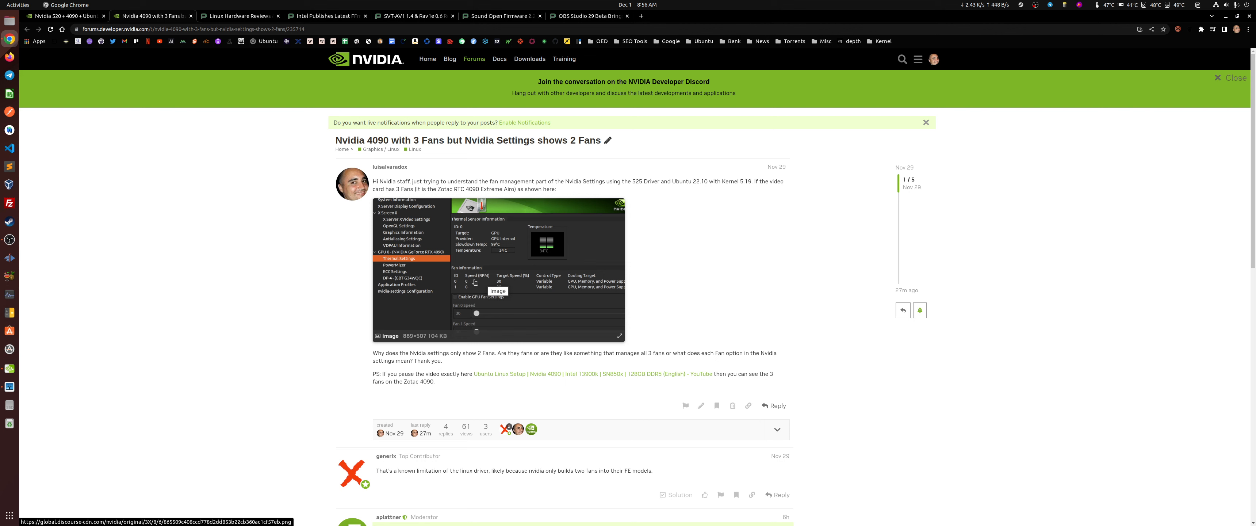
mouse_move(468, 288)
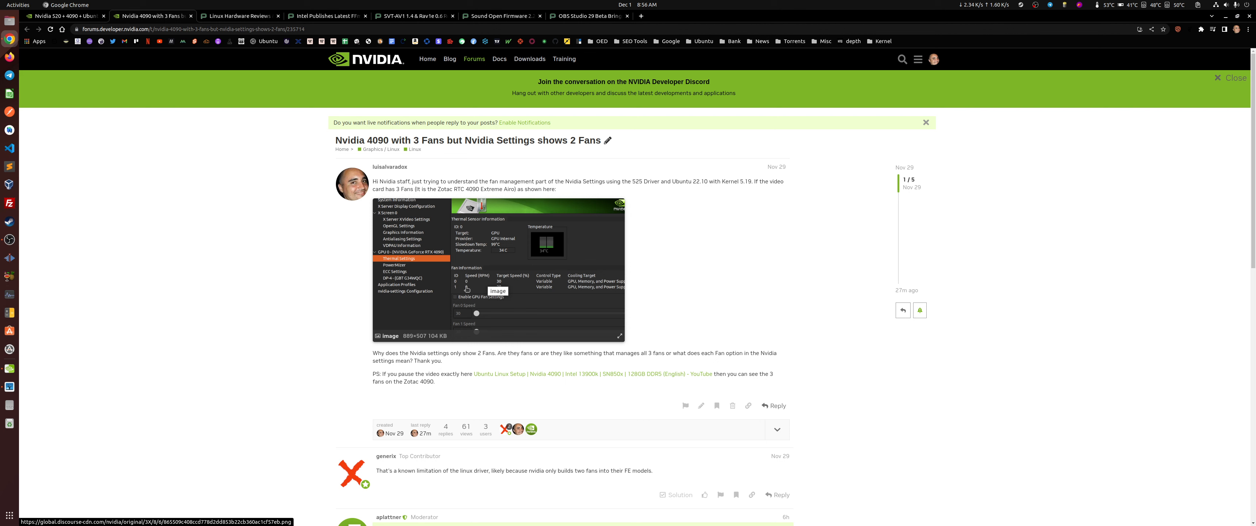
mouse_move(462, 283)
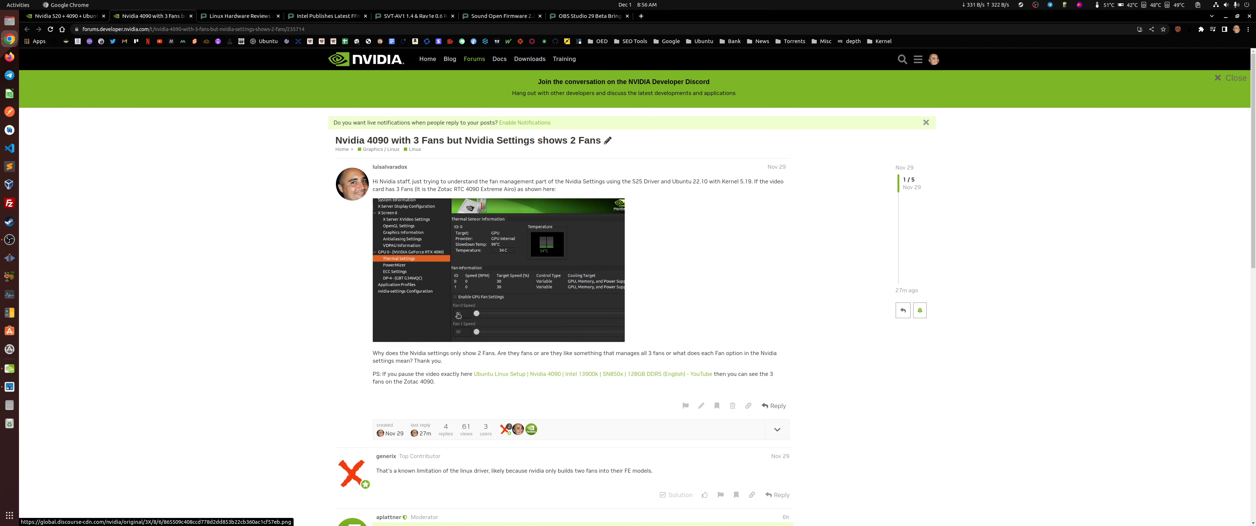
scroll(down, 3)
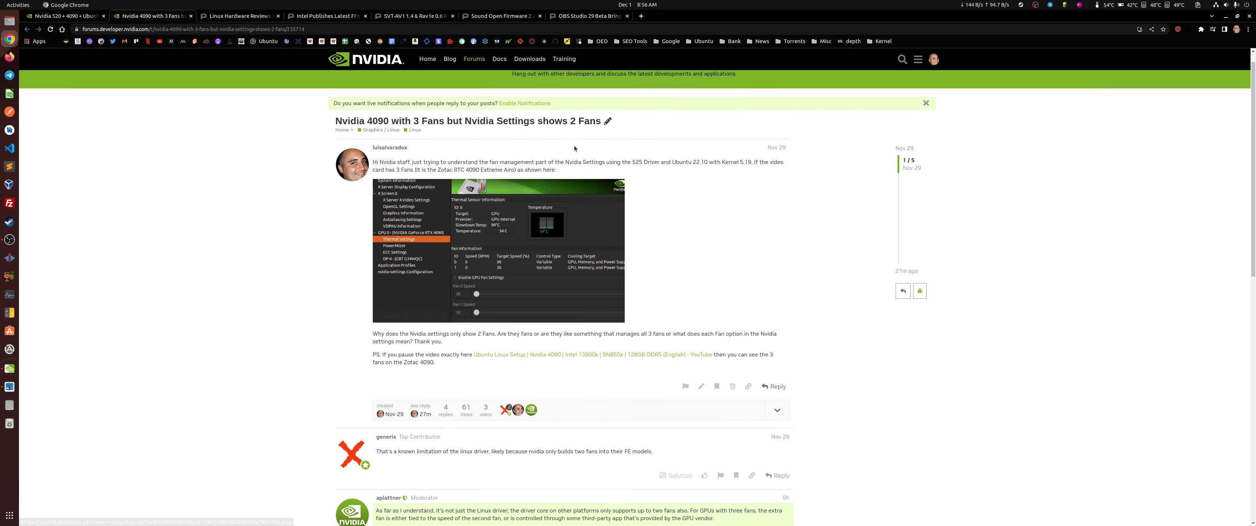
mouse_move(511, 262)
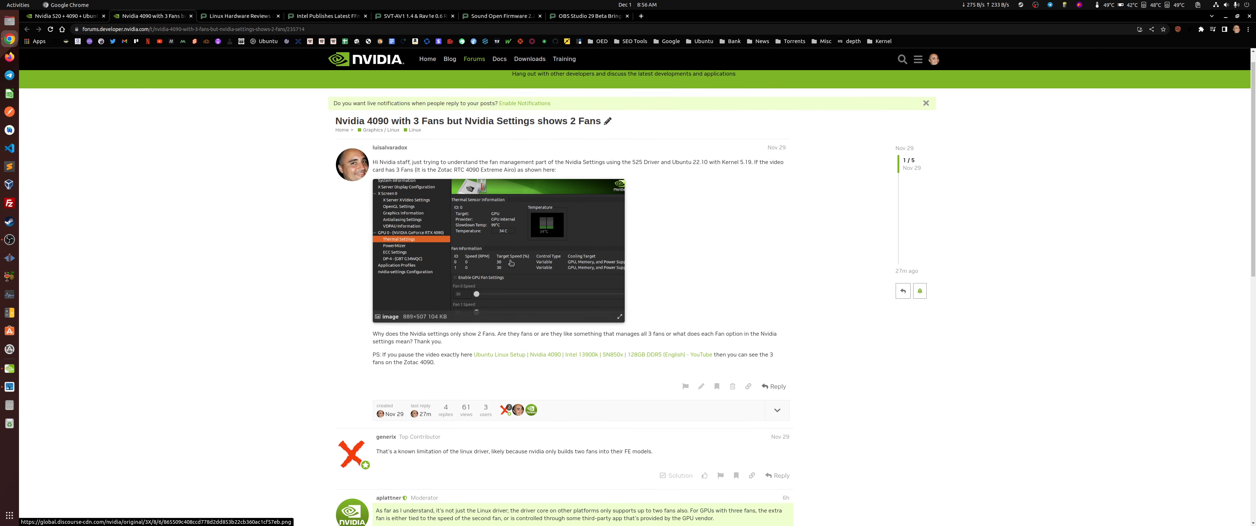
mouse_move(755, 291)
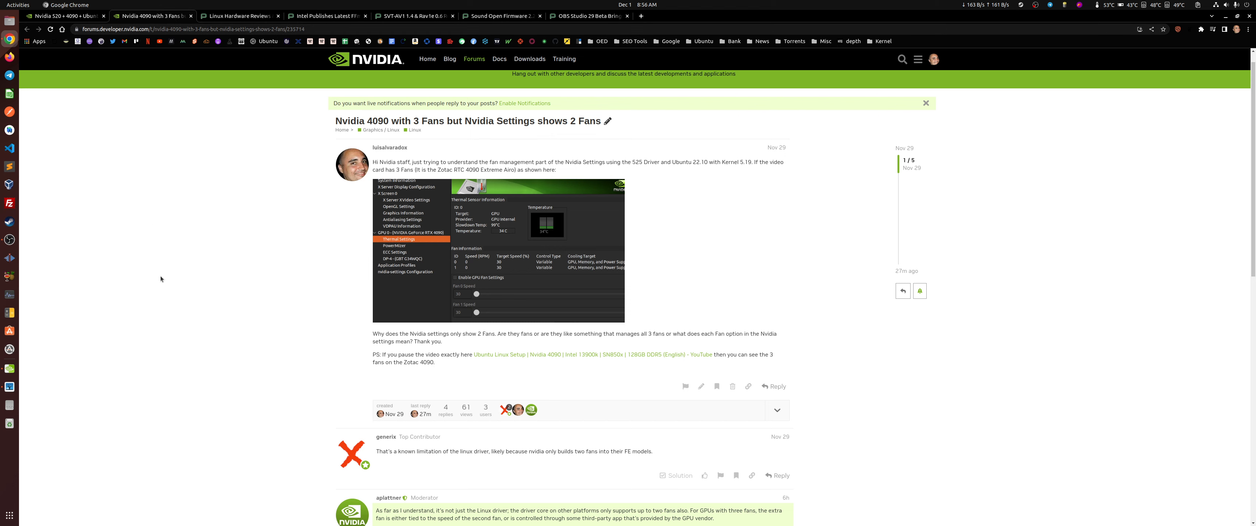
scroll(down, 3)
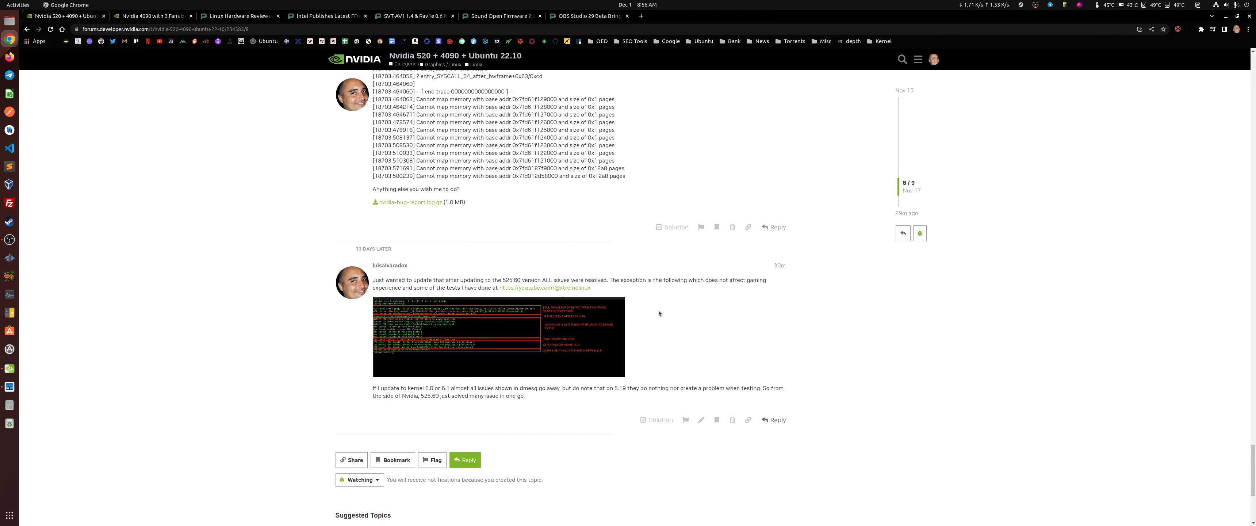
mouse_move(84, 380)
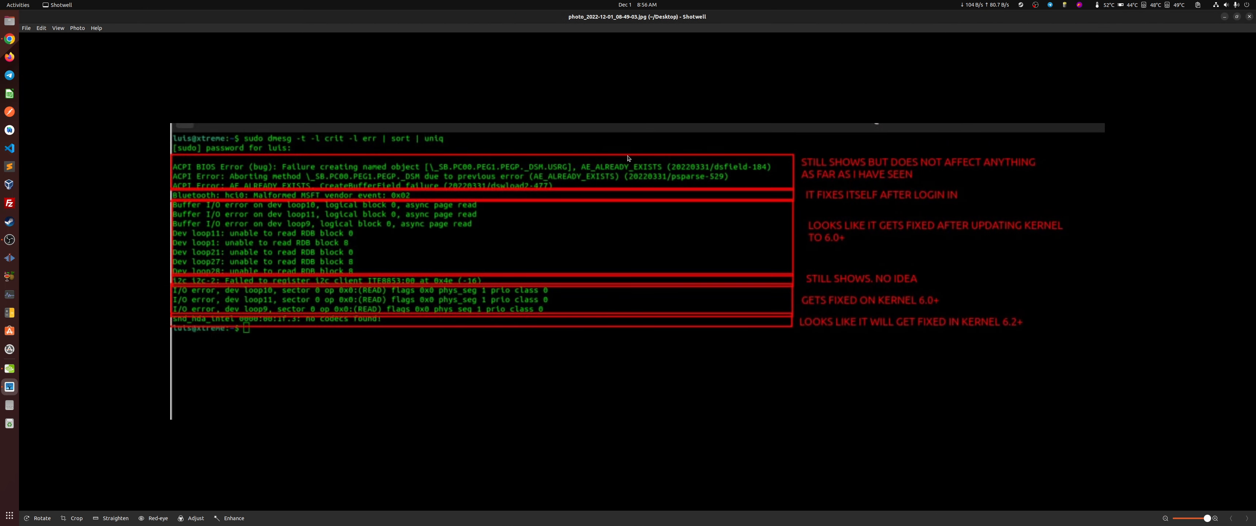
mouse_move(252, 151)
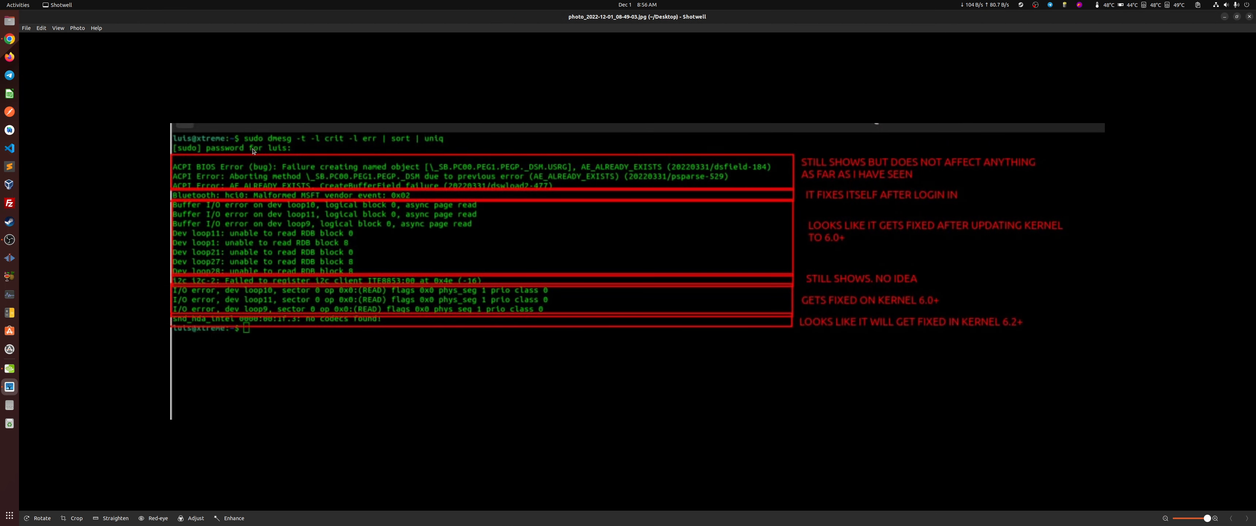
mouse_move(352, 379)
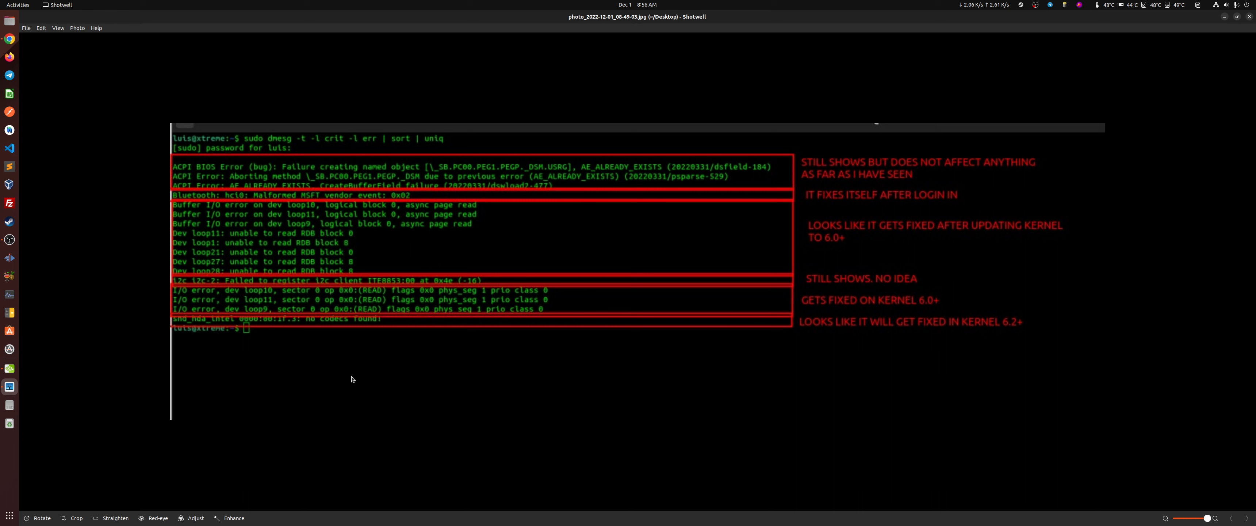
mouse_move(369, 244)
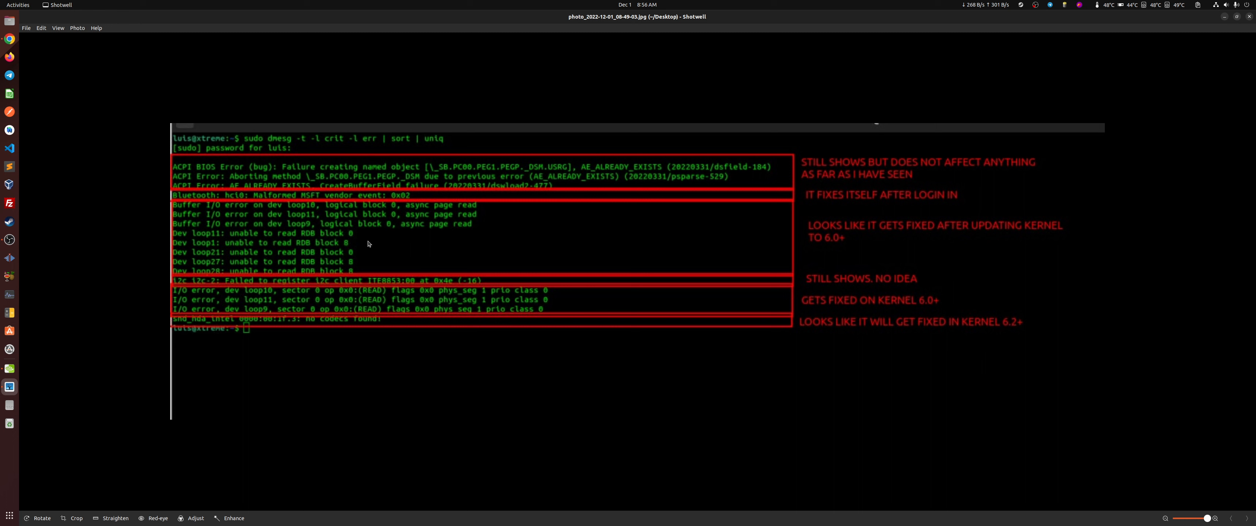
mouse_move(625, 230)
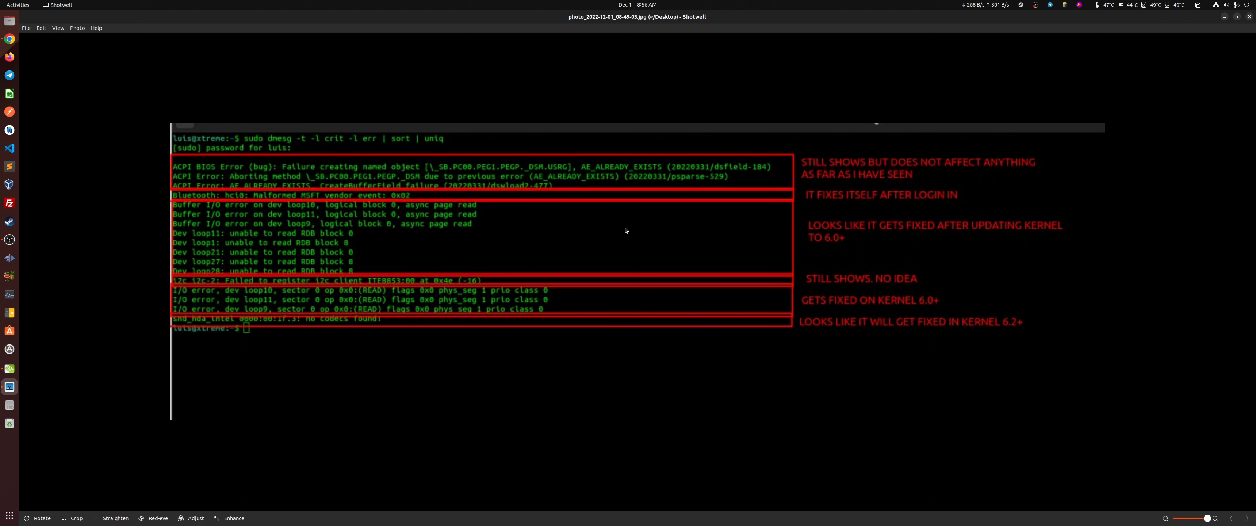
mouse_move(504, 236)
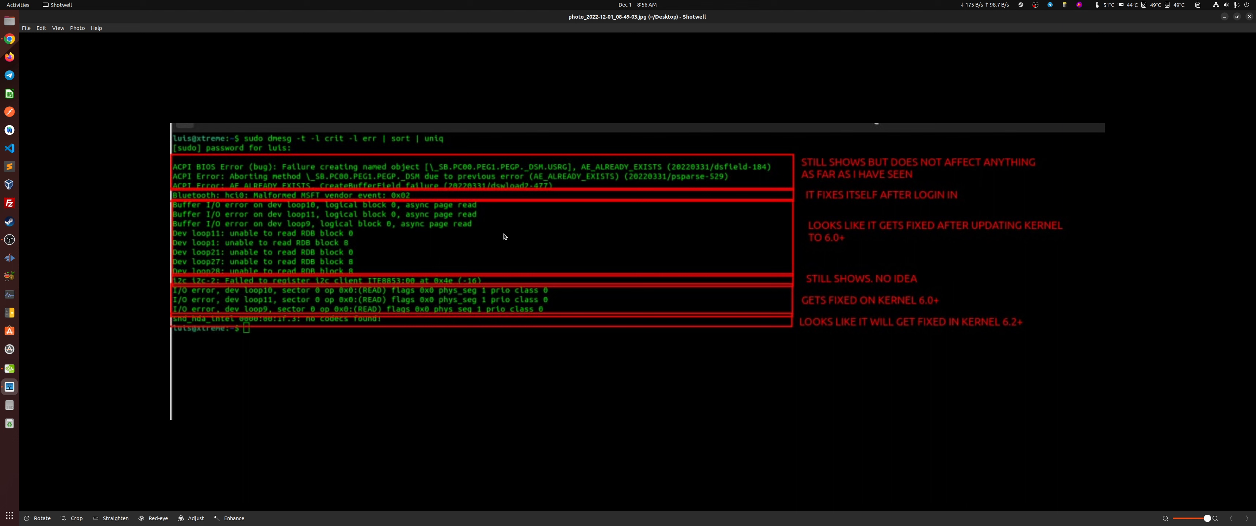
mouse_move(518, 235)
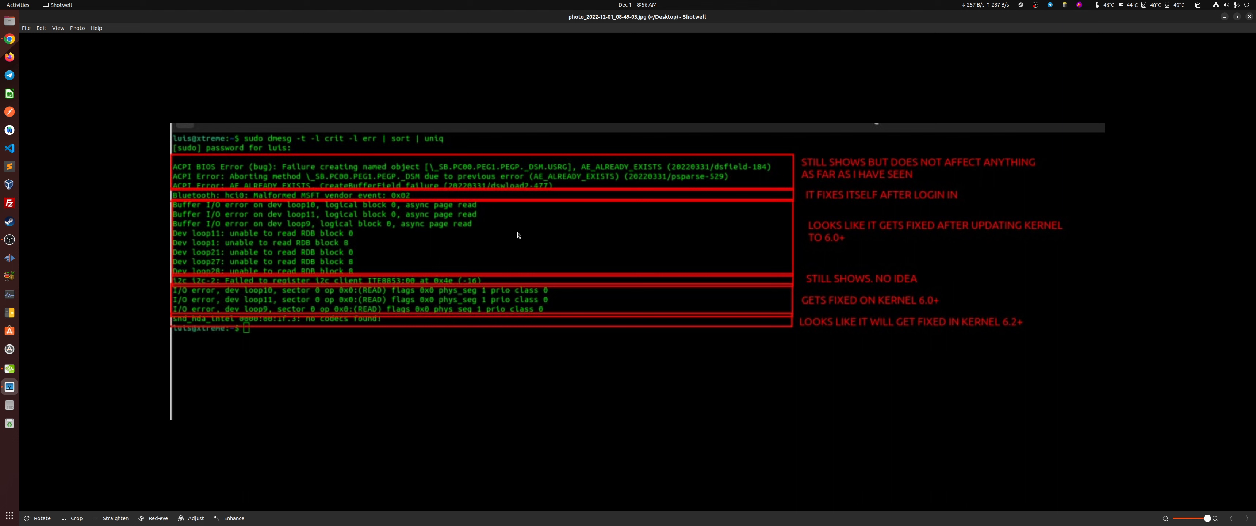
mouse_move(533, 242)
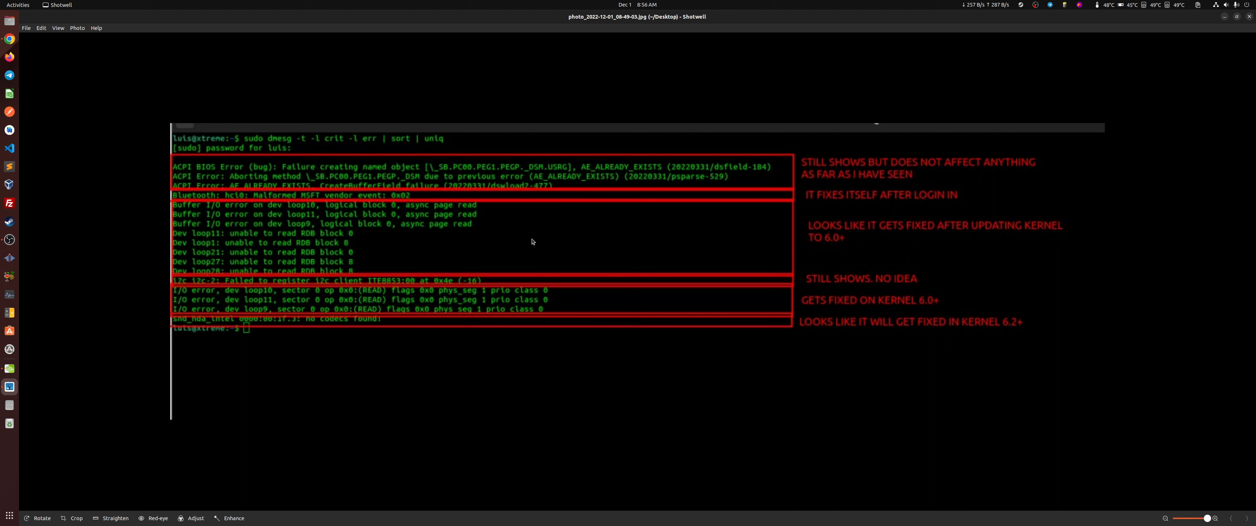
mouse_move(873, 173)
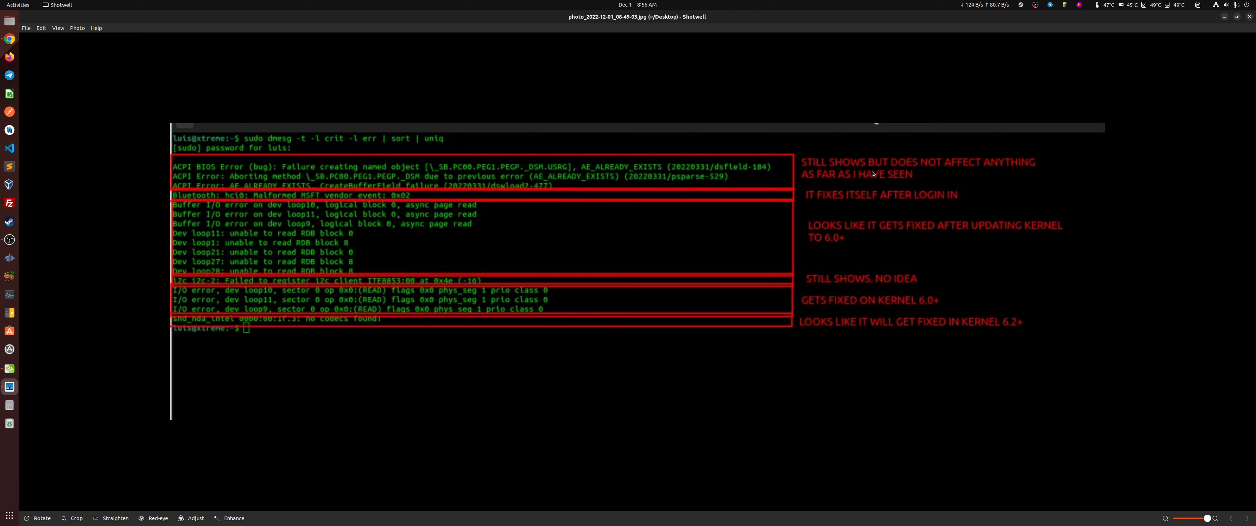
mouse_move(709, 247)
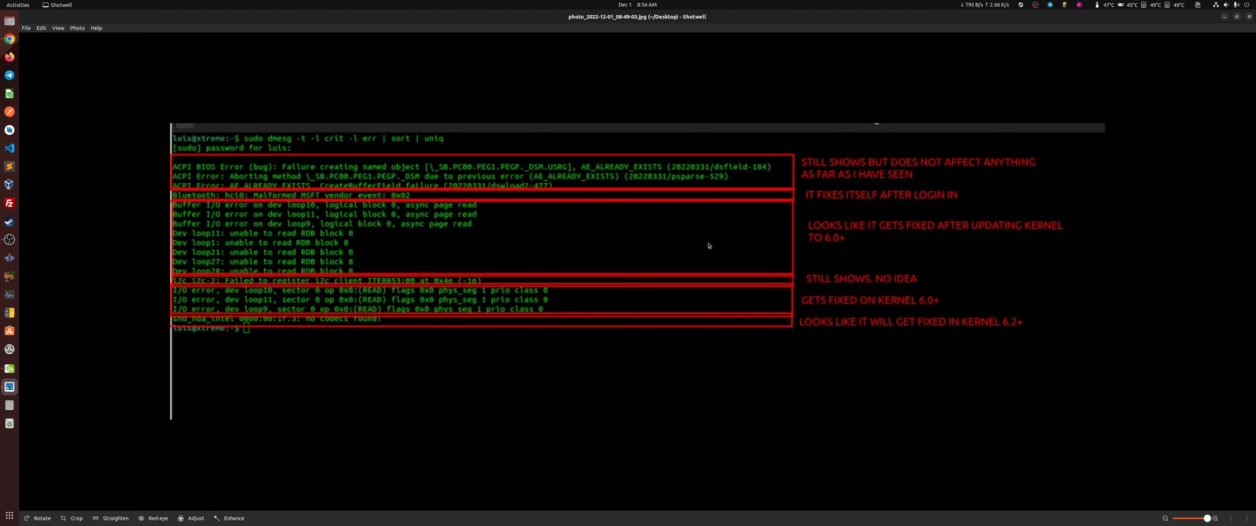
mouse_move(911, 264)
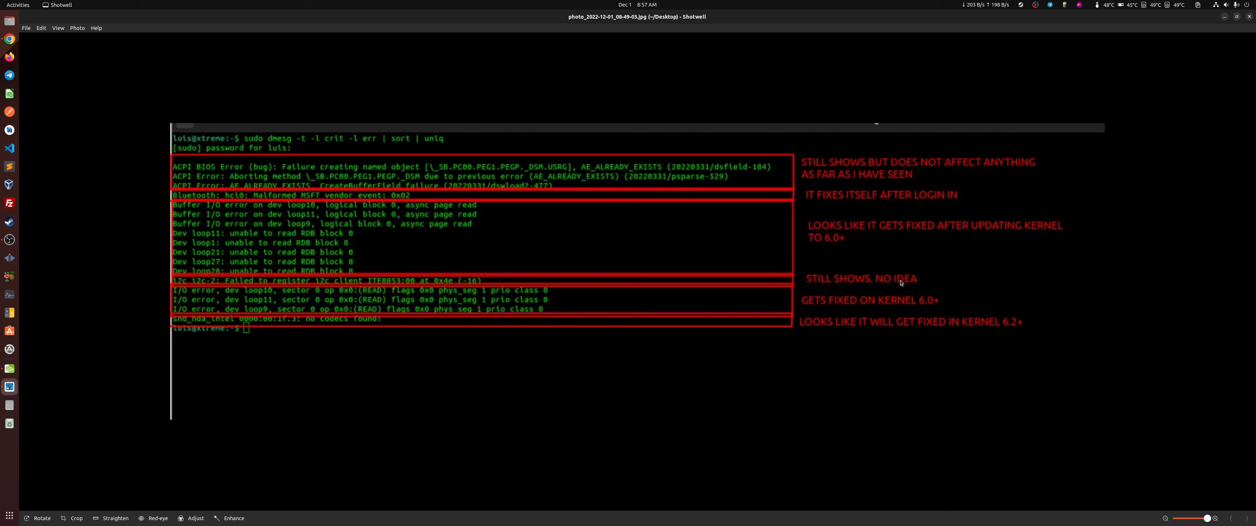
mouse_move(268, 162)
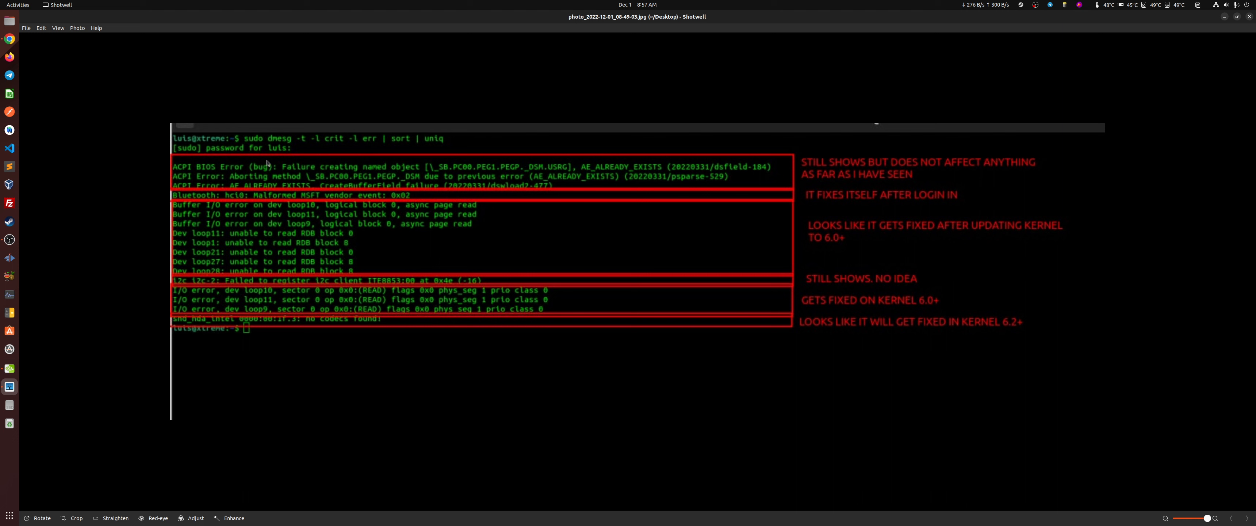
mouse_move(870, 171)
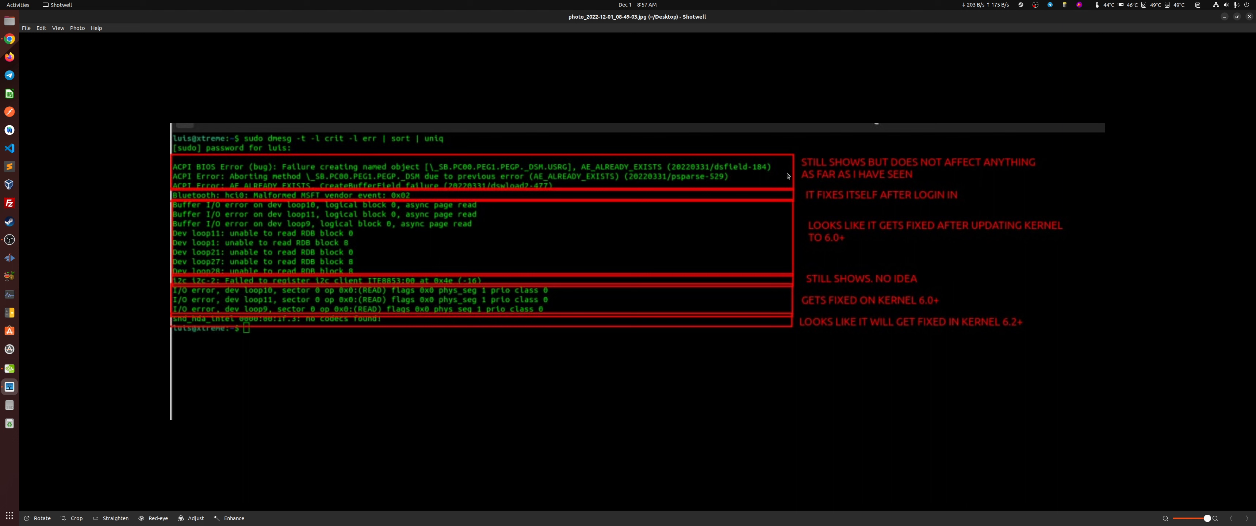
mouse_move(436, 172)
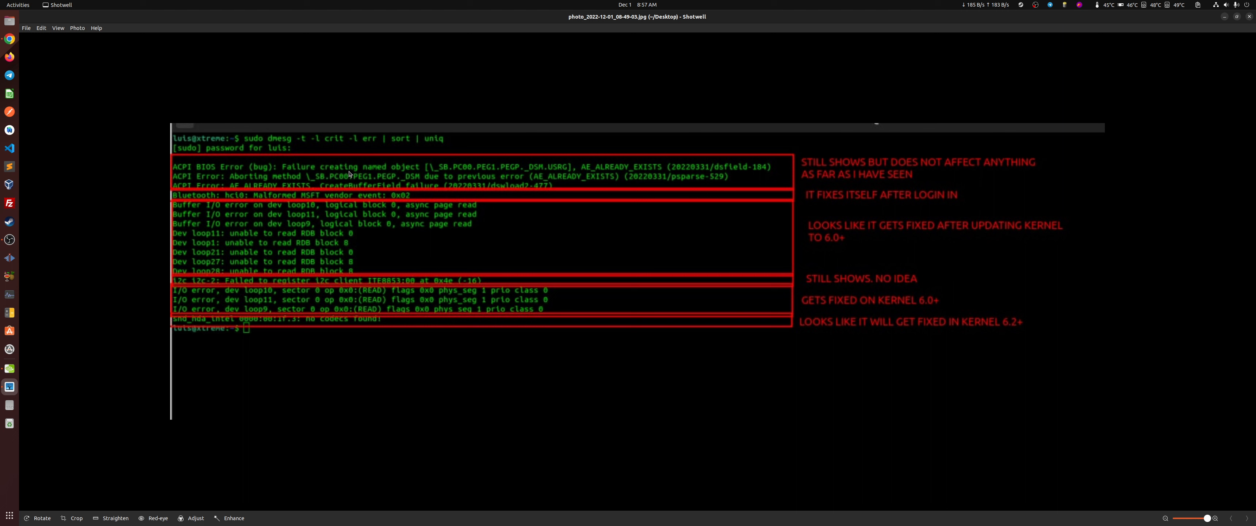
mouse_move(522, 174)
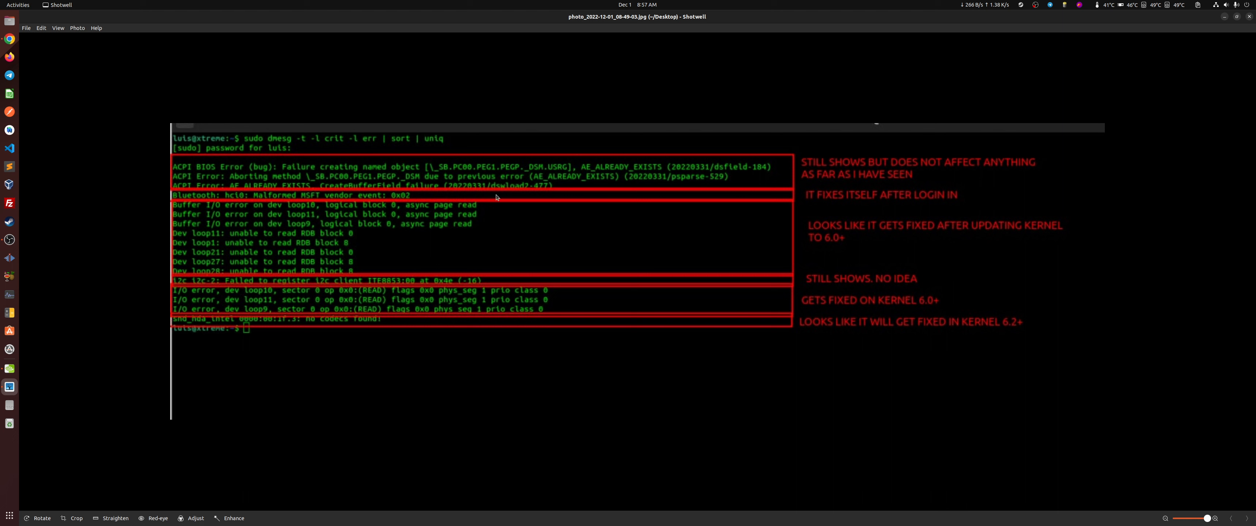
mouse_move(280, 200)
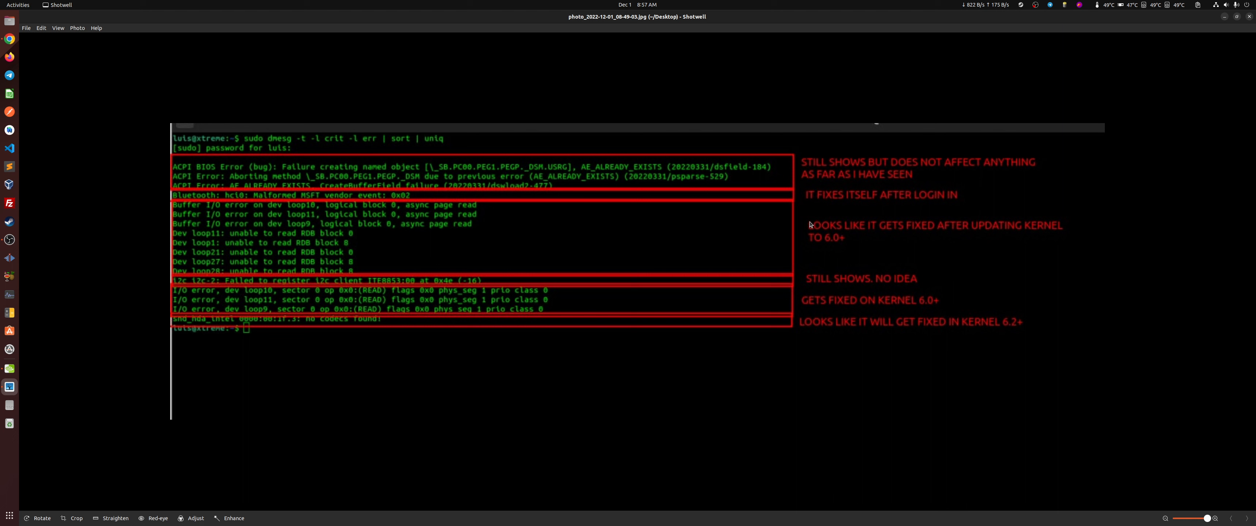
mouse_move(317, 194)
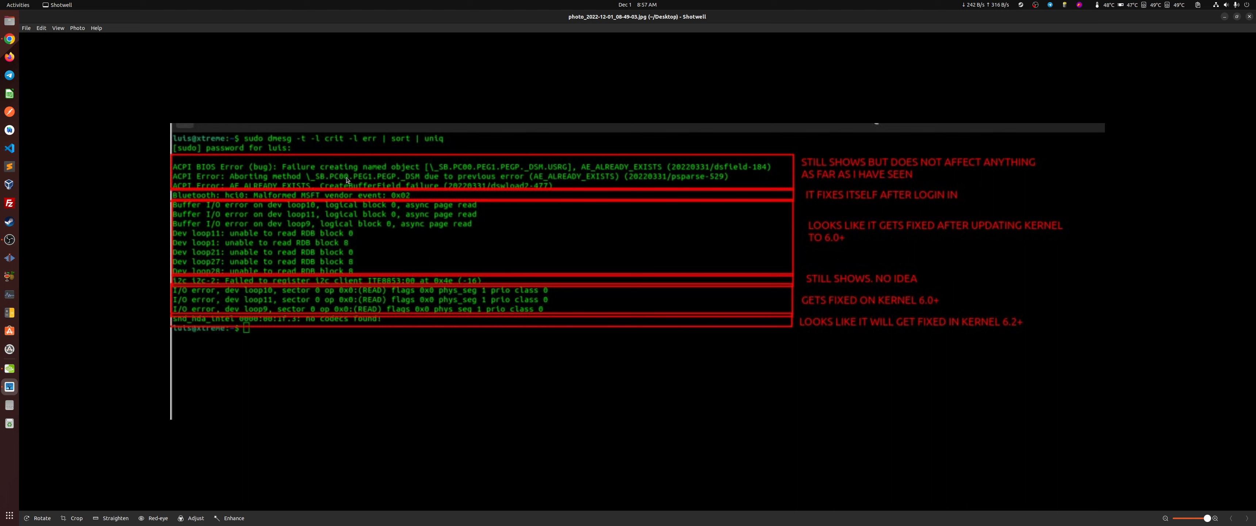
mouse_move(431, 197)
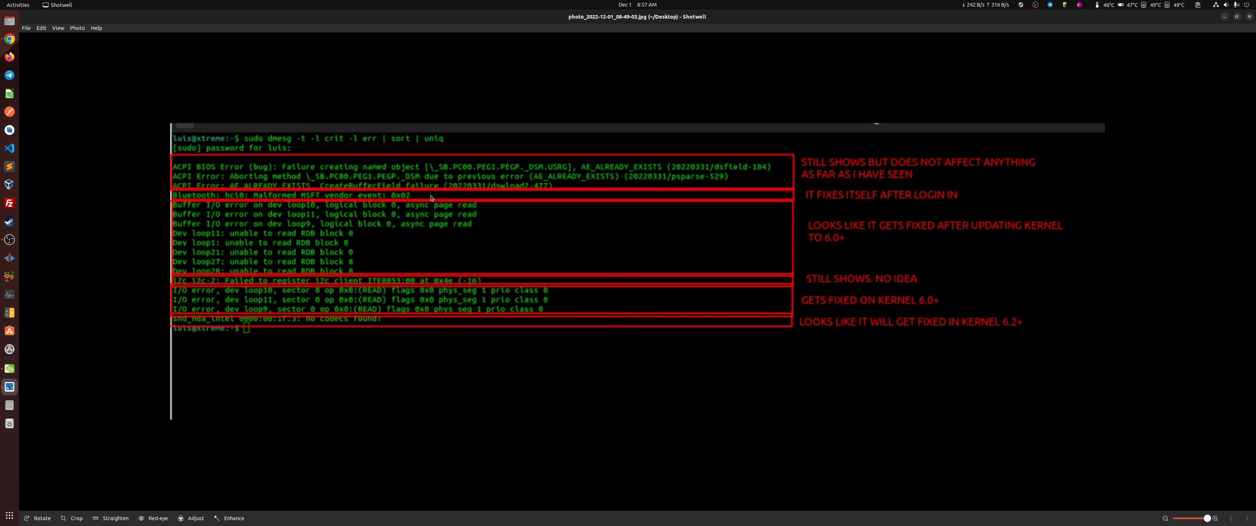
mouse_move(413, 196)
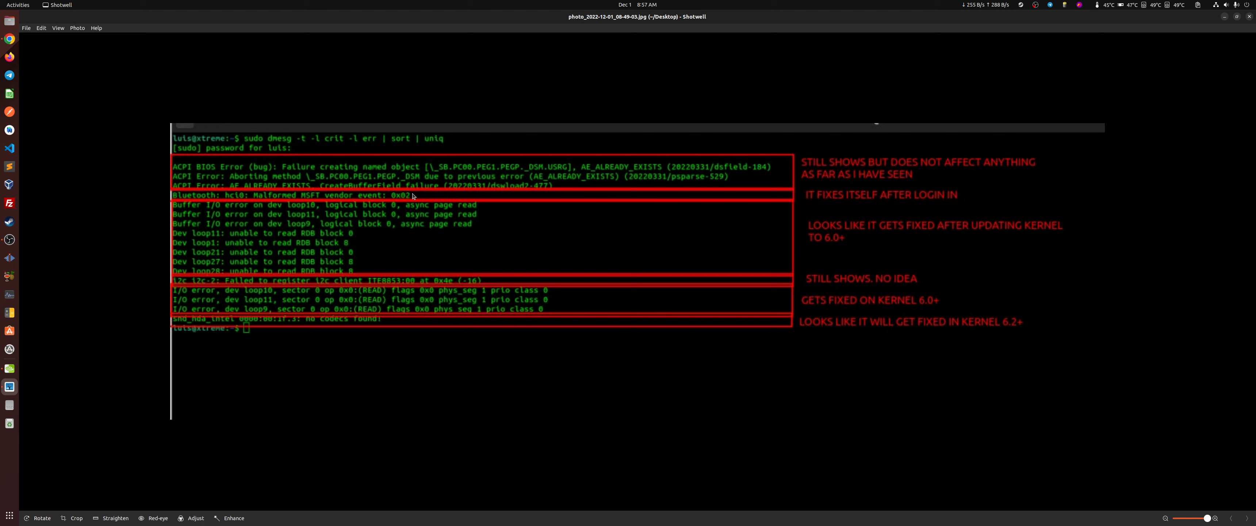
mouse_move(1200, 118)
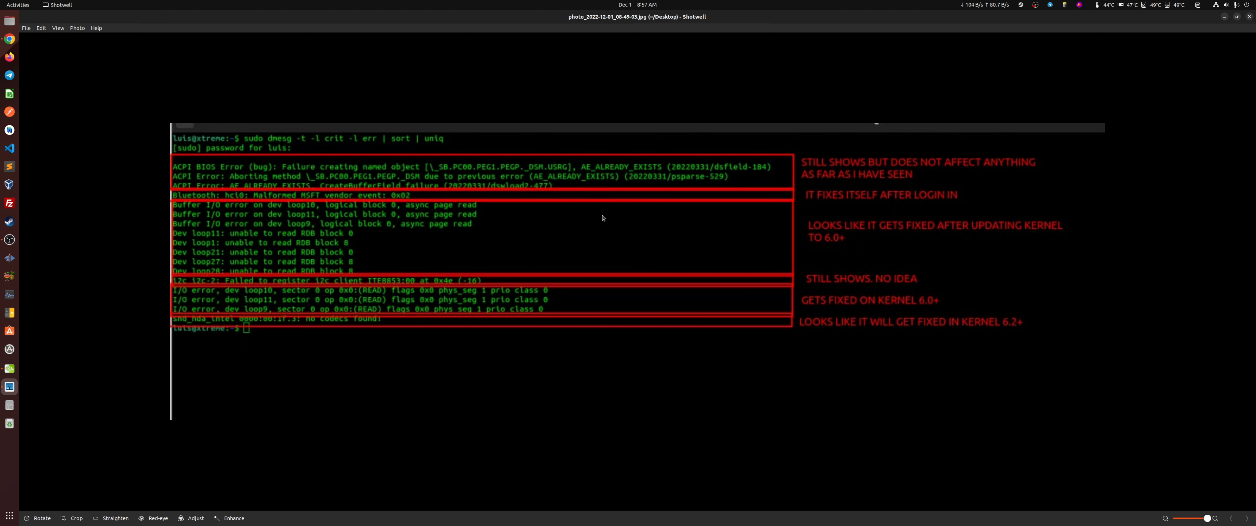
mouse_move(232, 260)
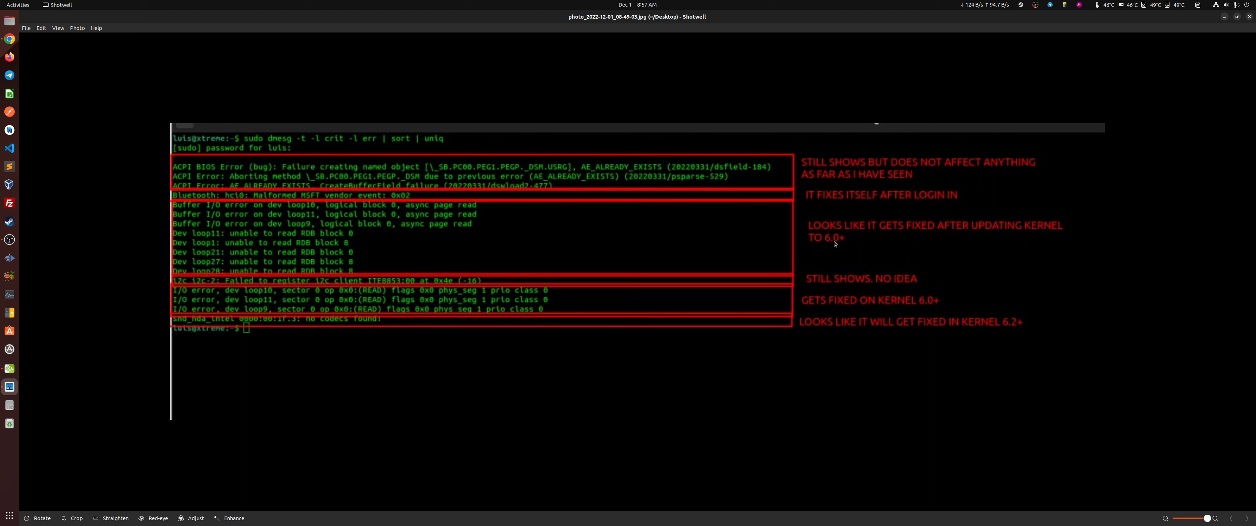
mouse_move(835, 250)
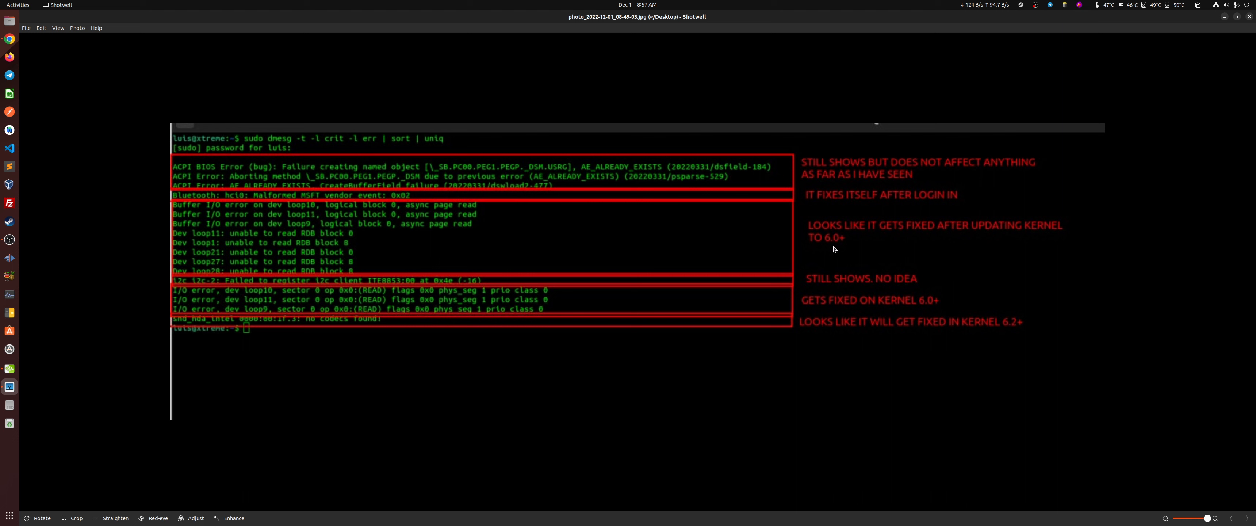
mouse_move(828, 251)
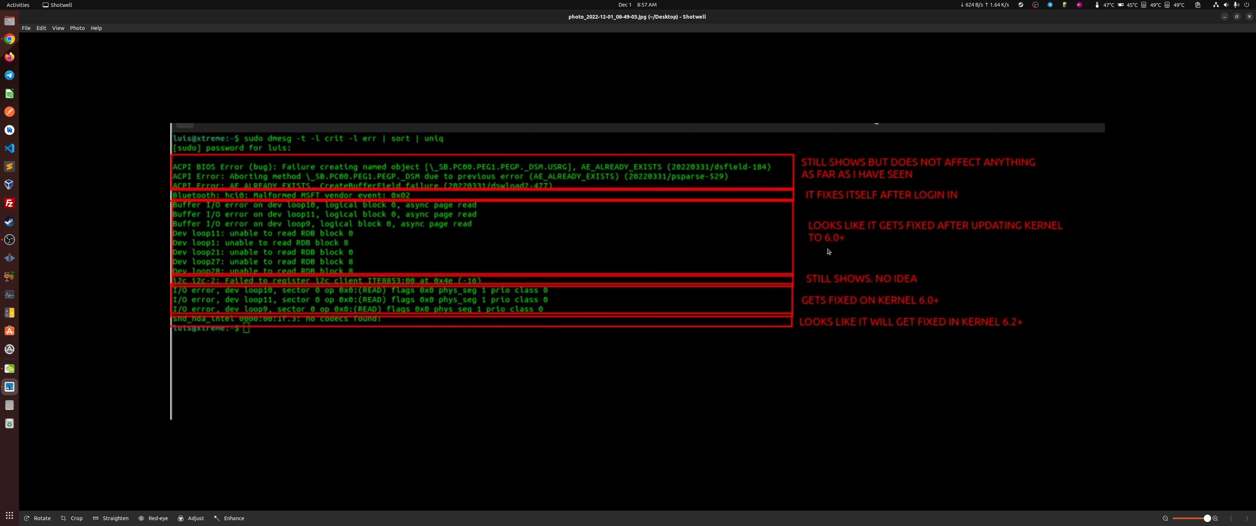
mouse_move(288, 224)
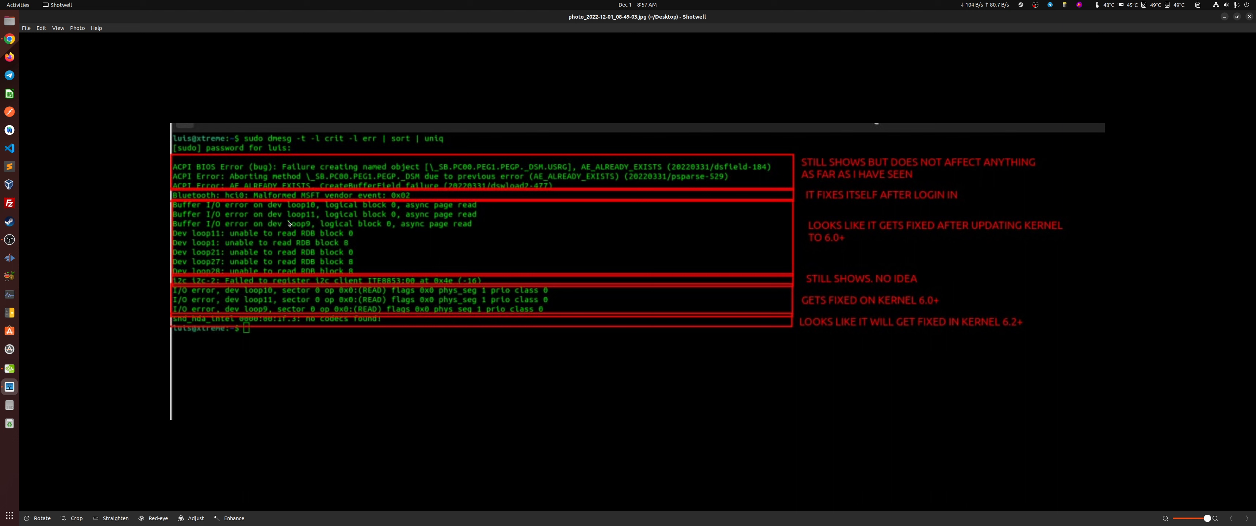
mouse_move(344, 231)
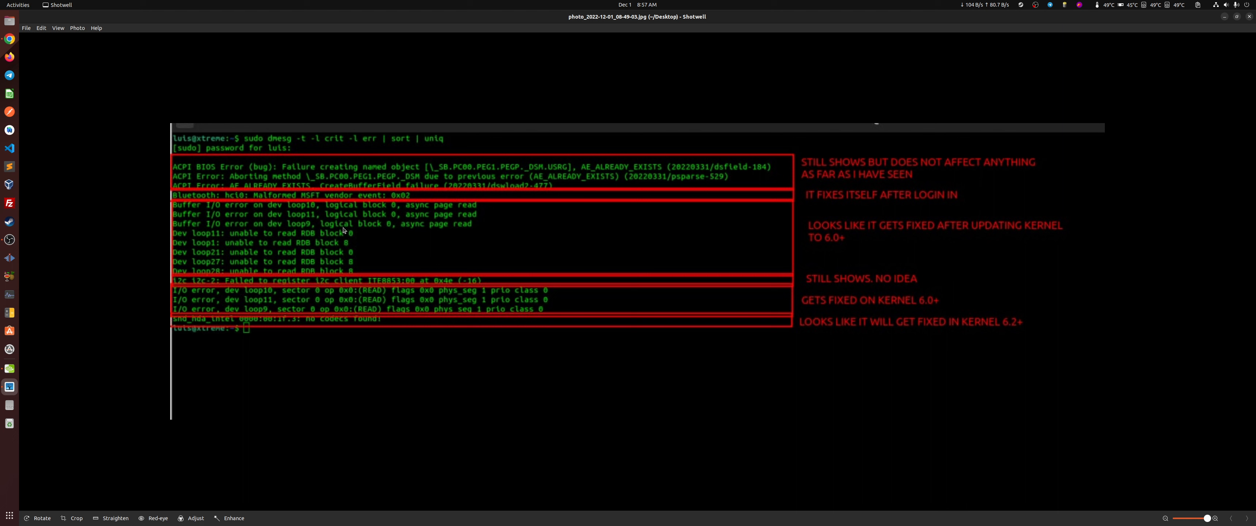
mouse_move(258, 284)
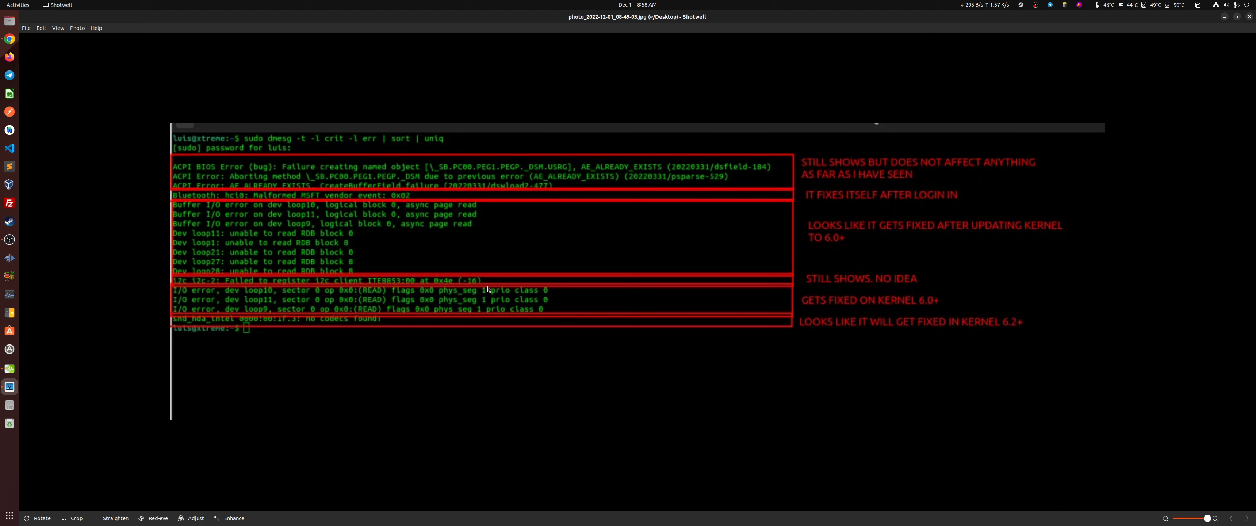
mouse_move(956, 282)
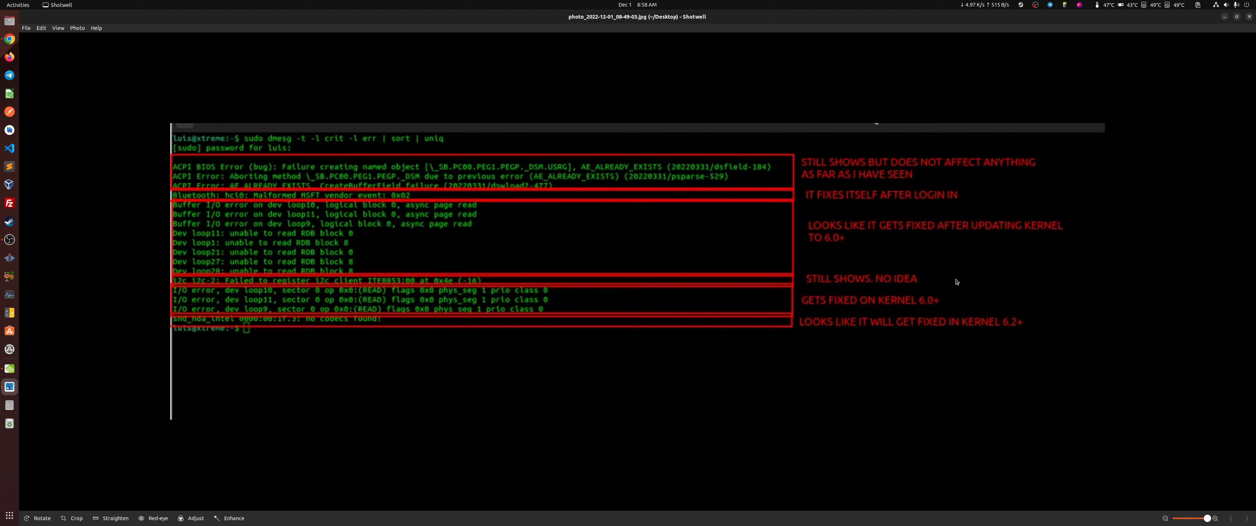
mouse_move(405, 280)
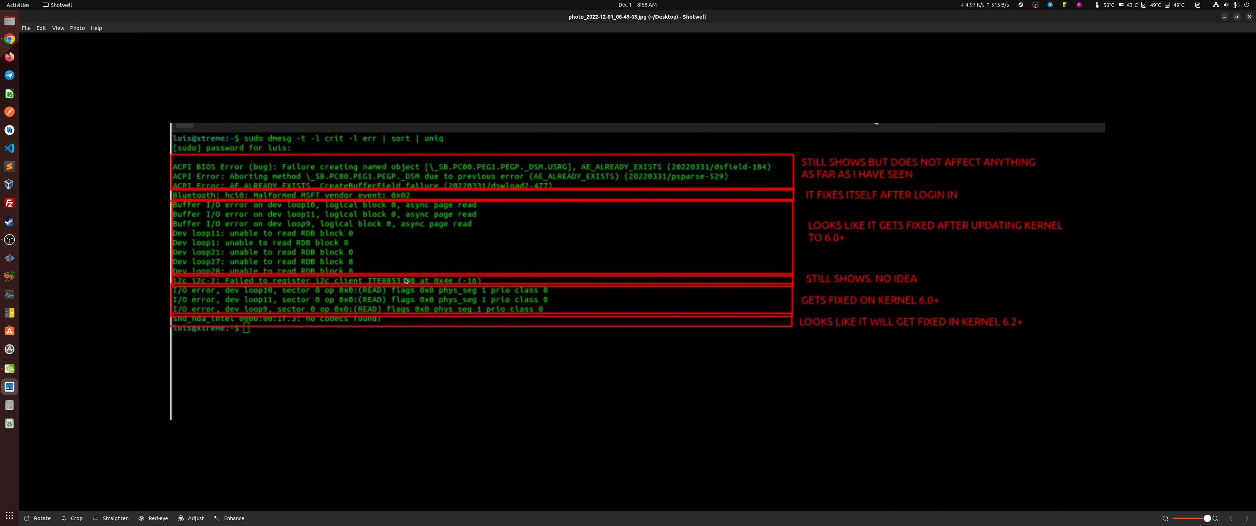
mouse_move(562, 290)
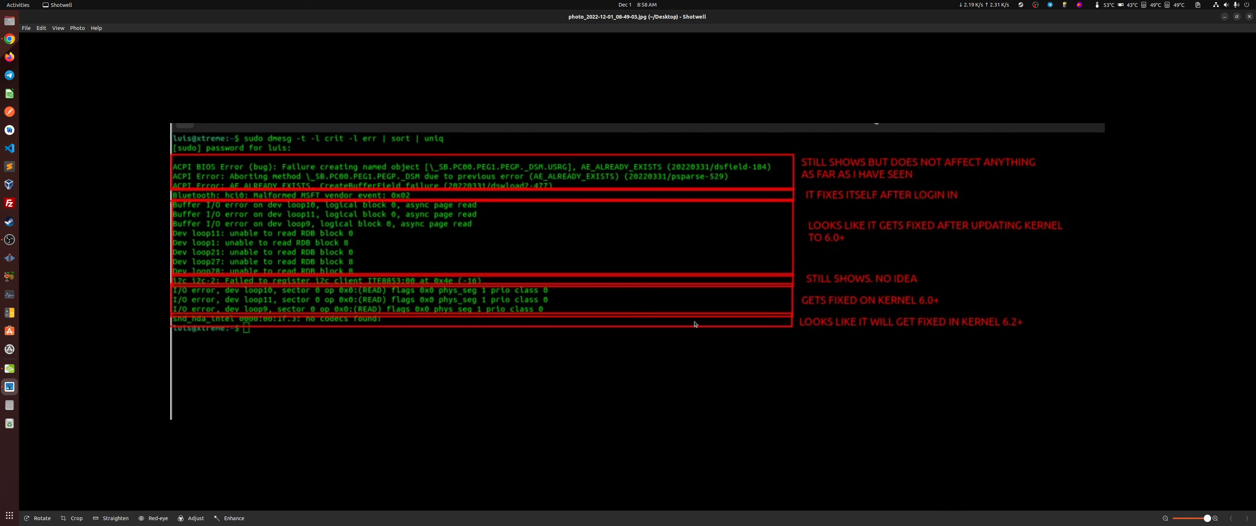
mouse_move(953, 304)
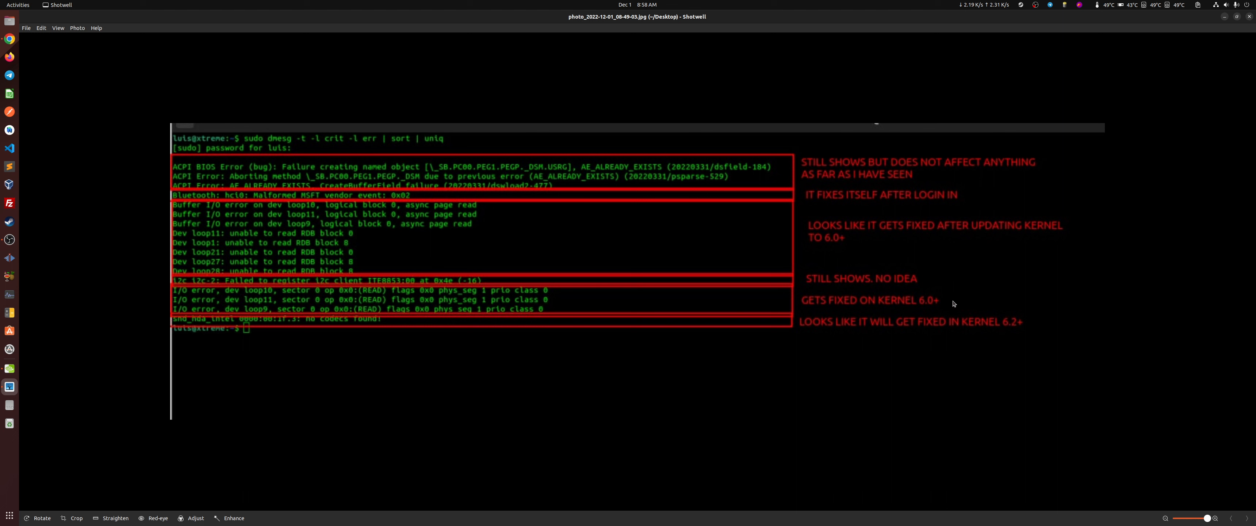
mouse_move(199, 323)
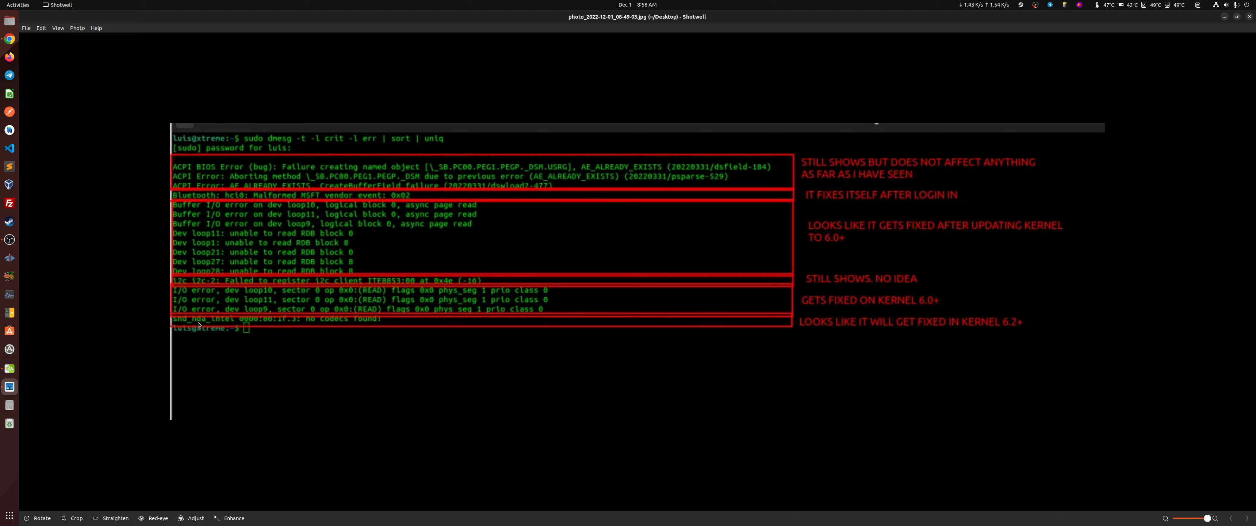
mouse_move(301, 325)
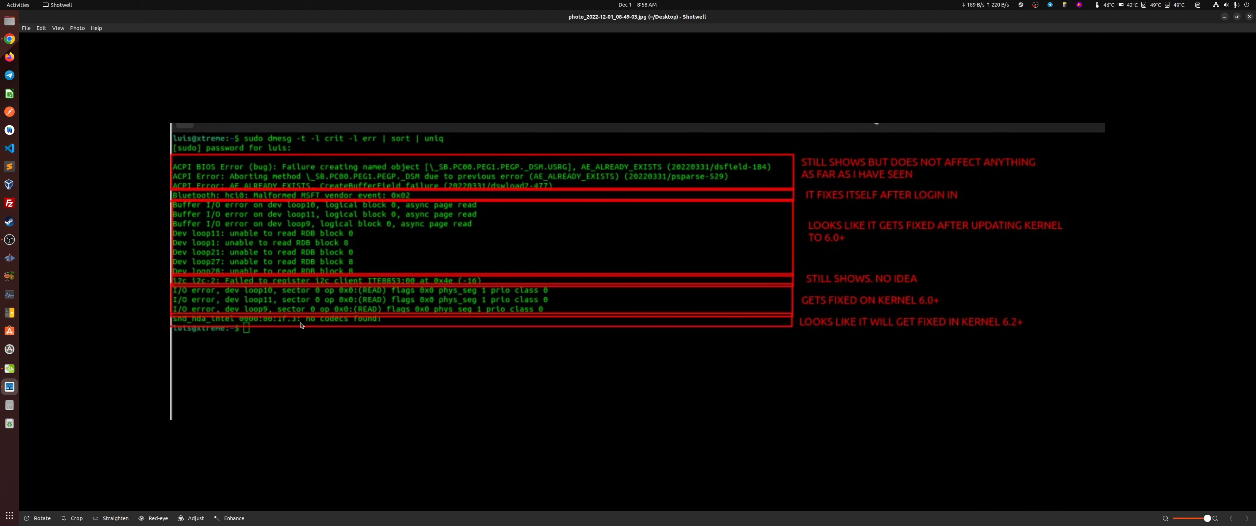
mouse_move(409, 328)
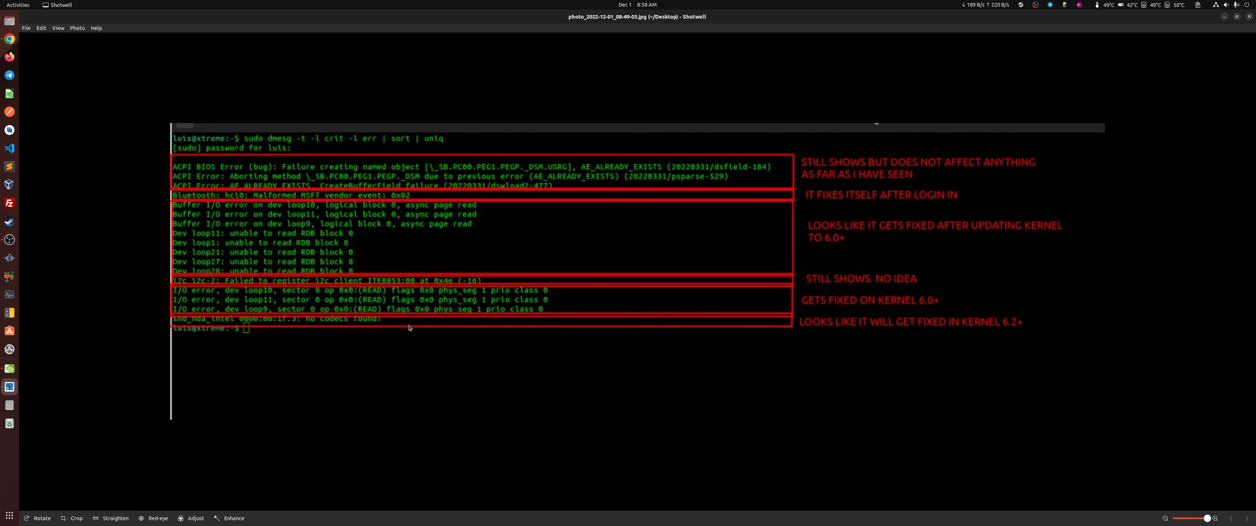
mouse_move(1017, 329)
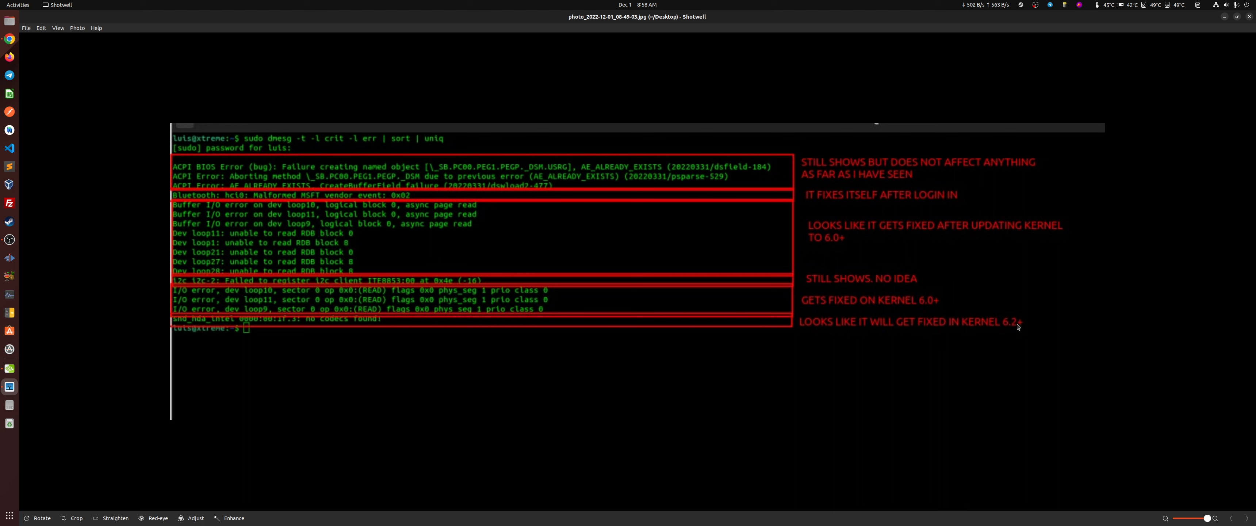
mouse_move(1005, 286)
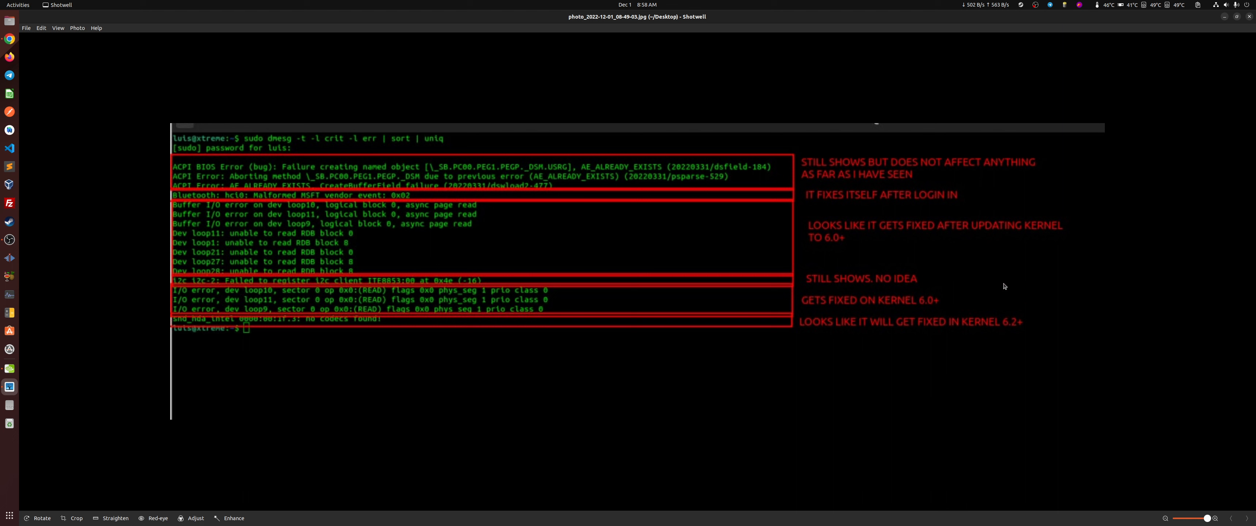
mouse_move(1059, 310)
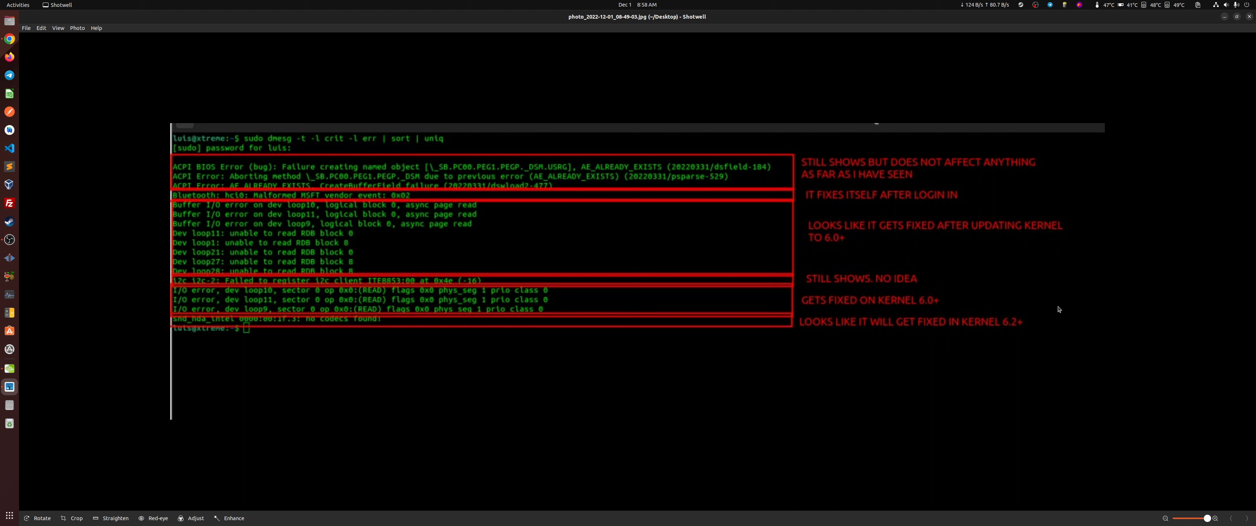
mouse_move(597, 331)
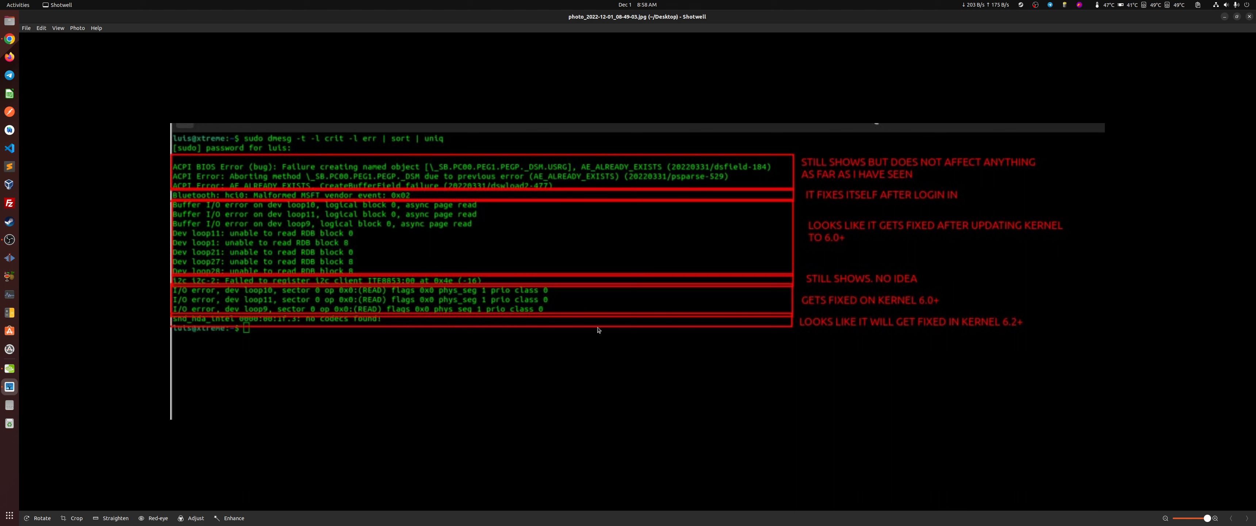
mouse_move(791, 159)
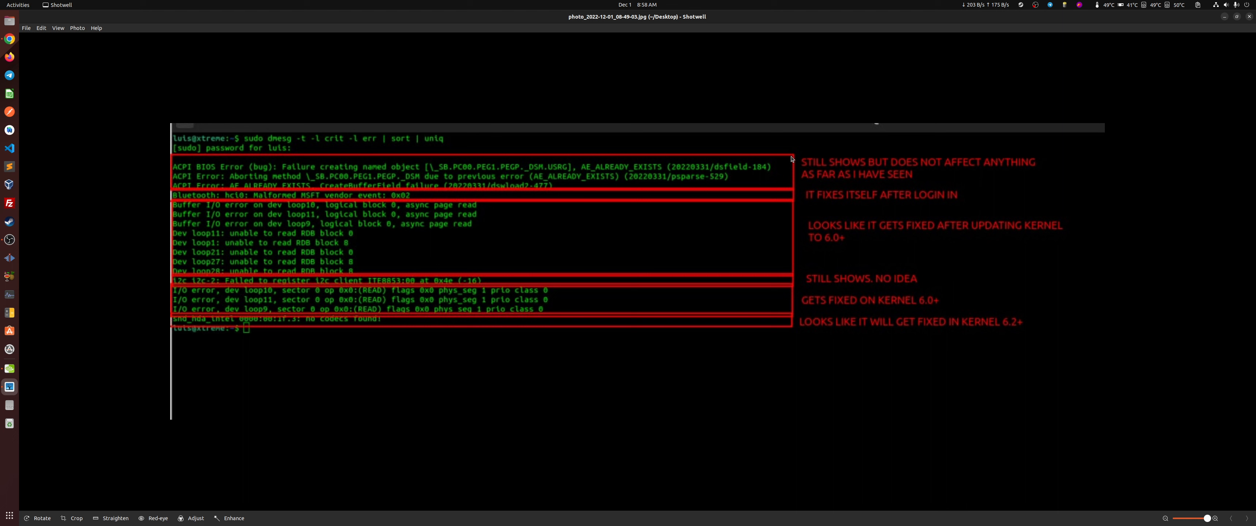
mouse_move(910, 213)
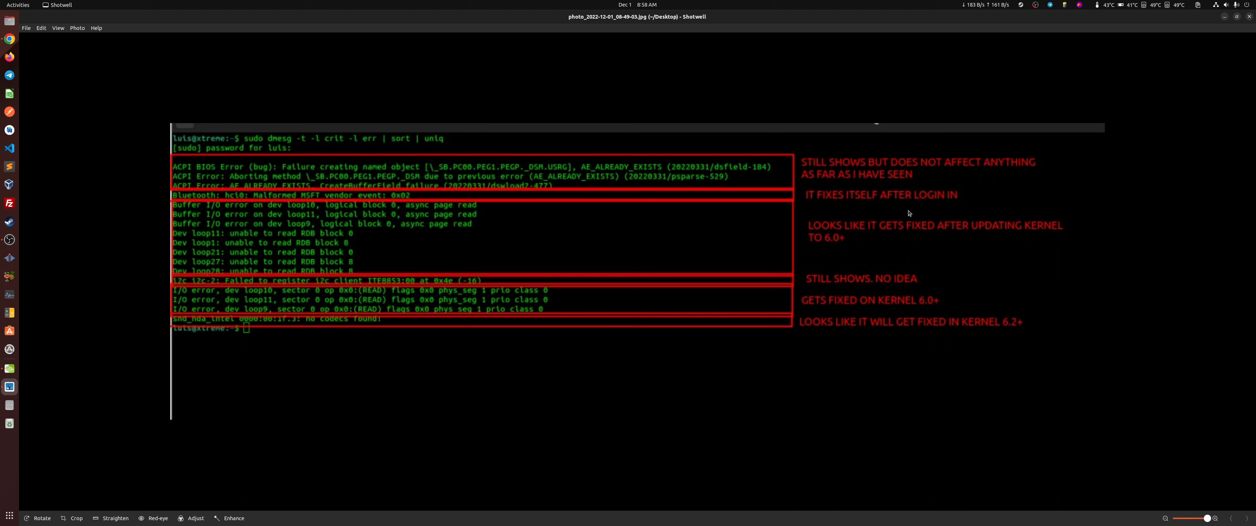
mouse_move(589, 231)
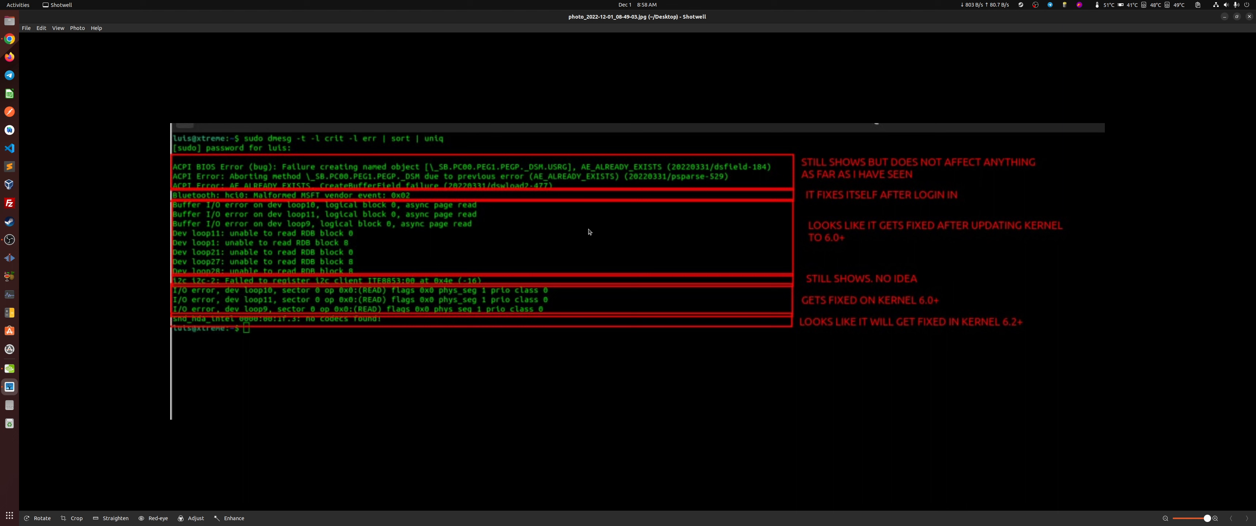
mouse_move(752, 201)
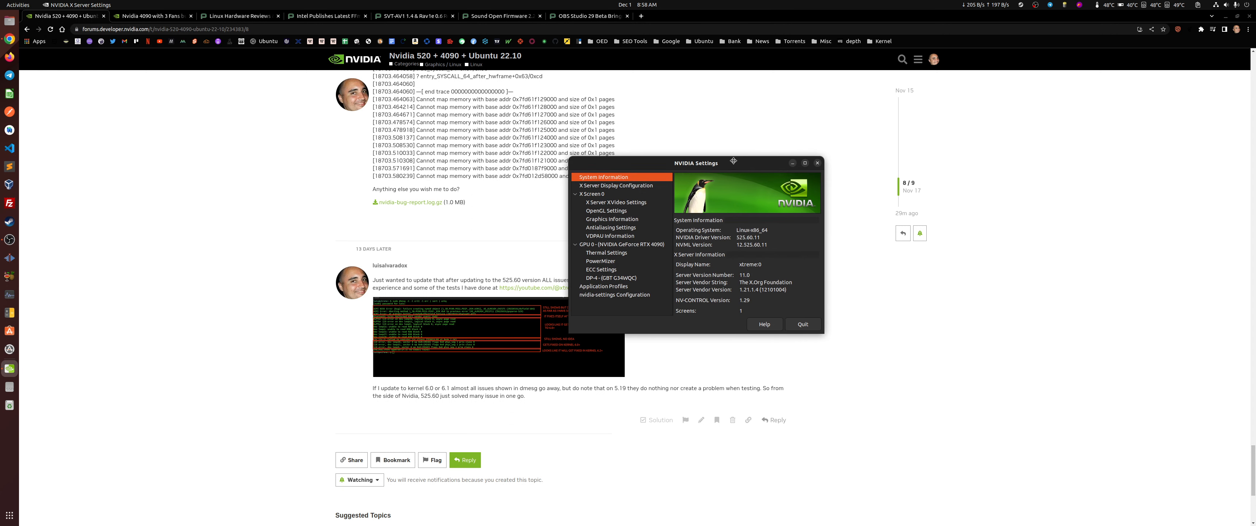
mouse_move(764, 237)
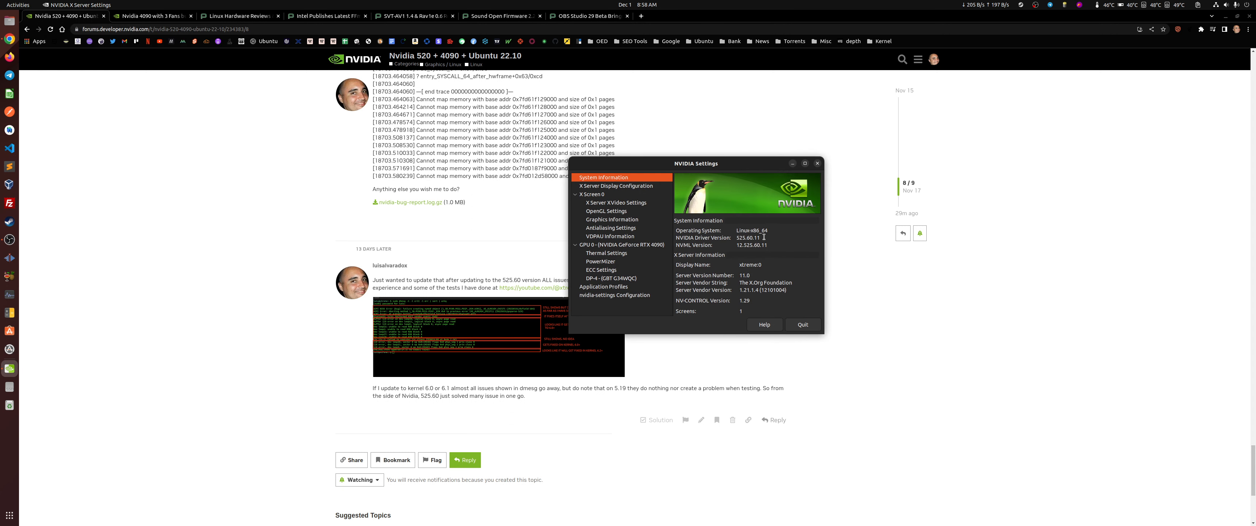
Step: View GPU 0 Thermal Settings (42 °C, two fans at 30%) and quit NVIDIA X Server Settings
click(607, 253)
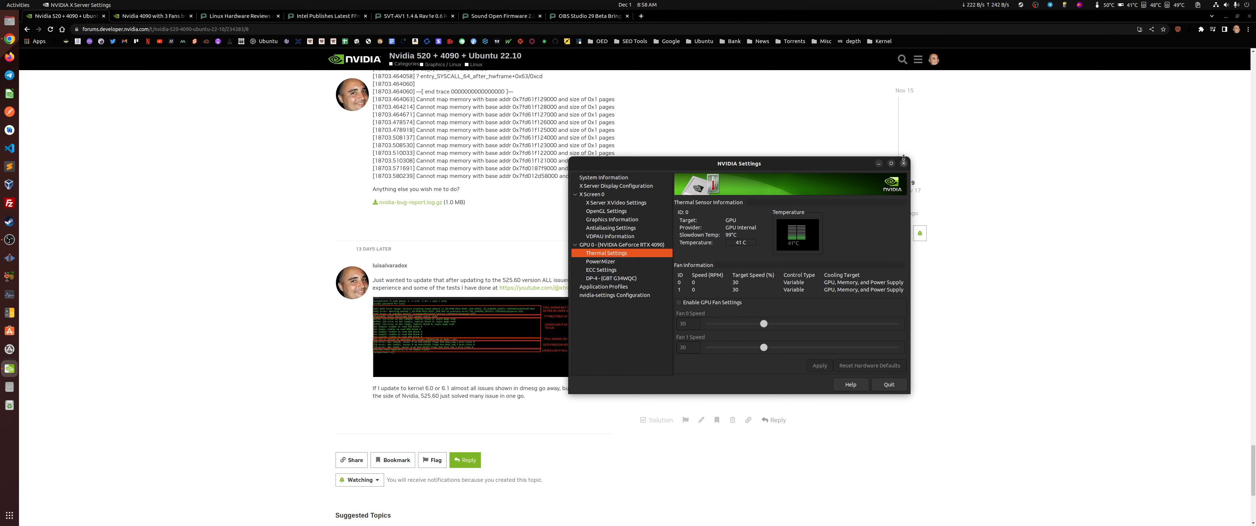
mouse_move(793, 252)
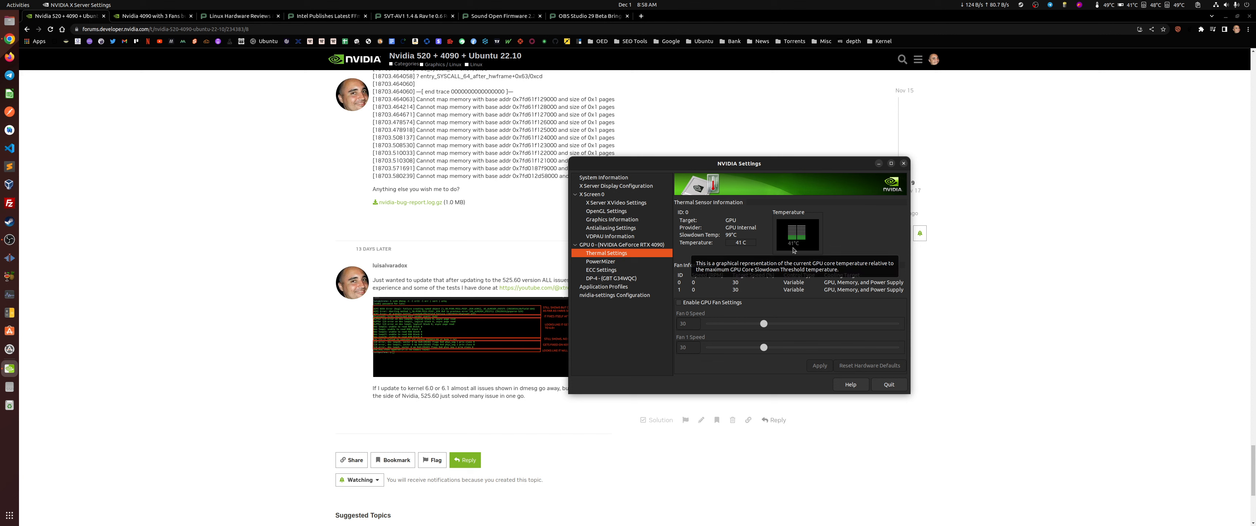
mouse_move(775, 368)
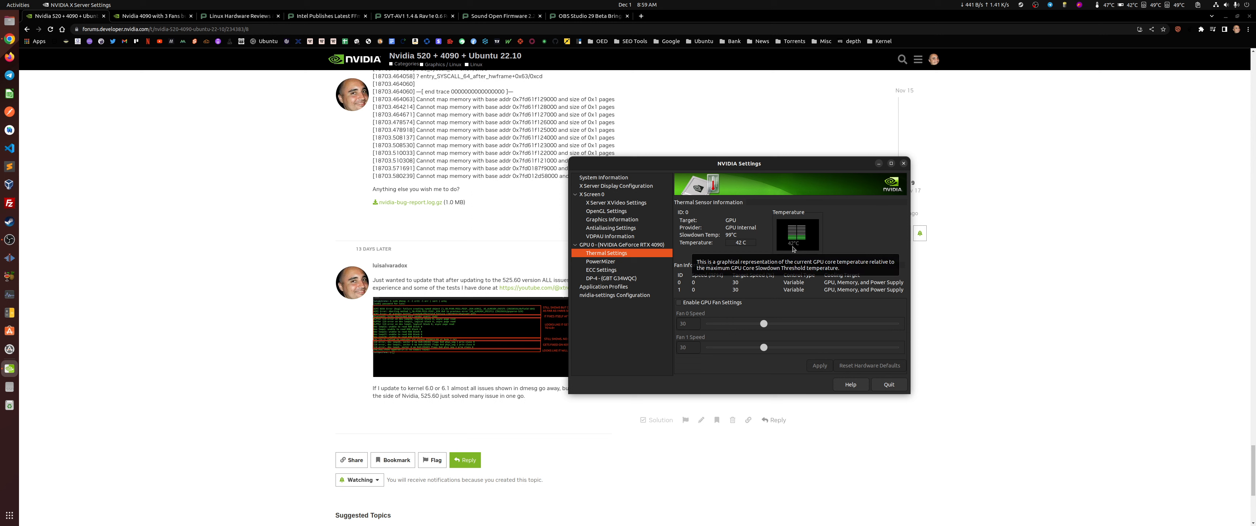
mouse_move(904, 163)
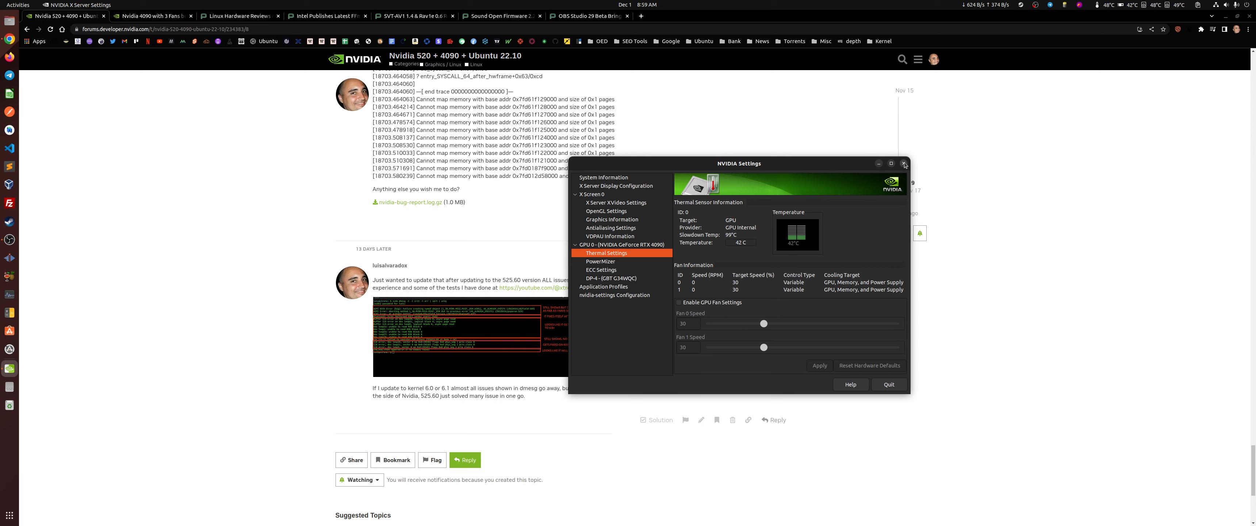
click(889, 384)
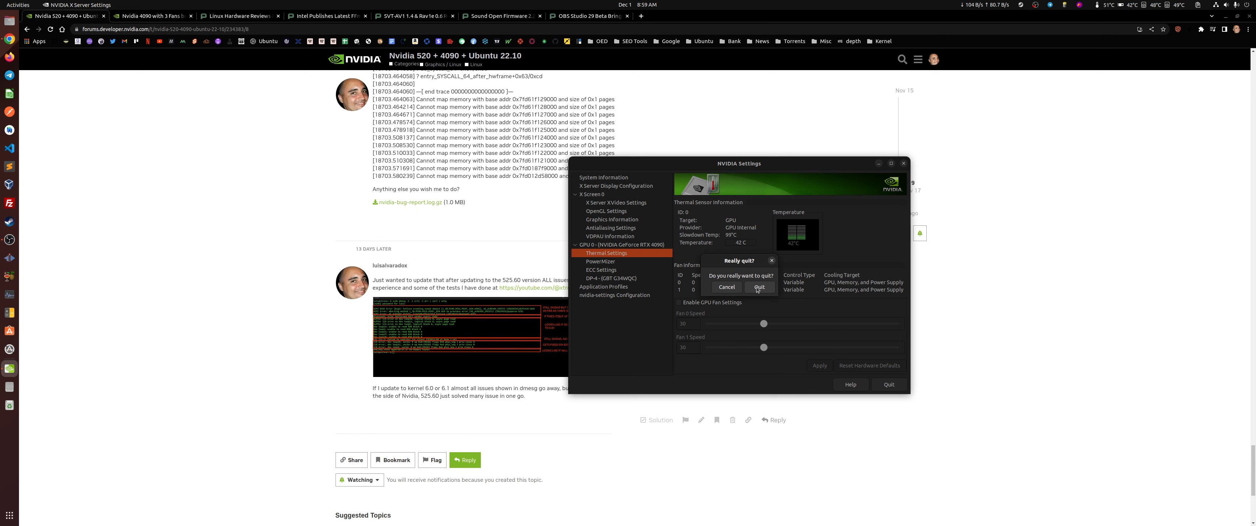
click(760, 287)
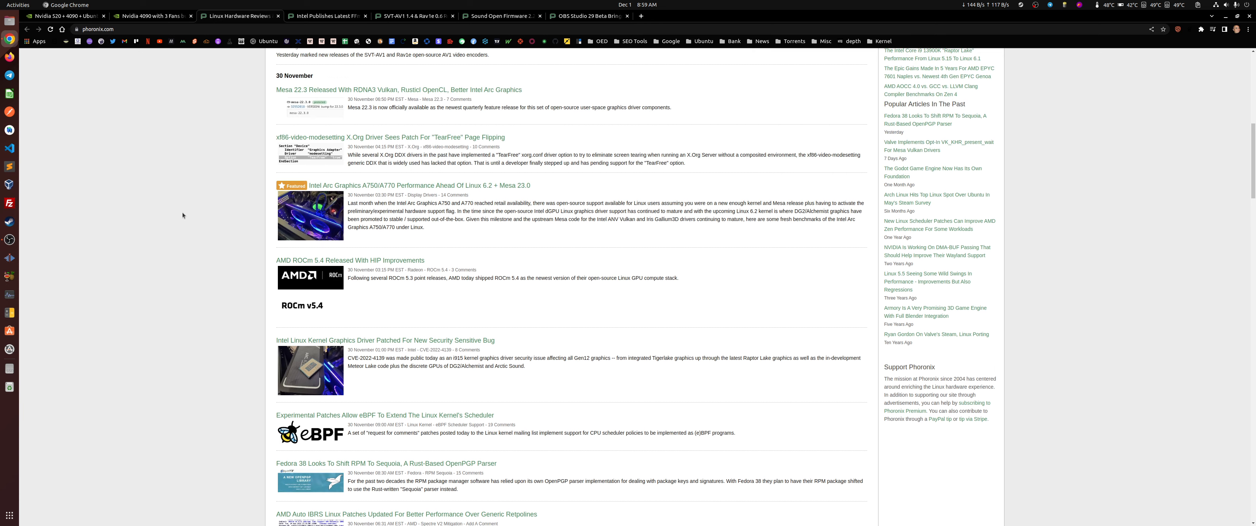
Step: Open the Phoronix article 'Intel Publishes Latest FFmpeg Patches For Better GPU Video Encode/Decode'
scroll(down, 3)
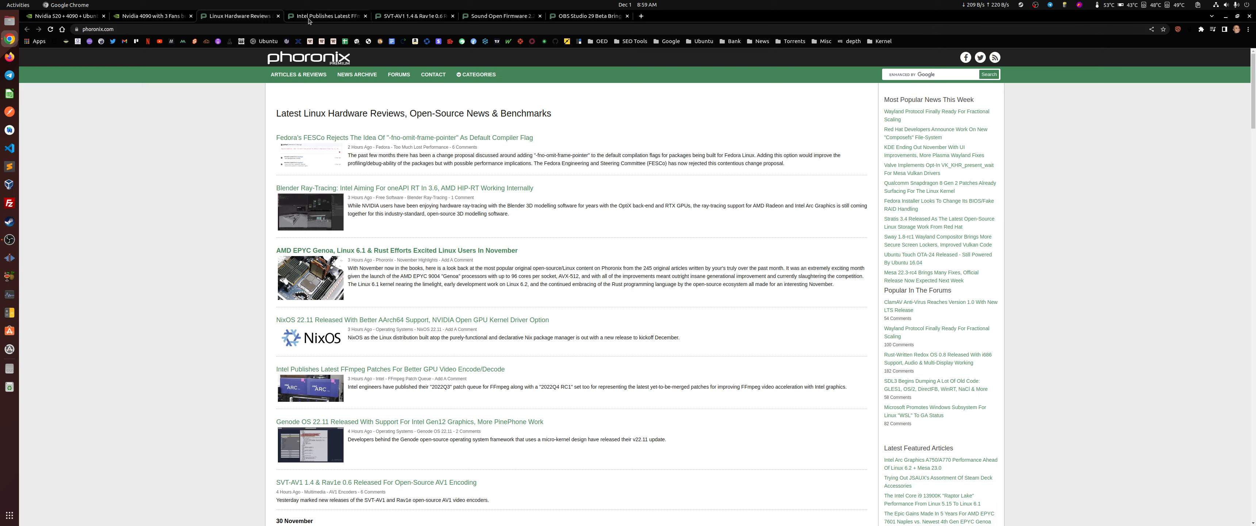
click(390, 369)
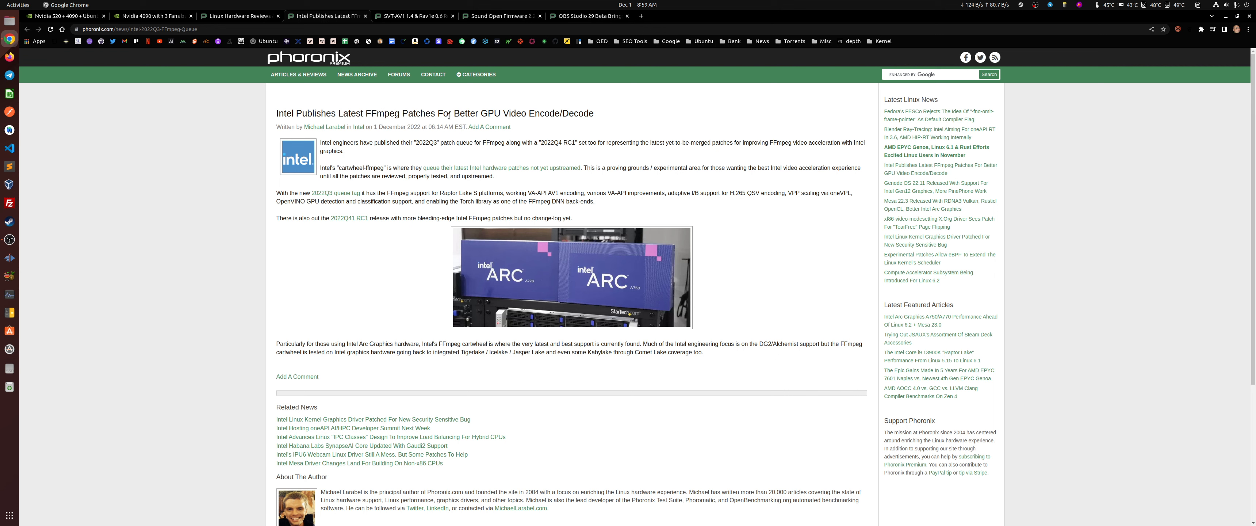
mouse_move(698, 209)
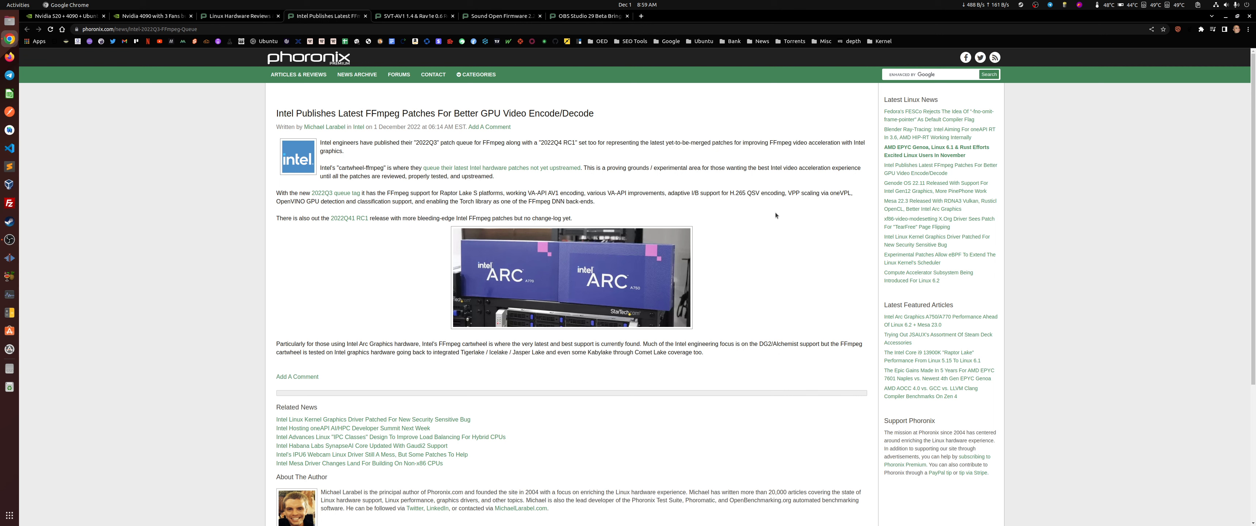
mouse_move(493, 187)
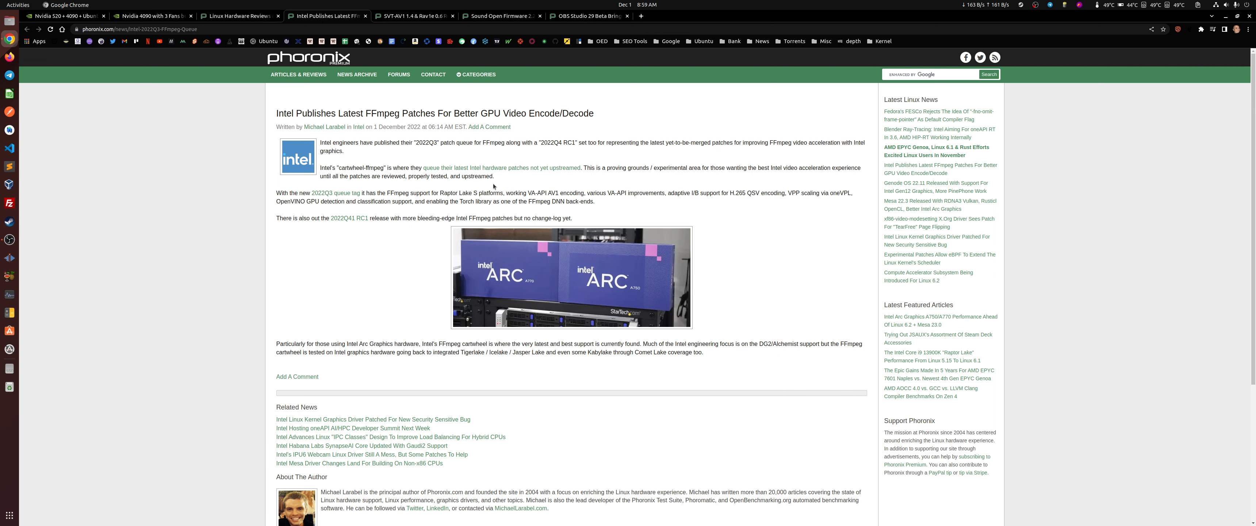
mouse_move(638, 229)
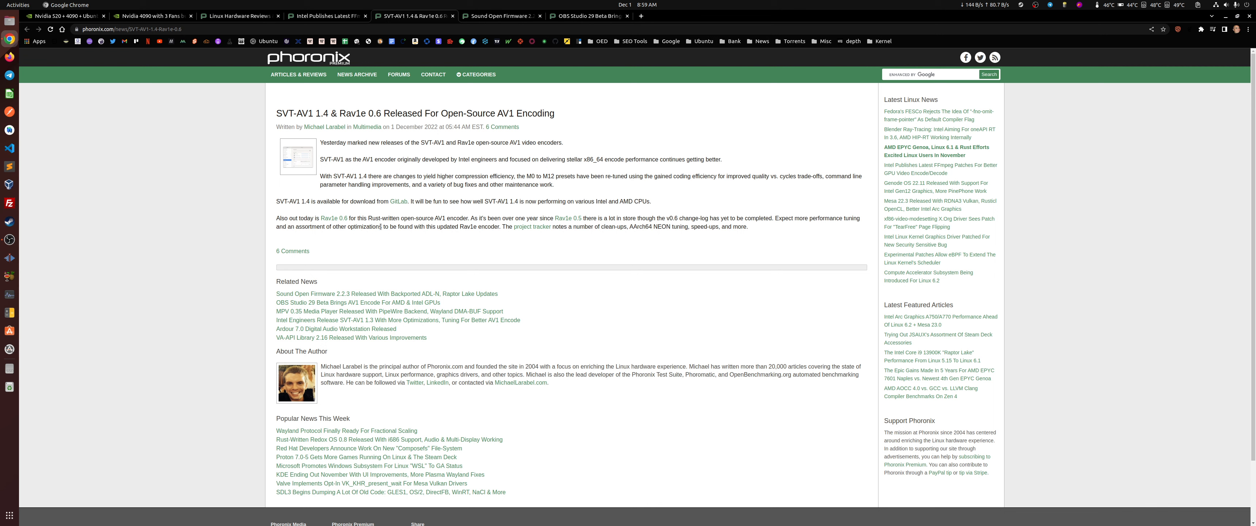
mouse_move(496, 225)
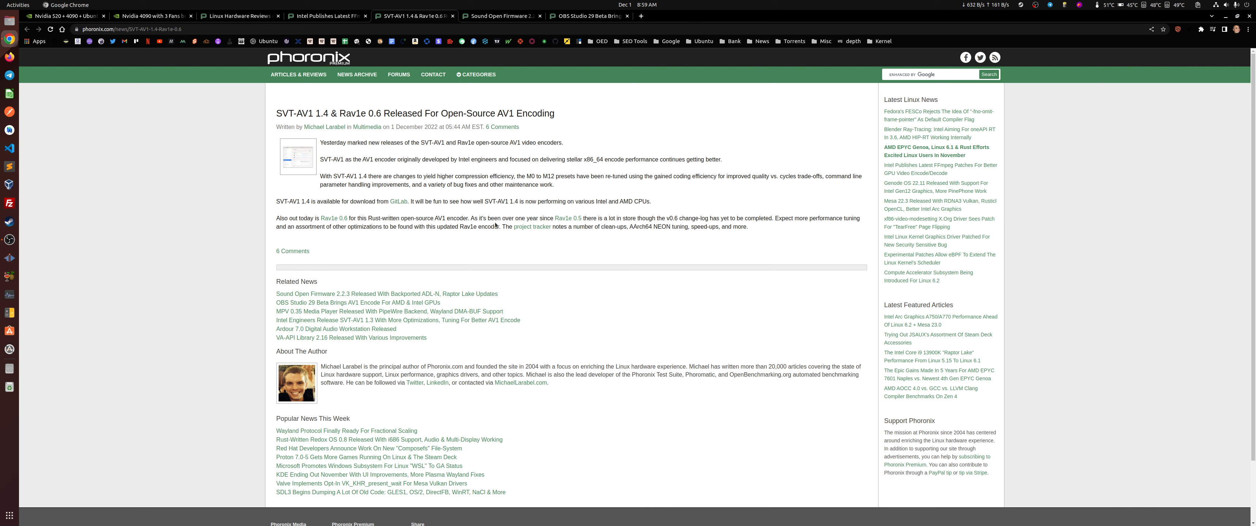
mouse_move(595, 200)
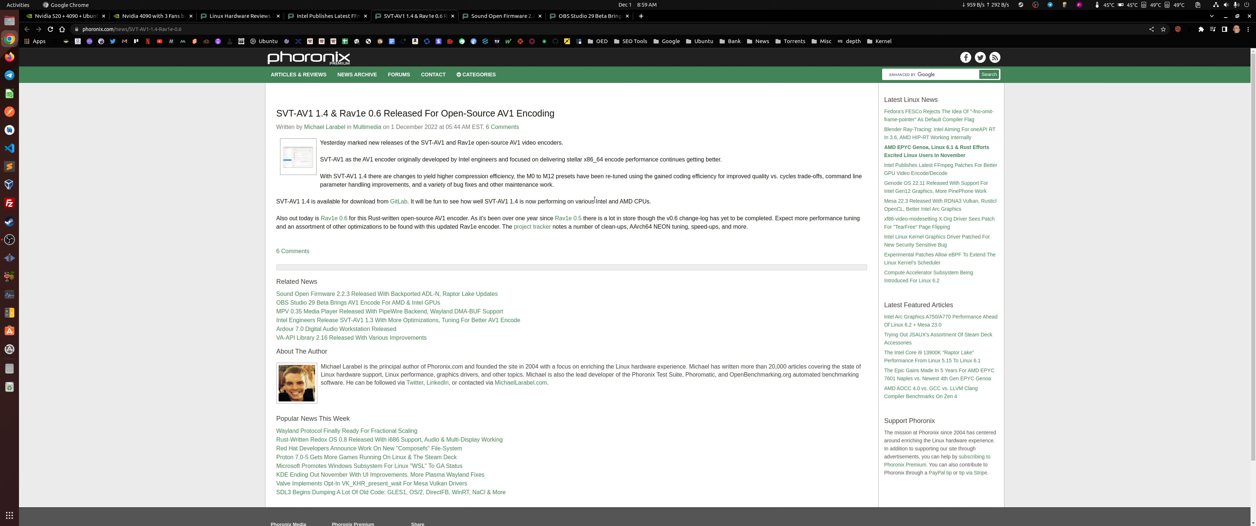
mouse_move(611, 235)
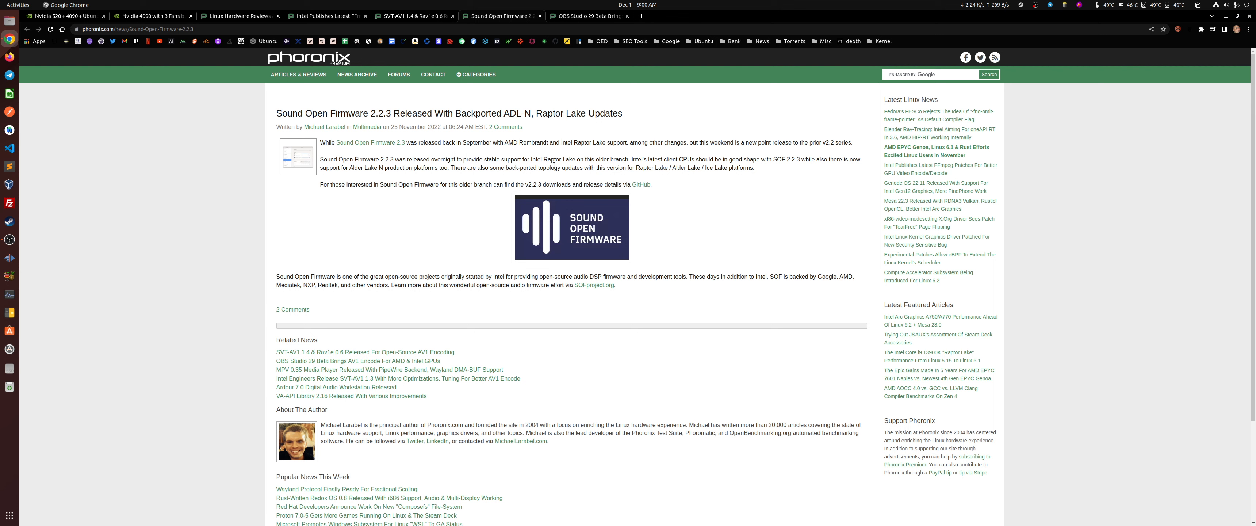
mouse_move(848, 286)
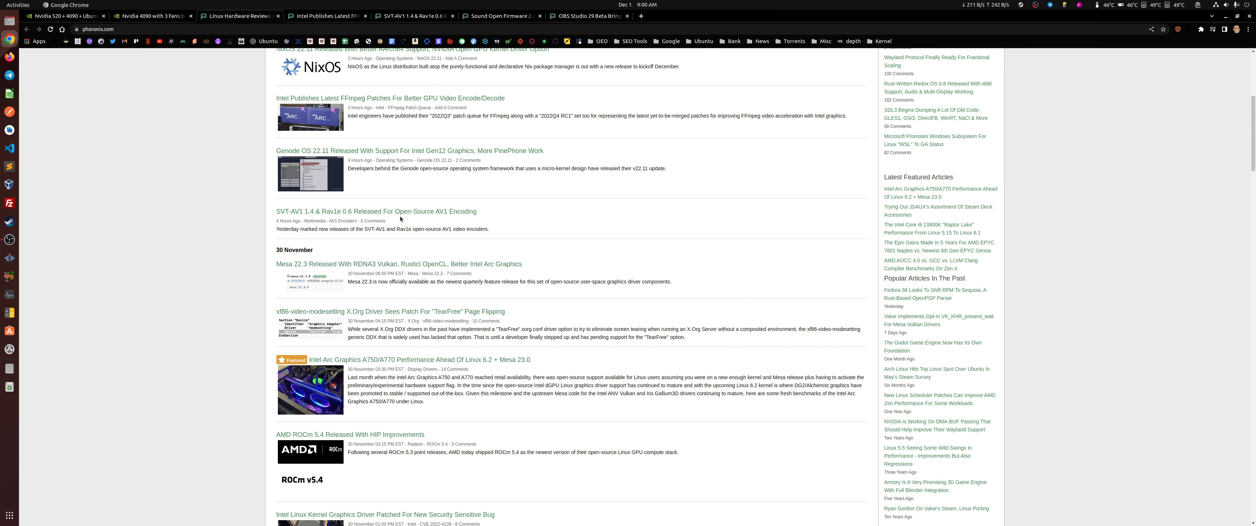
Step: Scroll the Phoronix front page down through the 30 November items to the 29 November news
scroll(down, 3)
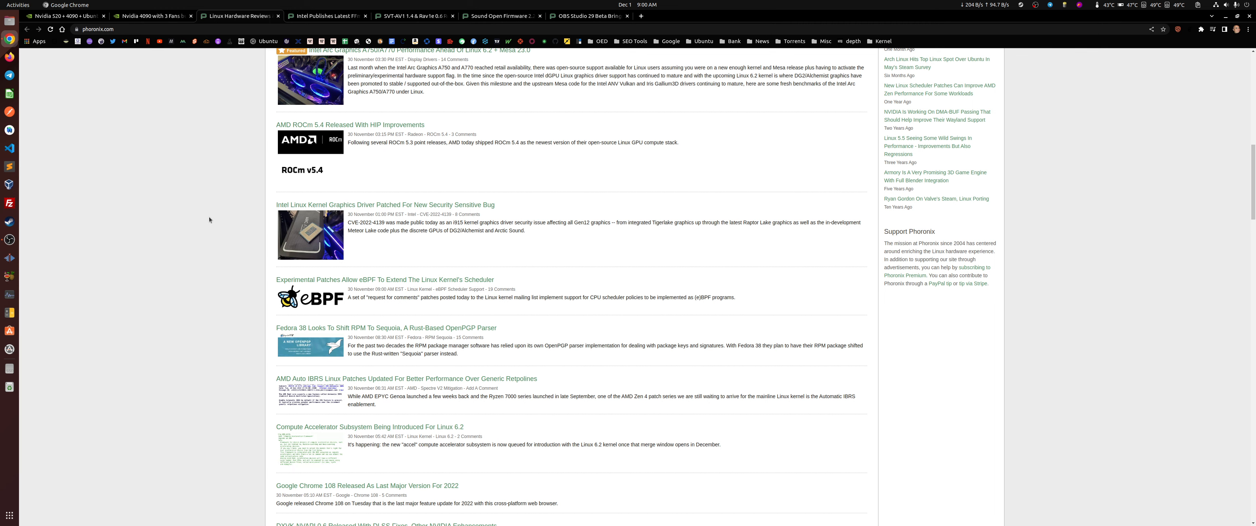
scroll(down, 3)
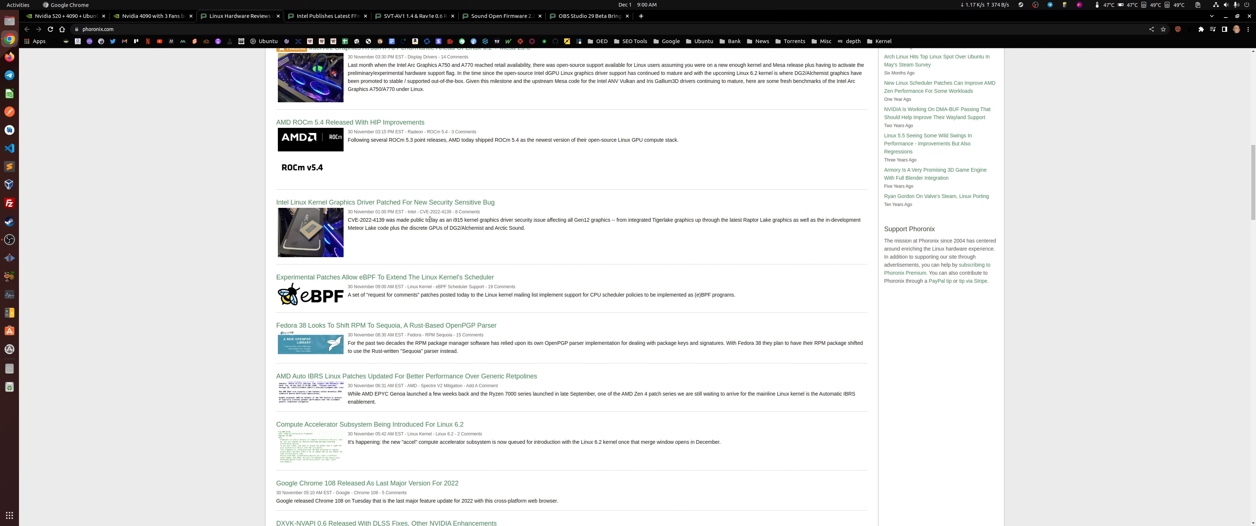
scroll(down, 3)
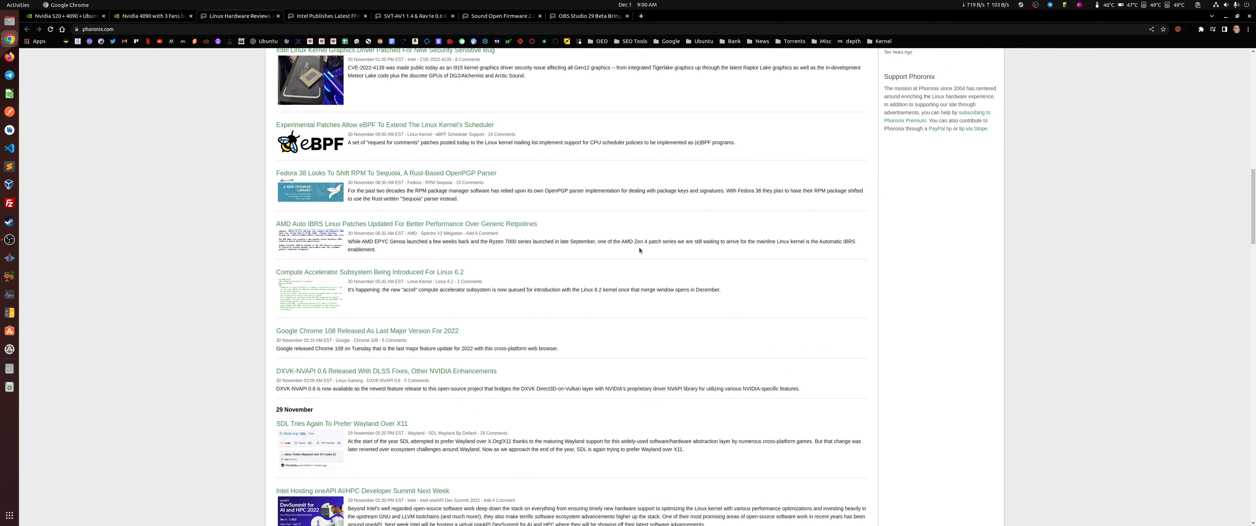
mouse_move(322, 379)
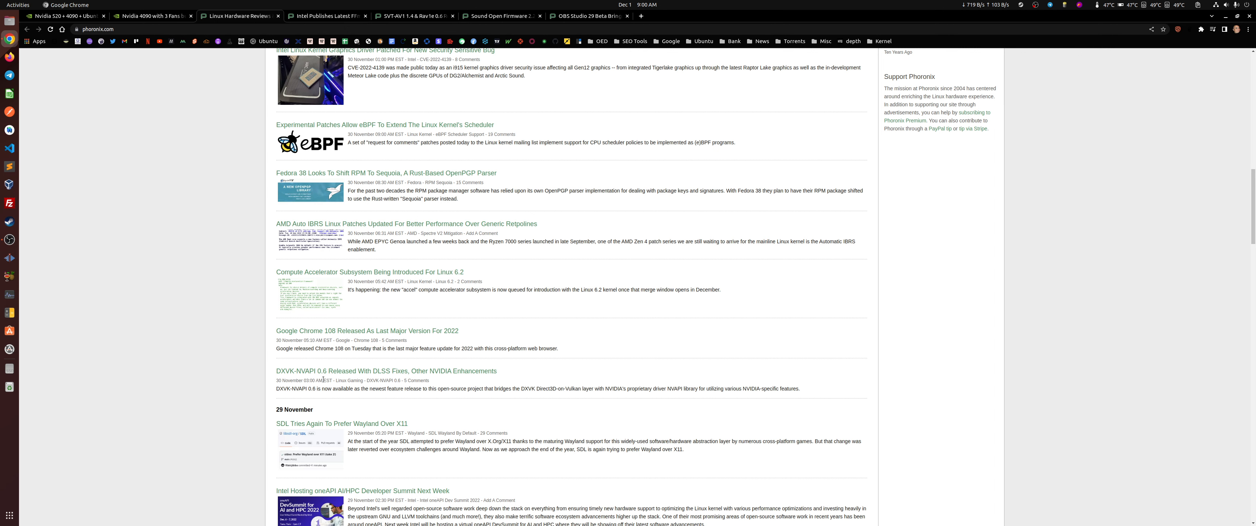
mouse_move(370, 371)
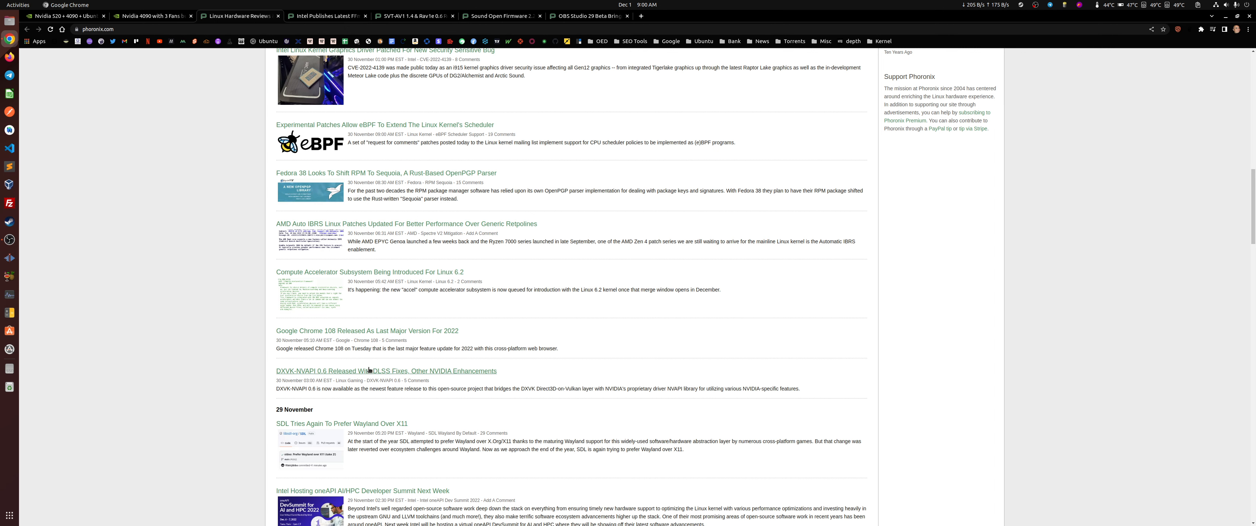
scroll(down, 3)
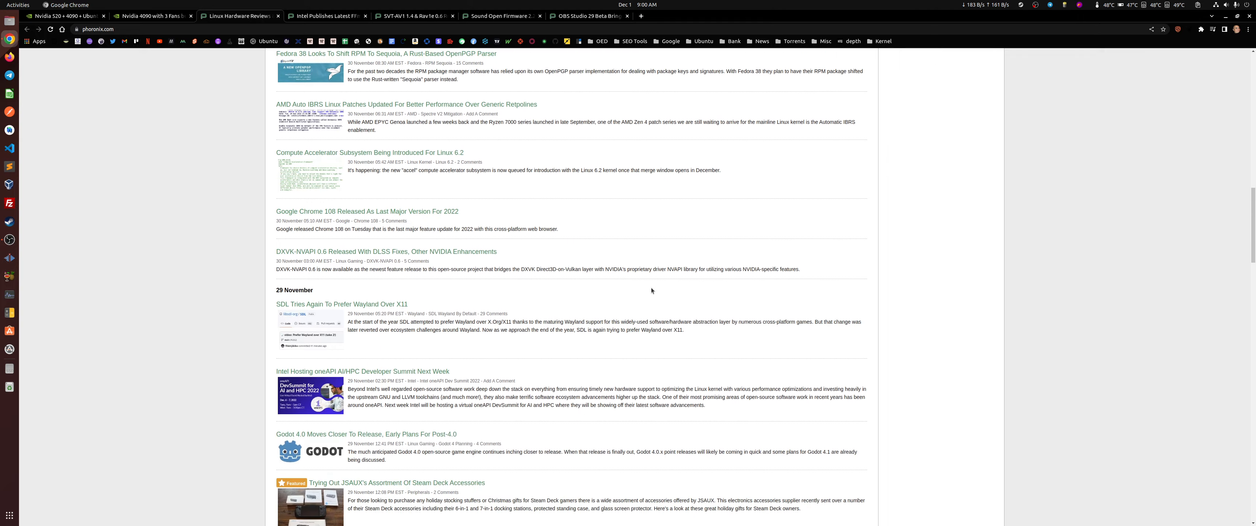
scroll(down, 3)
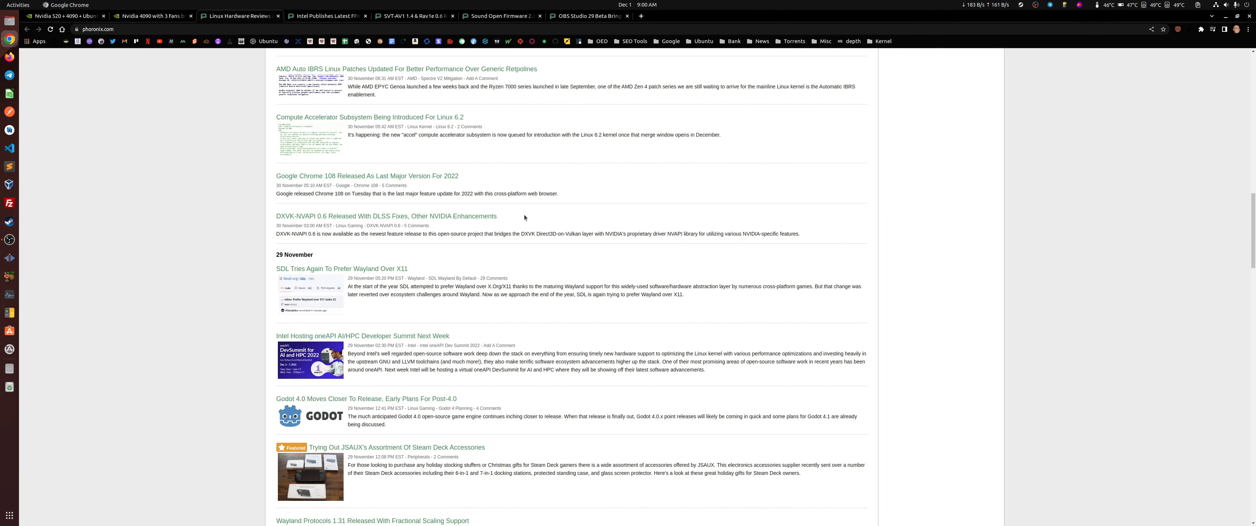
mouse_move(586, 225)
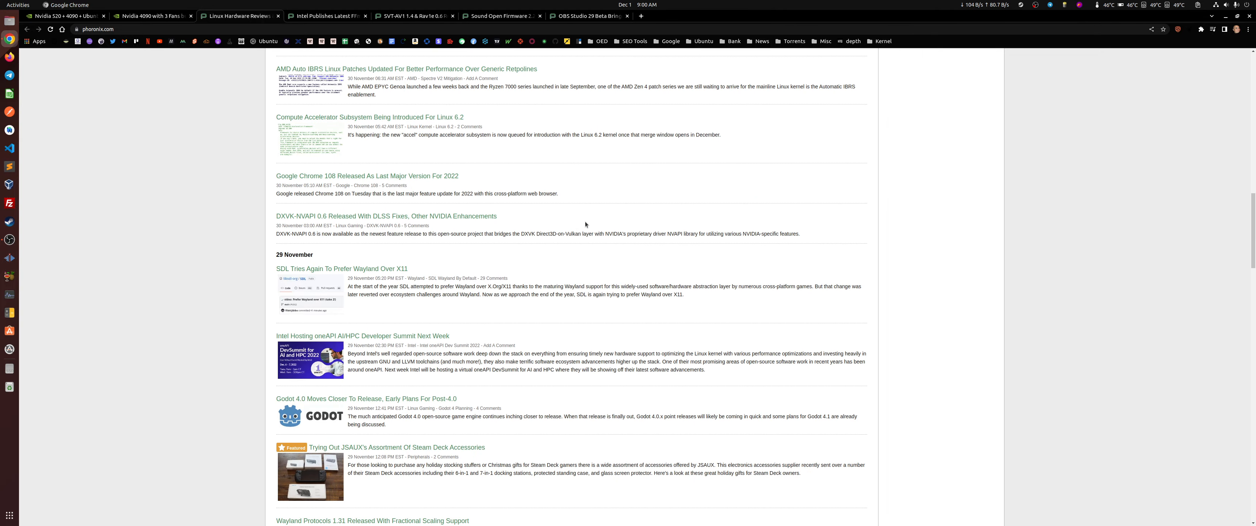
scroll(down, 3)
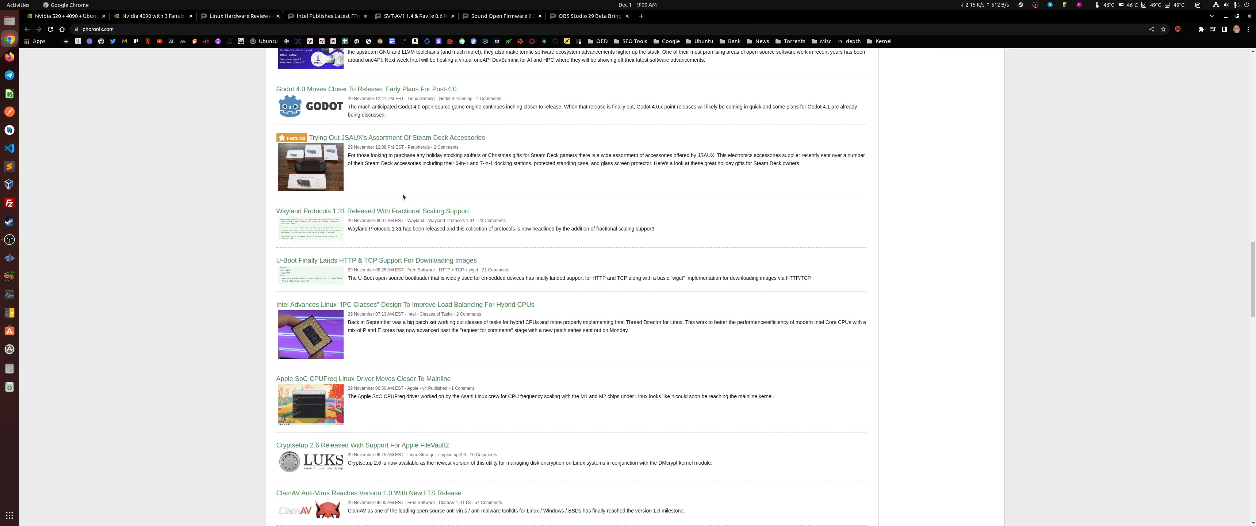
mouse_move(481, 305)
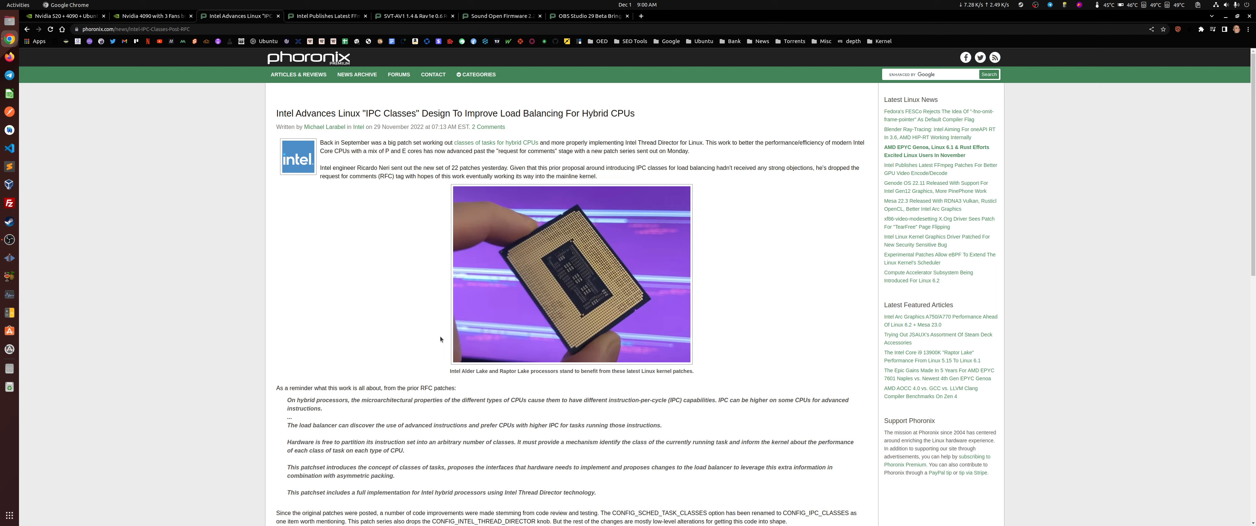
Step: Read through the Intel Linux 'IPC Classes' hybrid CPU load-balancing article
scroll(down, 3)
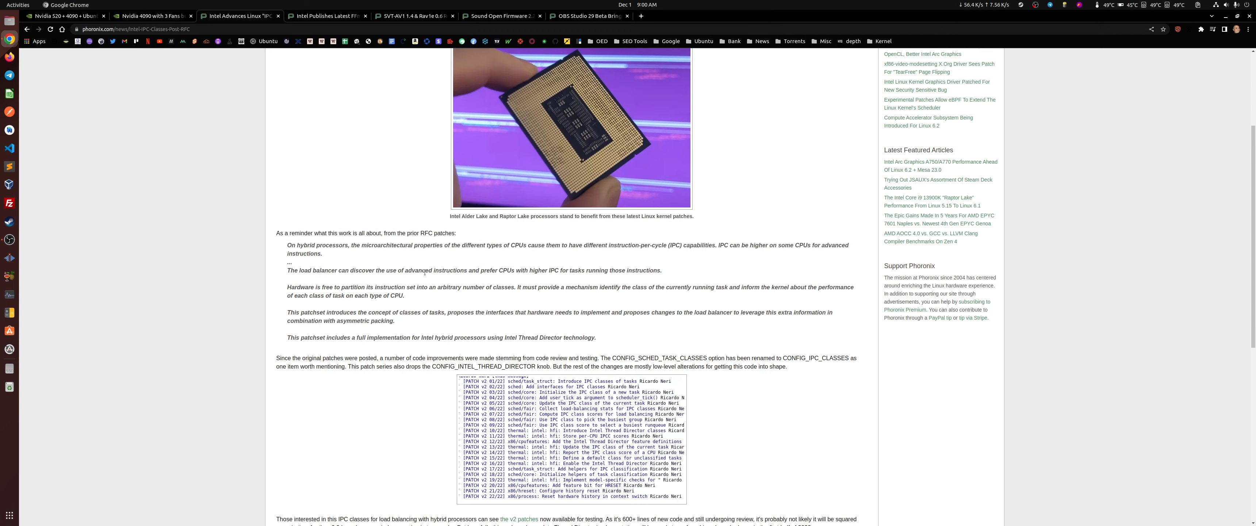
scroll(up, 3)
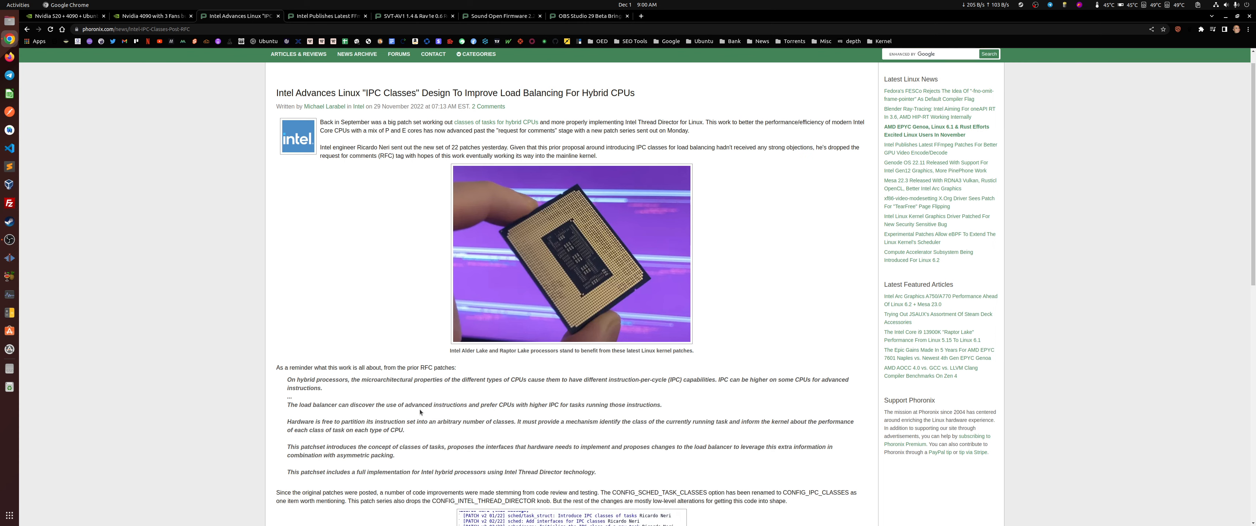
scroll(down, 3)
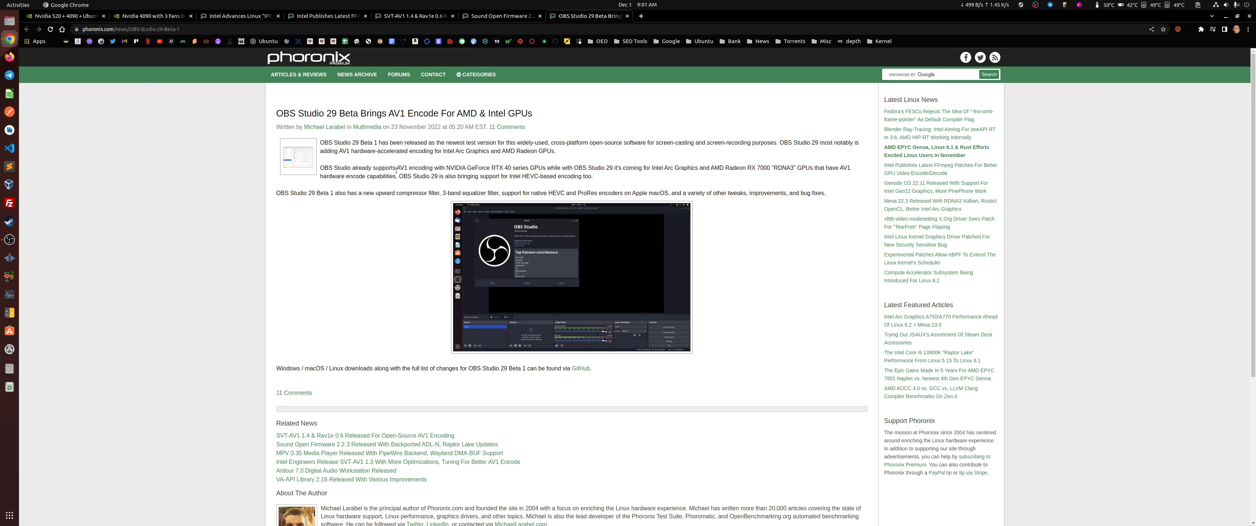
Step: Highlight the NVIDIA RTX 40 AV1 sentence and the release summary lines in the OBS Studio 29 Beta article, then deselect
drag(319, 167, 445, 168)
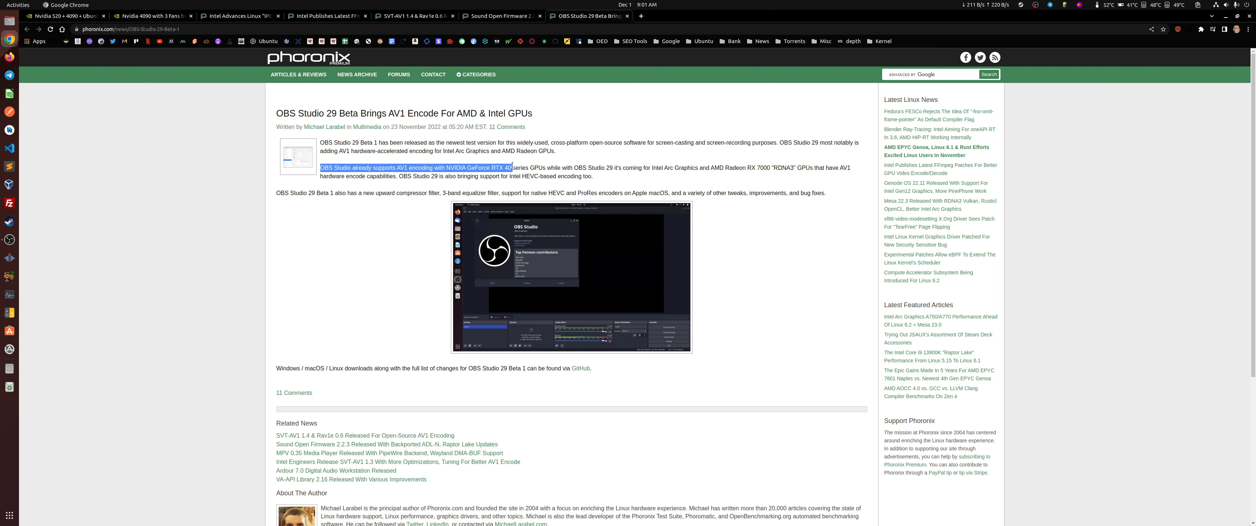
click(512, 168)
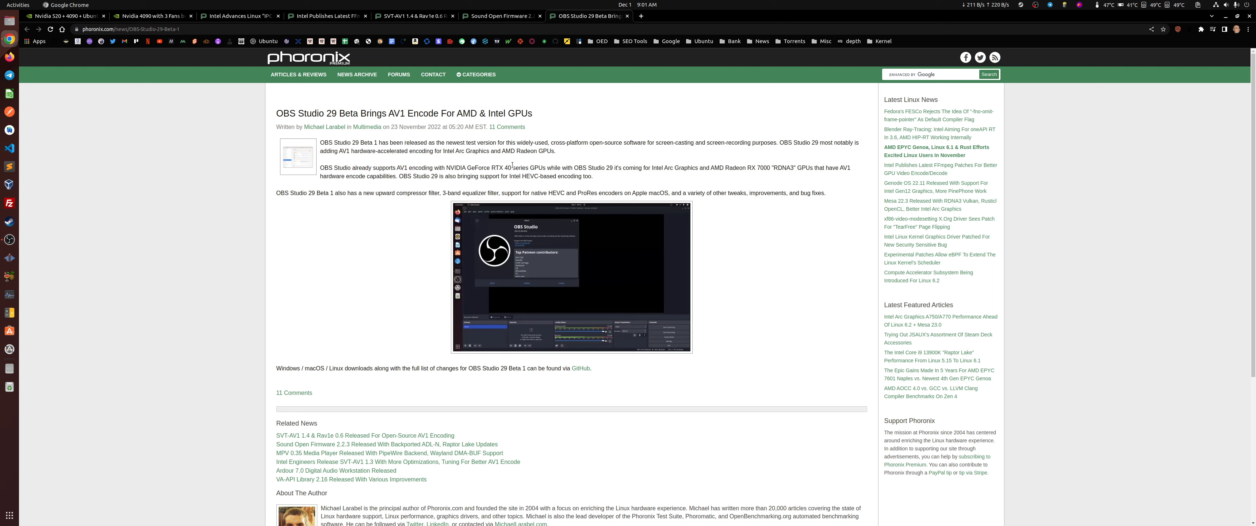
mouse_move(794, 227)
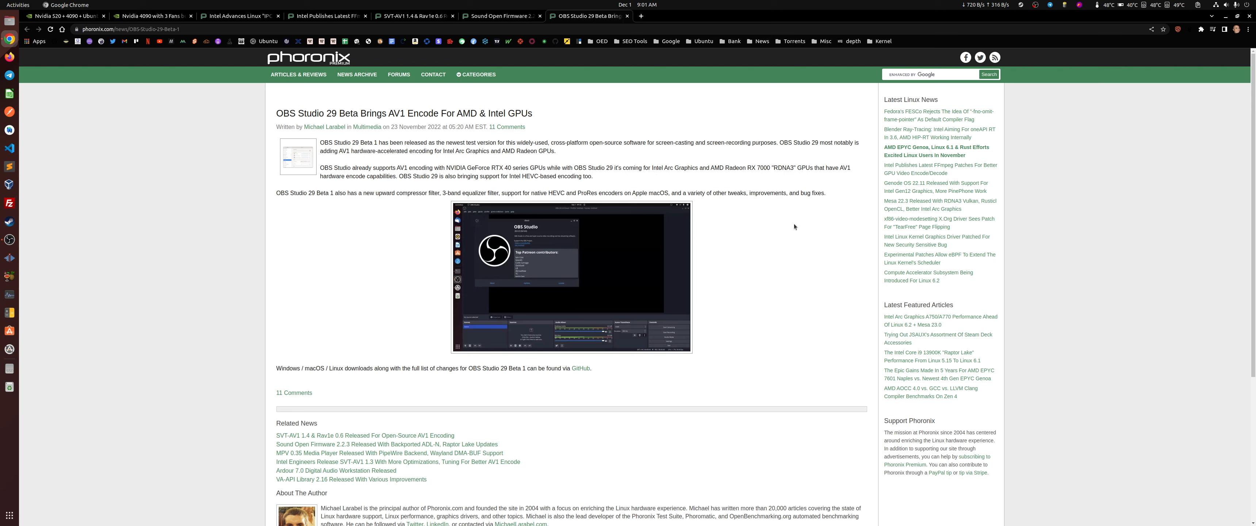
mouse_move(675, 165)
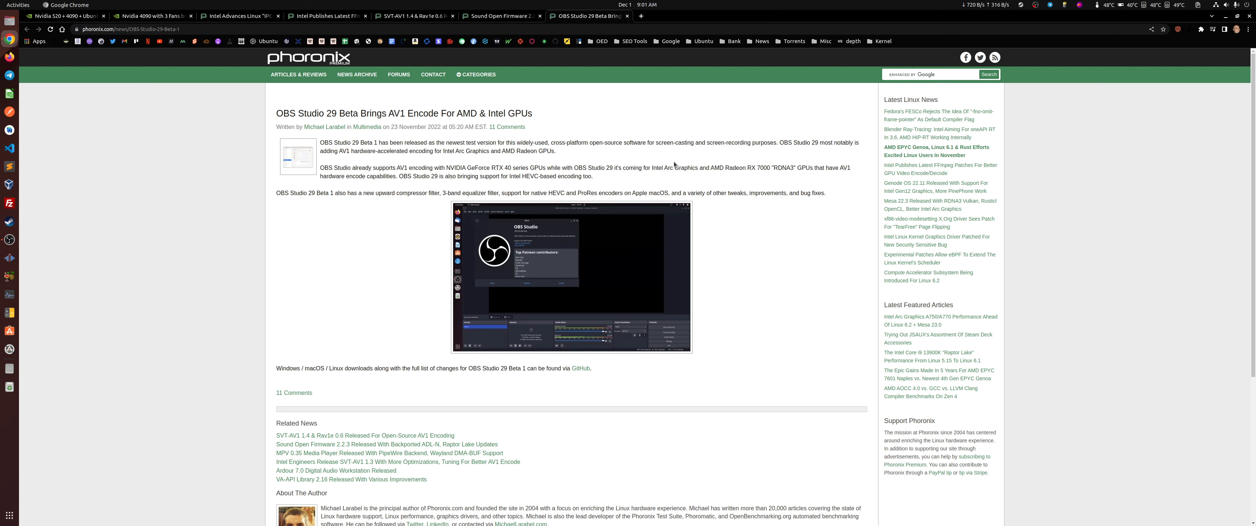
mouse_move(754, 200)
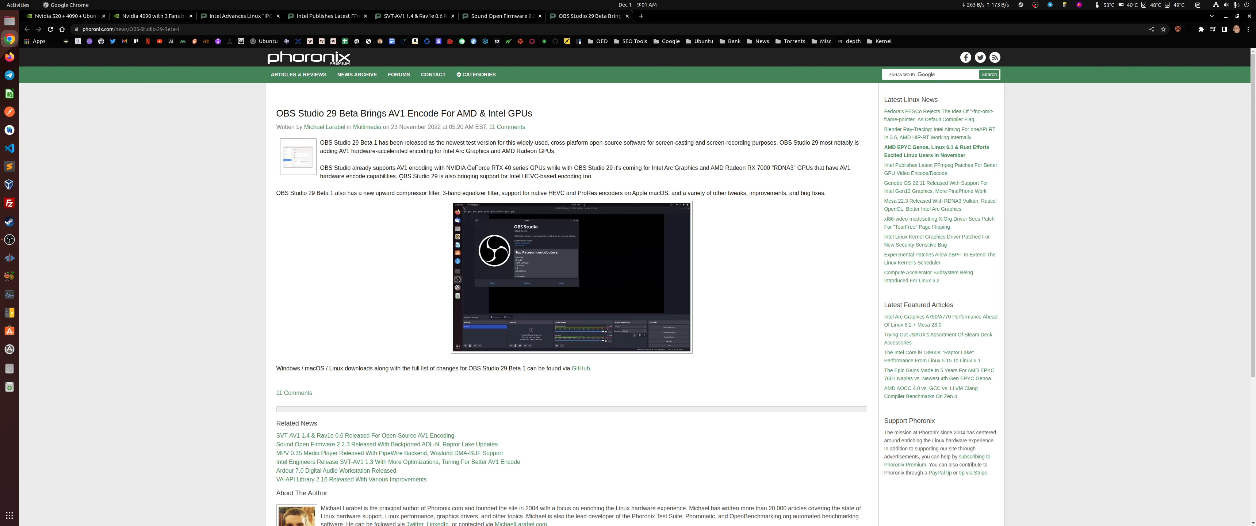
drag(390, 142, 397, 167)
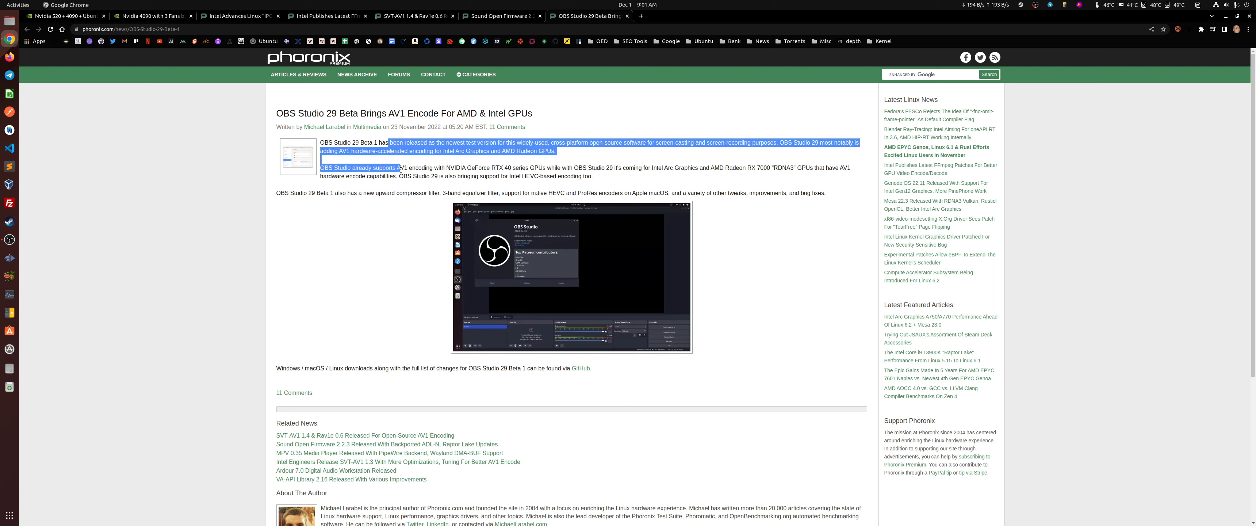
click(624, 350)
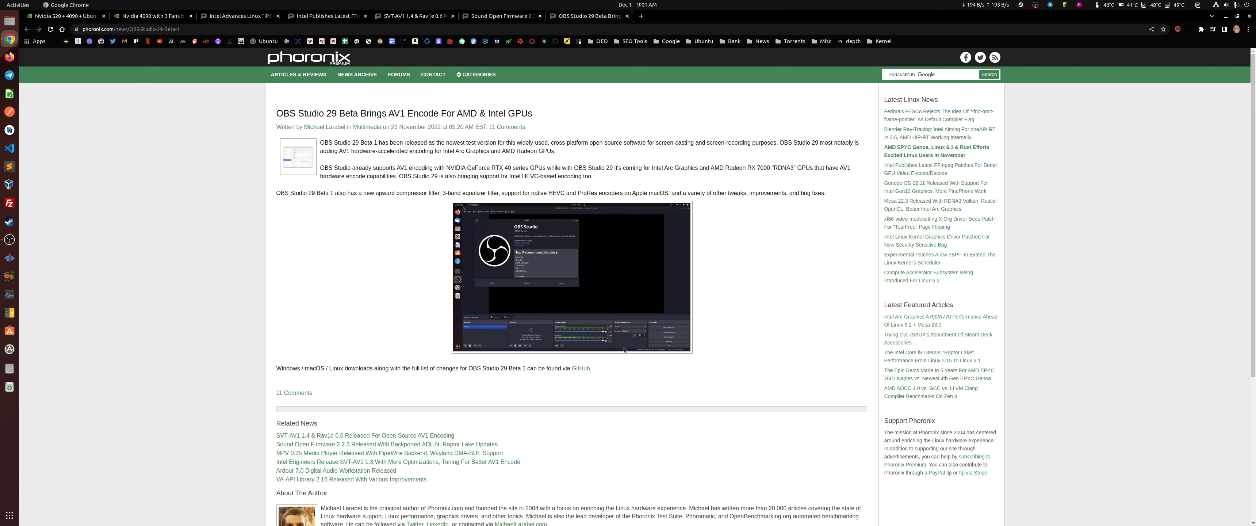
mouse_move(424, 173)
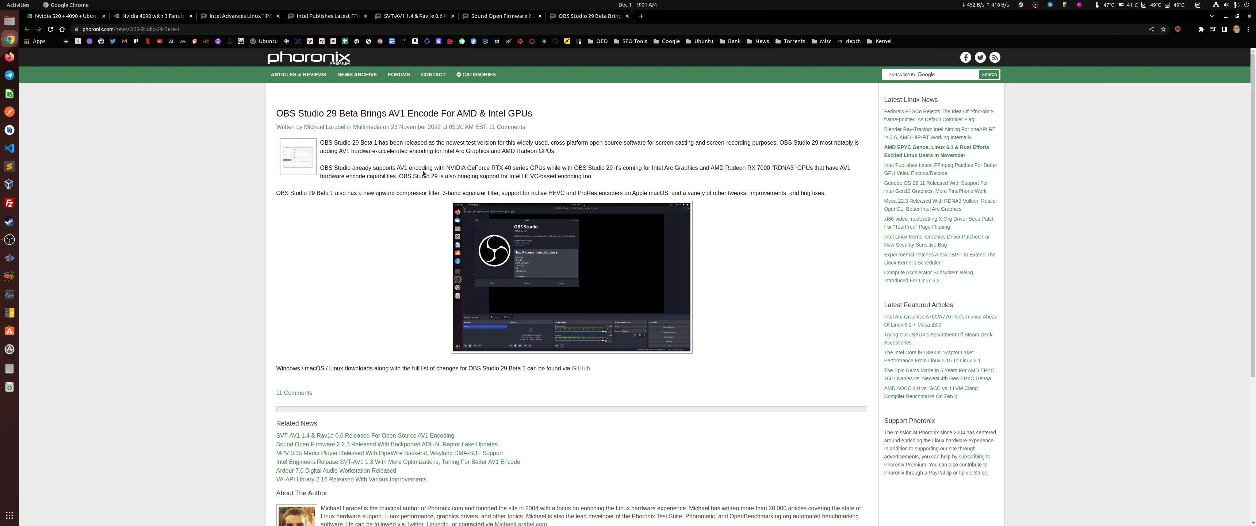
mouse_move(231, 173)
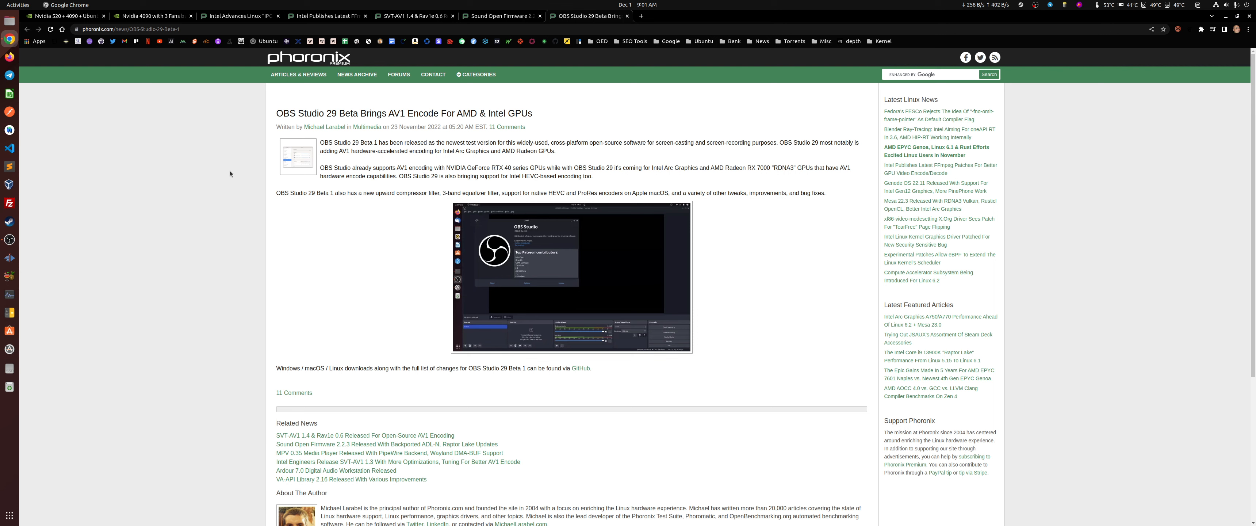
mouse_move(199, 209)
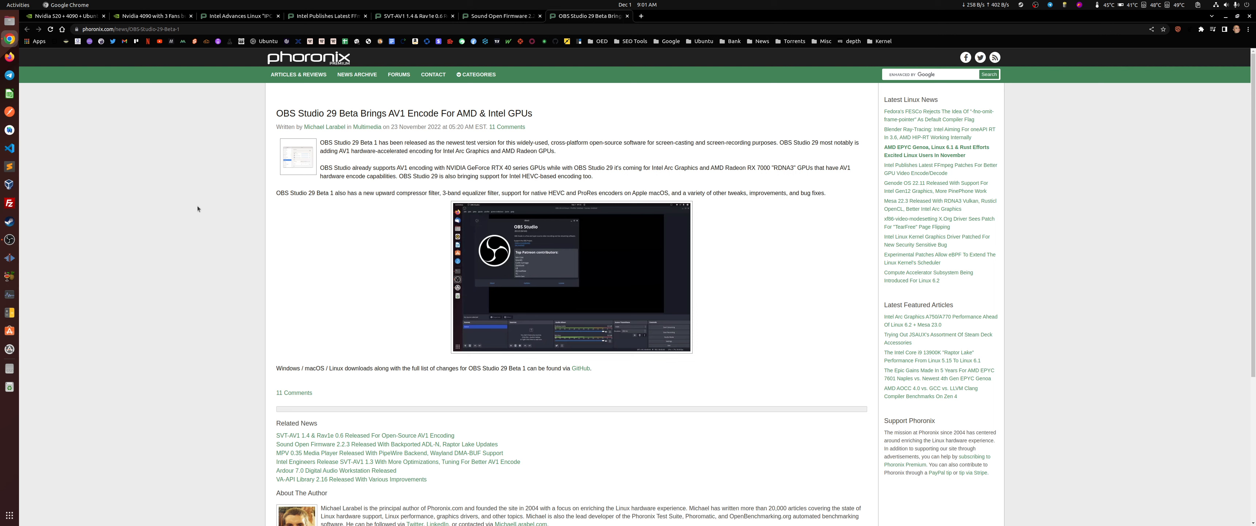